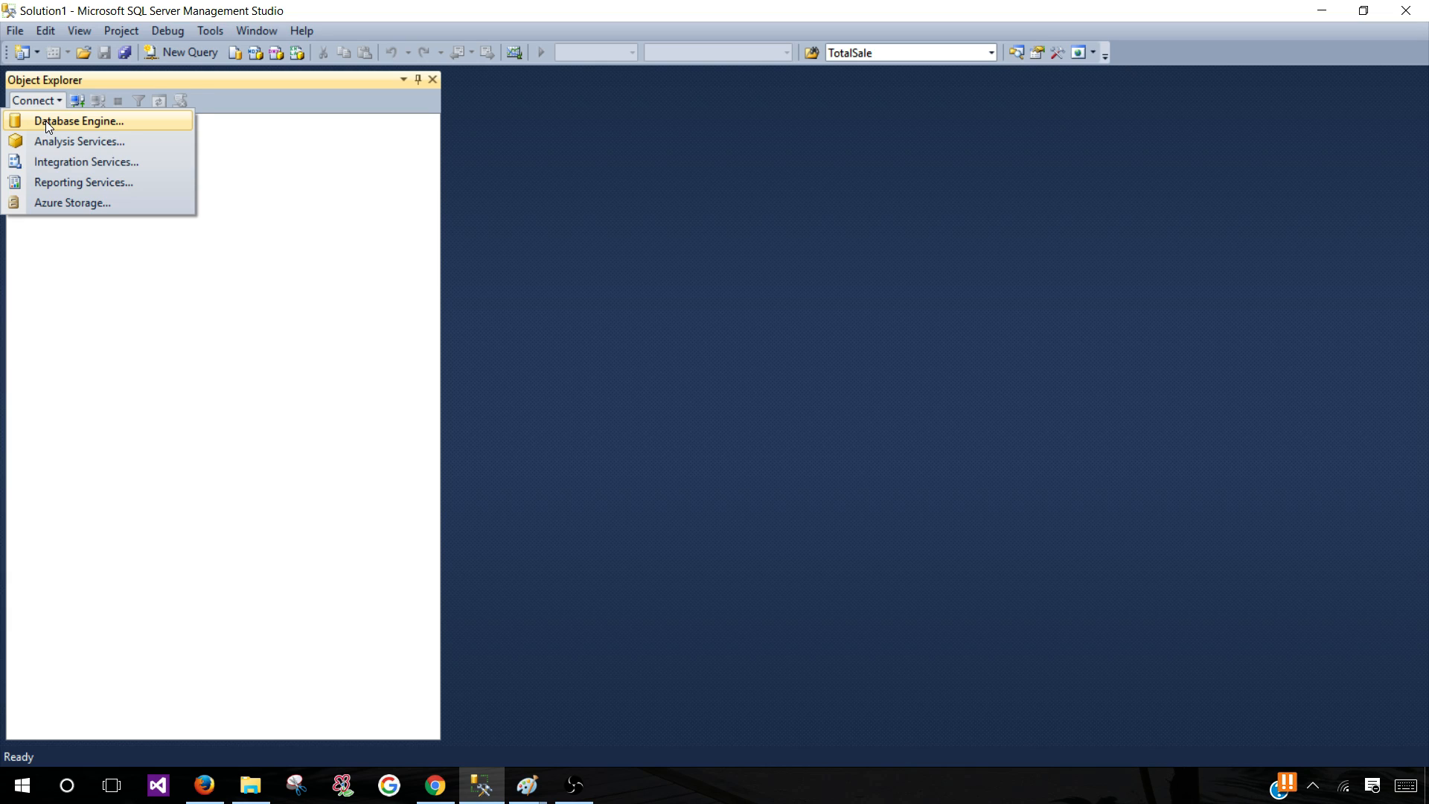
Connect to the local SQL2014 database engine and select dbo.TotalSale under TechBrothersIT tables
left_click(78, 121)
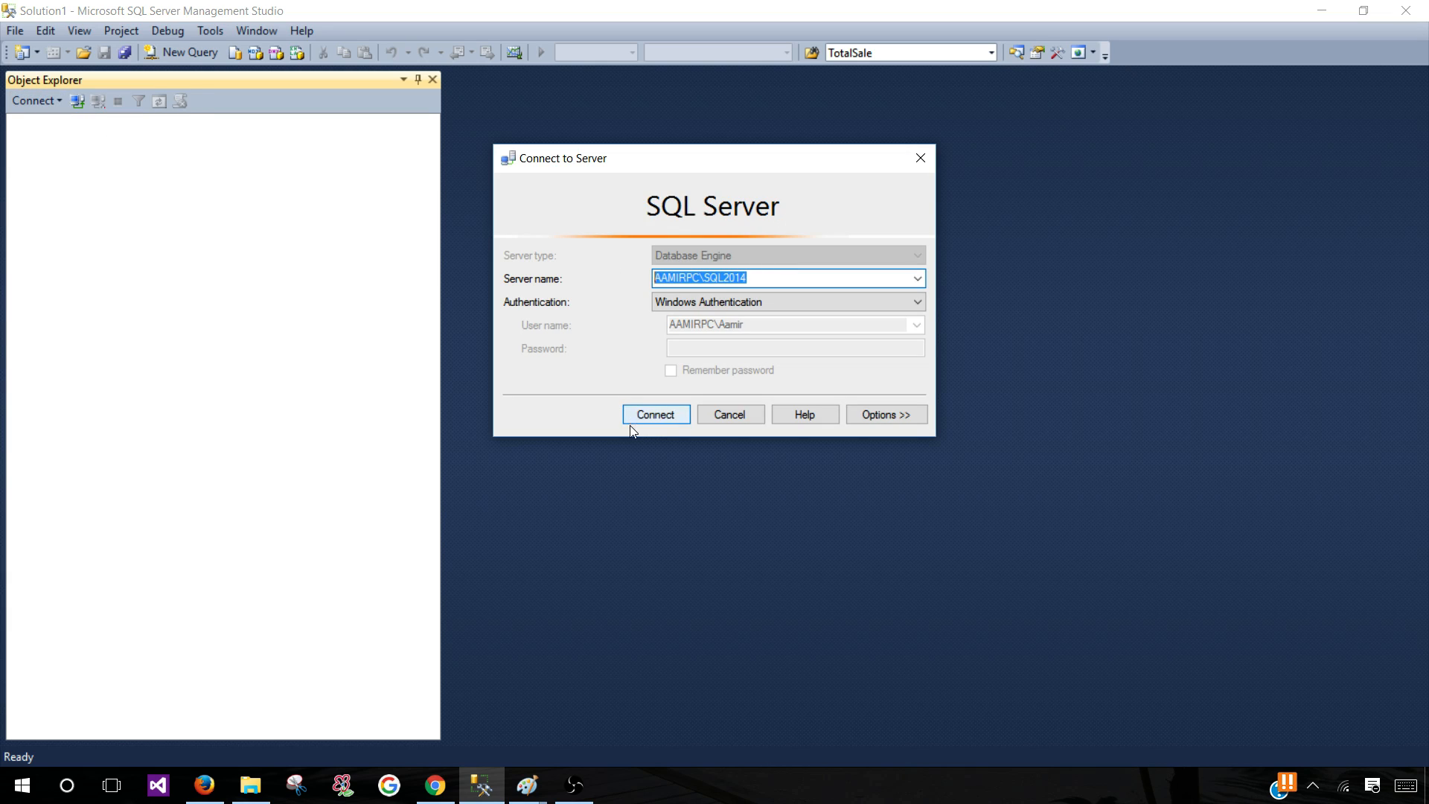
left_click(655, 414)
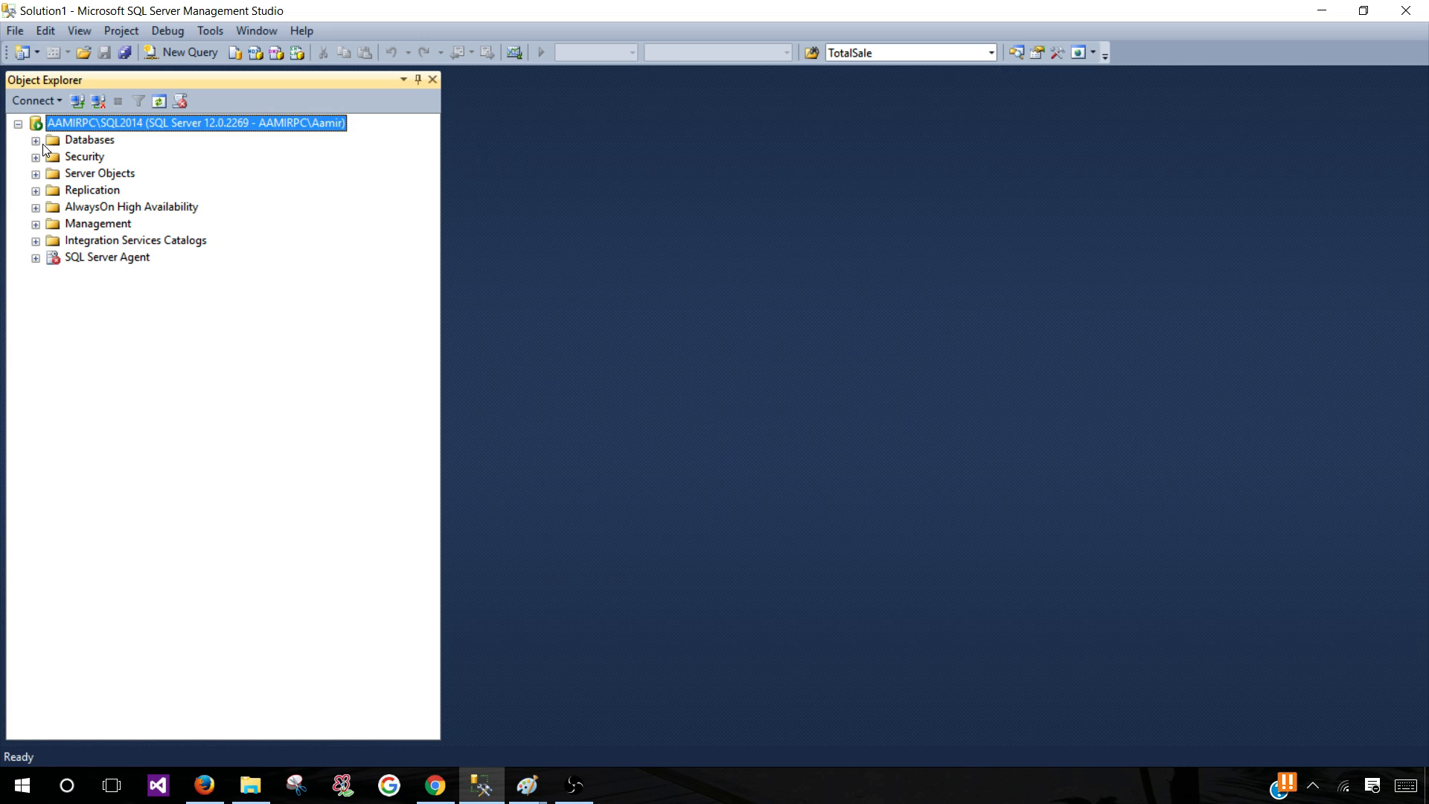
left_click(34, 139)
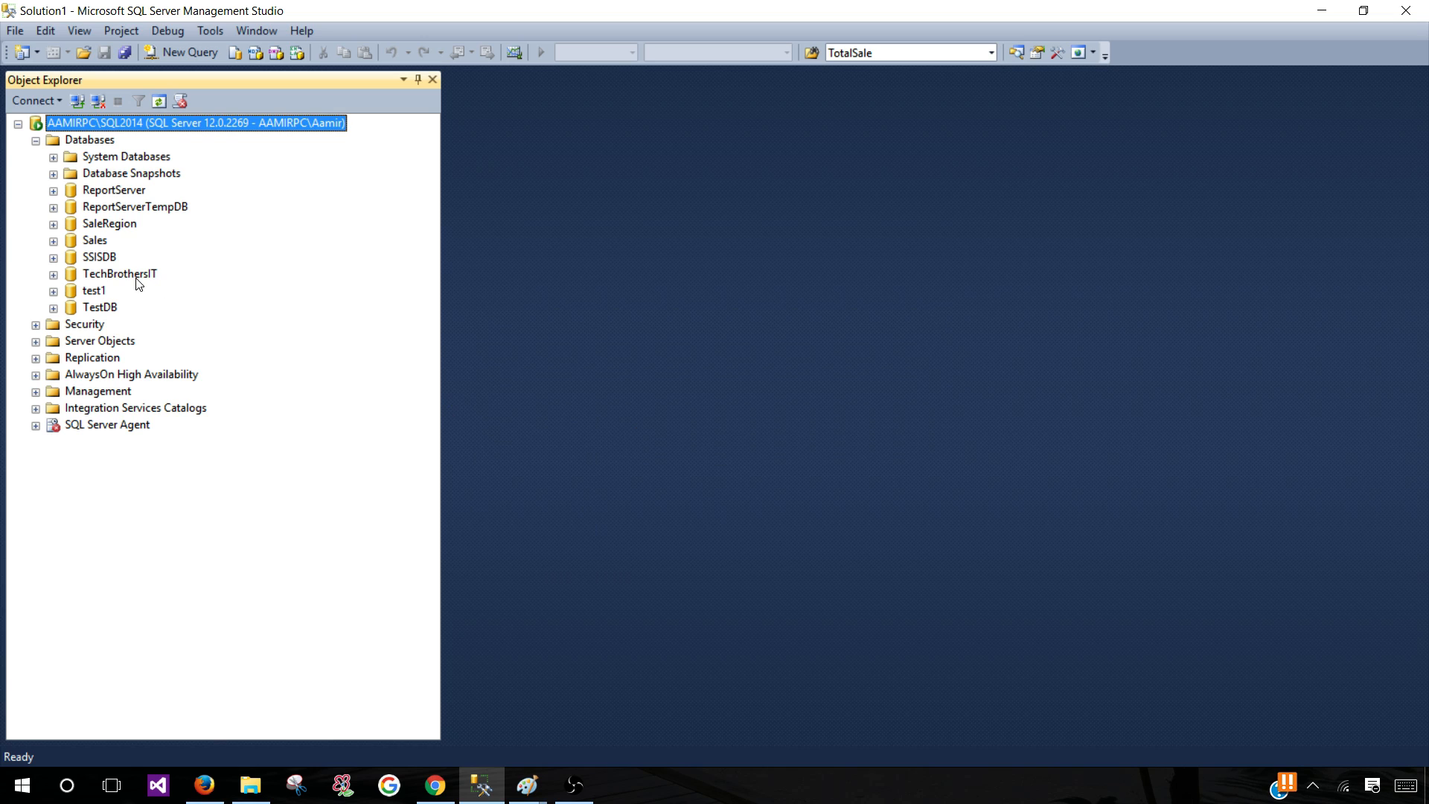
mouse_move(95, 279)
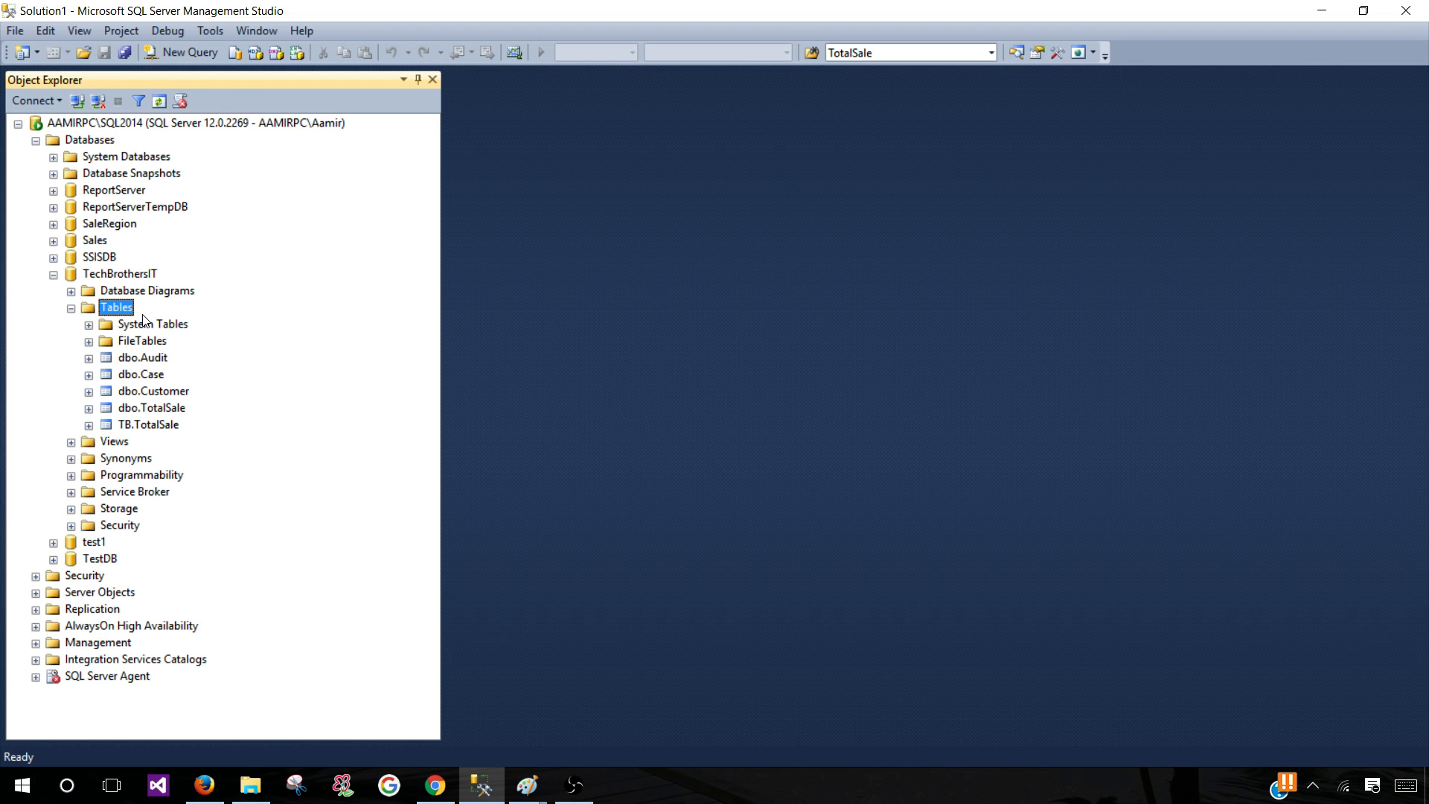
left_click(152, 408)
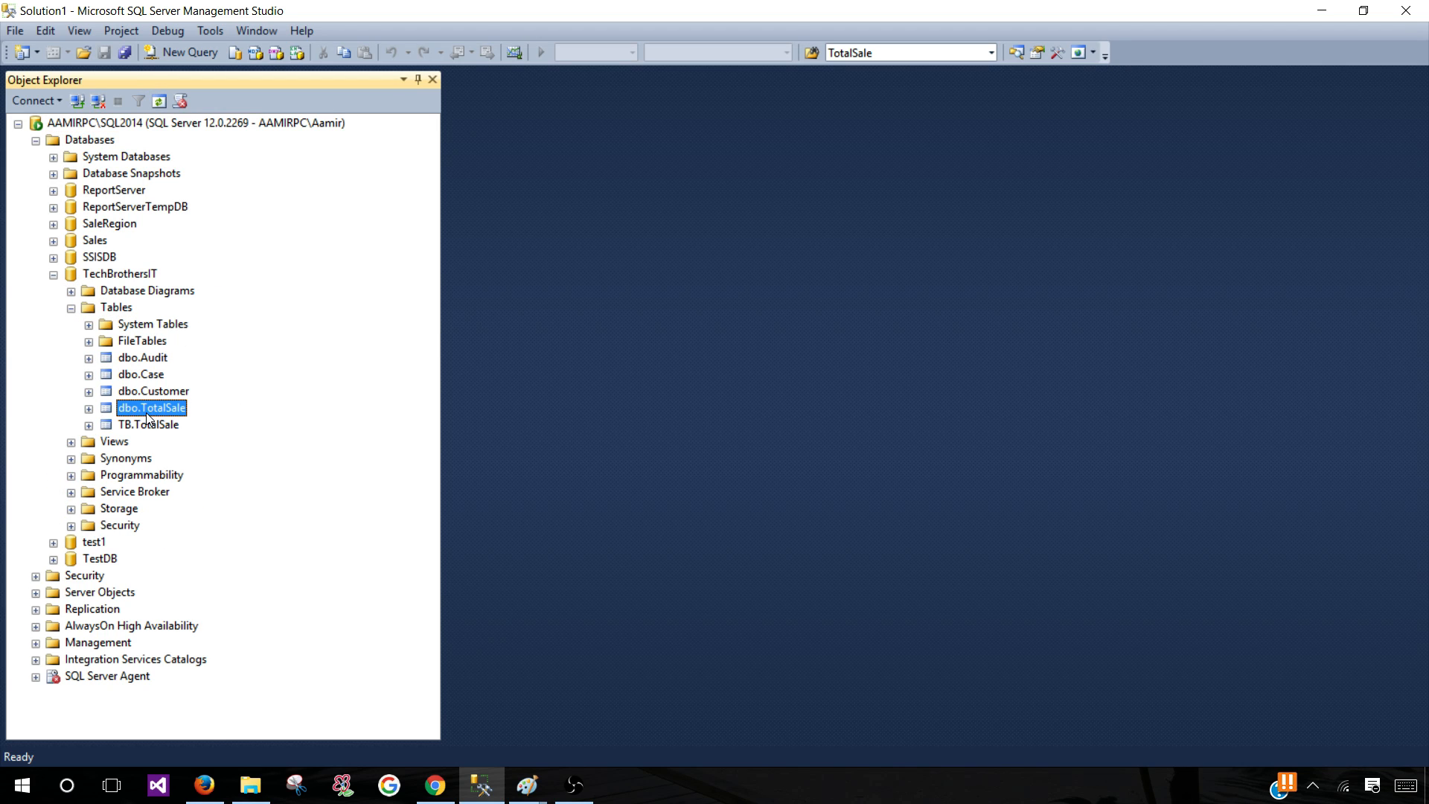
Run Select Top 1000 Rows on dbo.TotalSale, returning 23 rows including duplicates
right_click(152, 408)
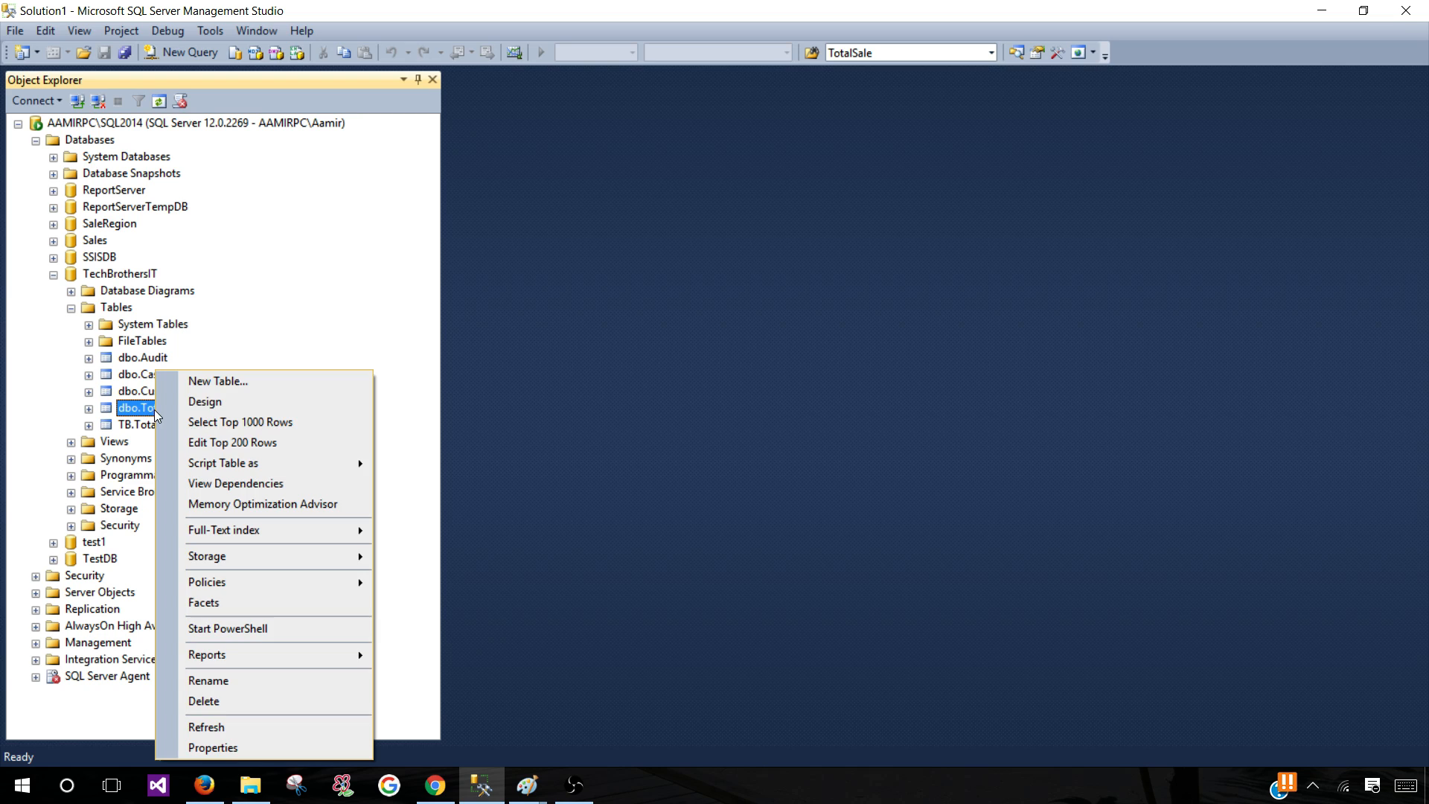
left_click(241, 421)
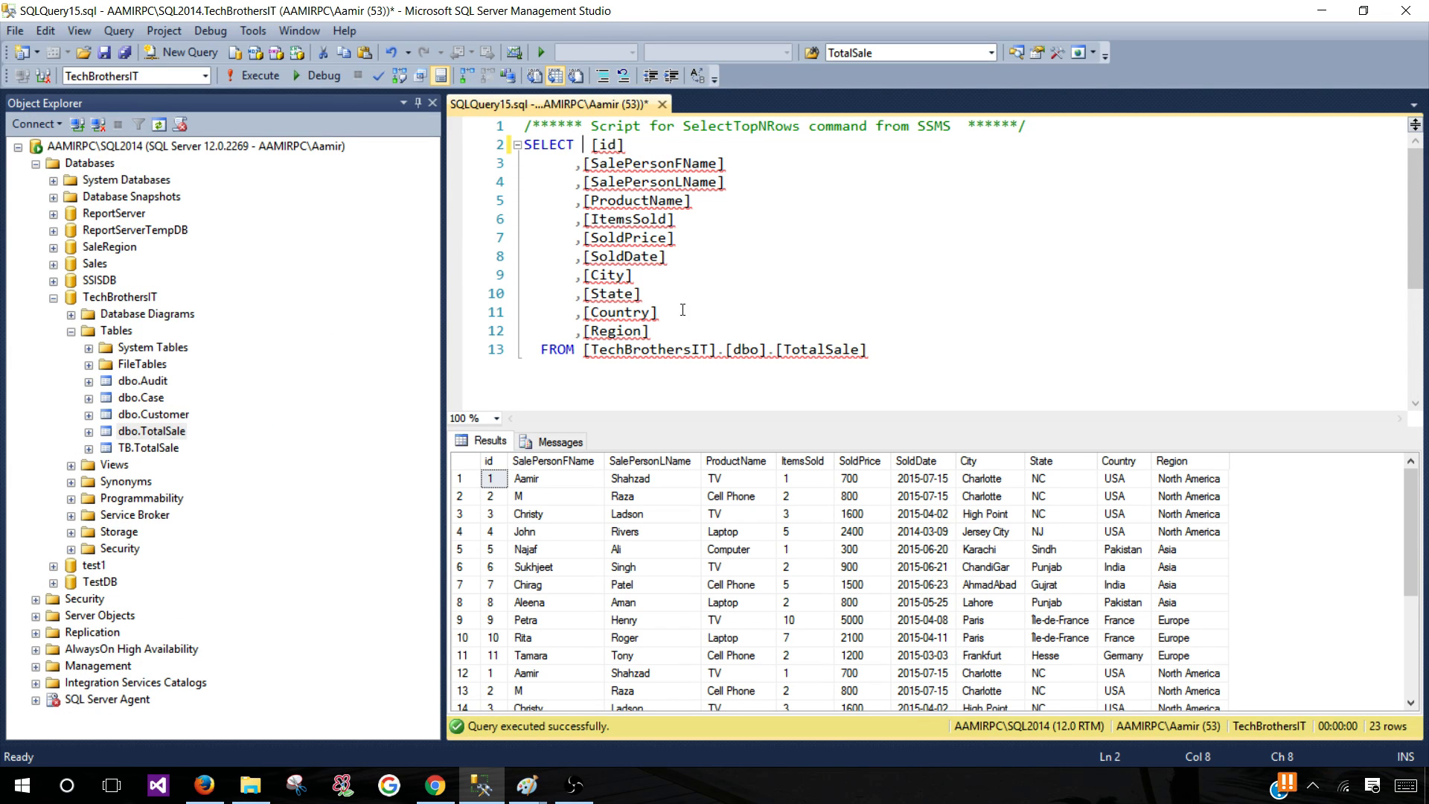
left_click(258, 76)
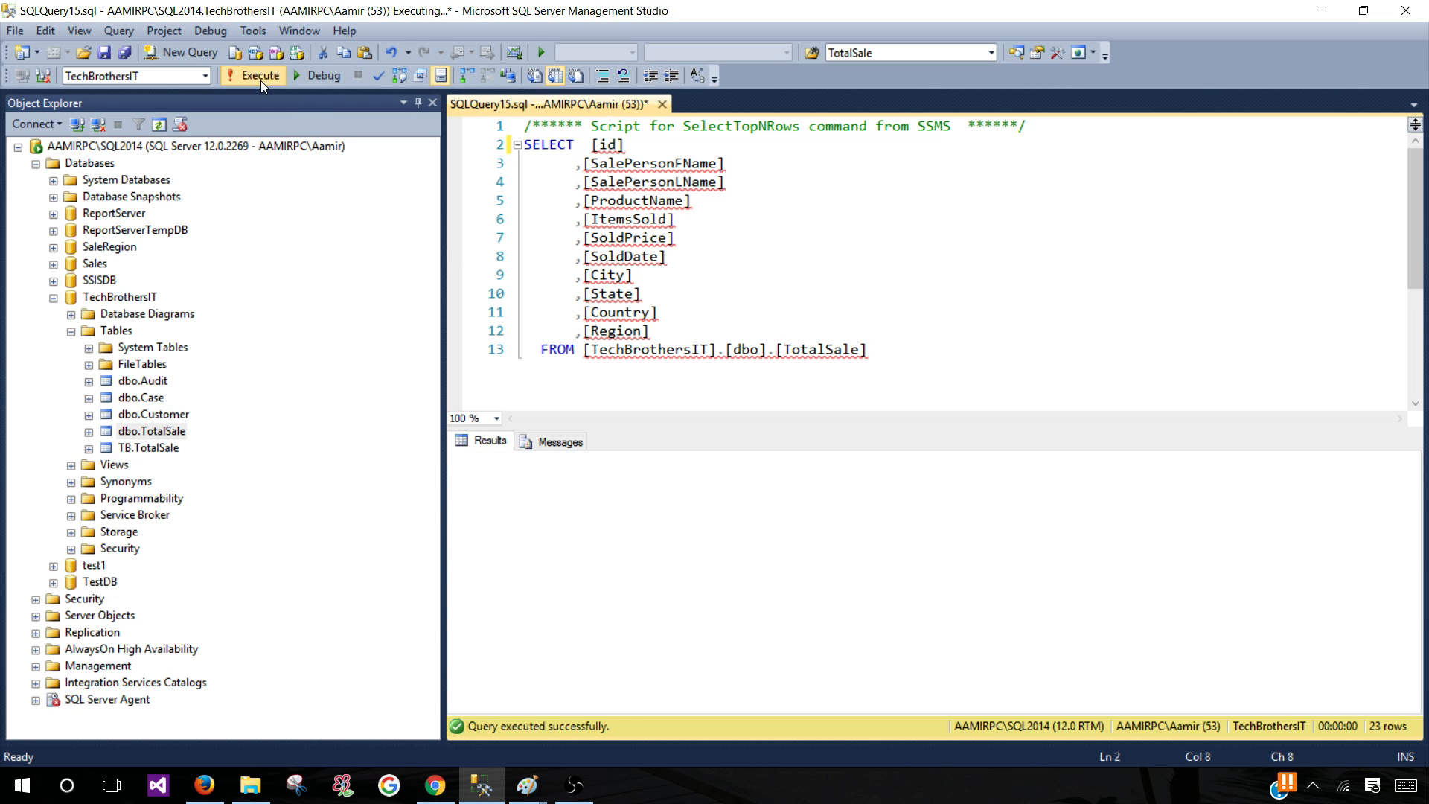
left_click(259, 75)
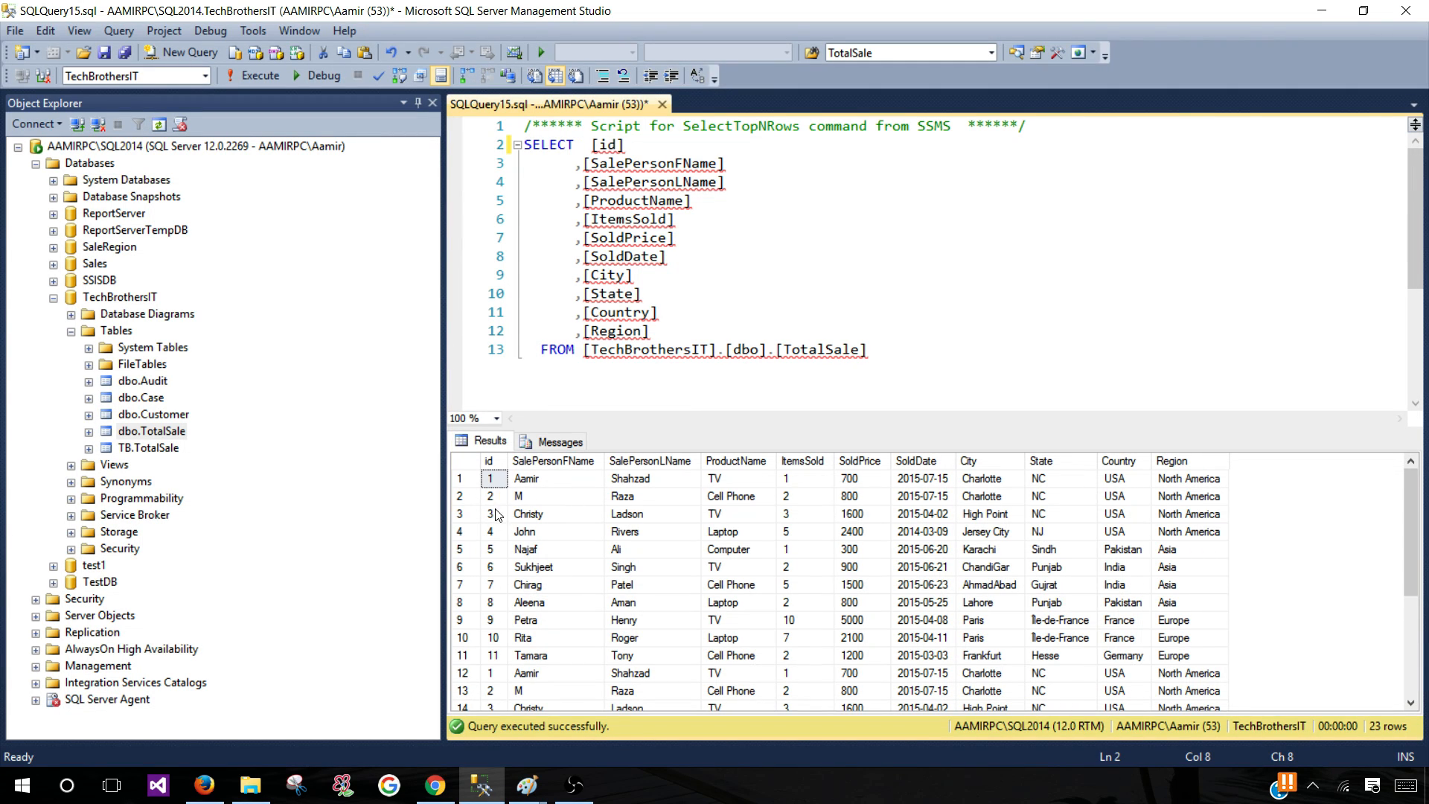
mouse_move(490, 581)
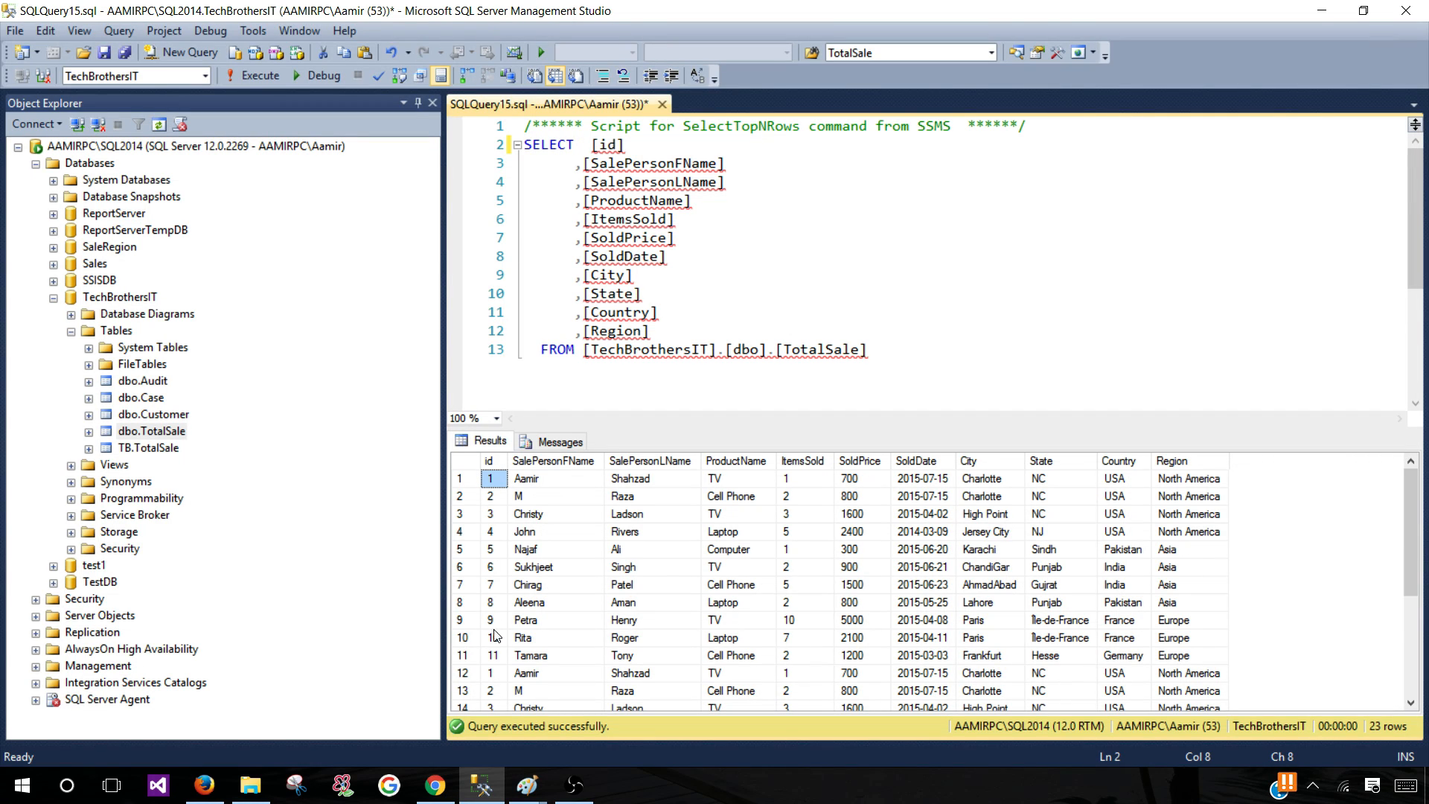
Point out the repeated id values in result rows 11, 12 and 13
left_click(489, 654)
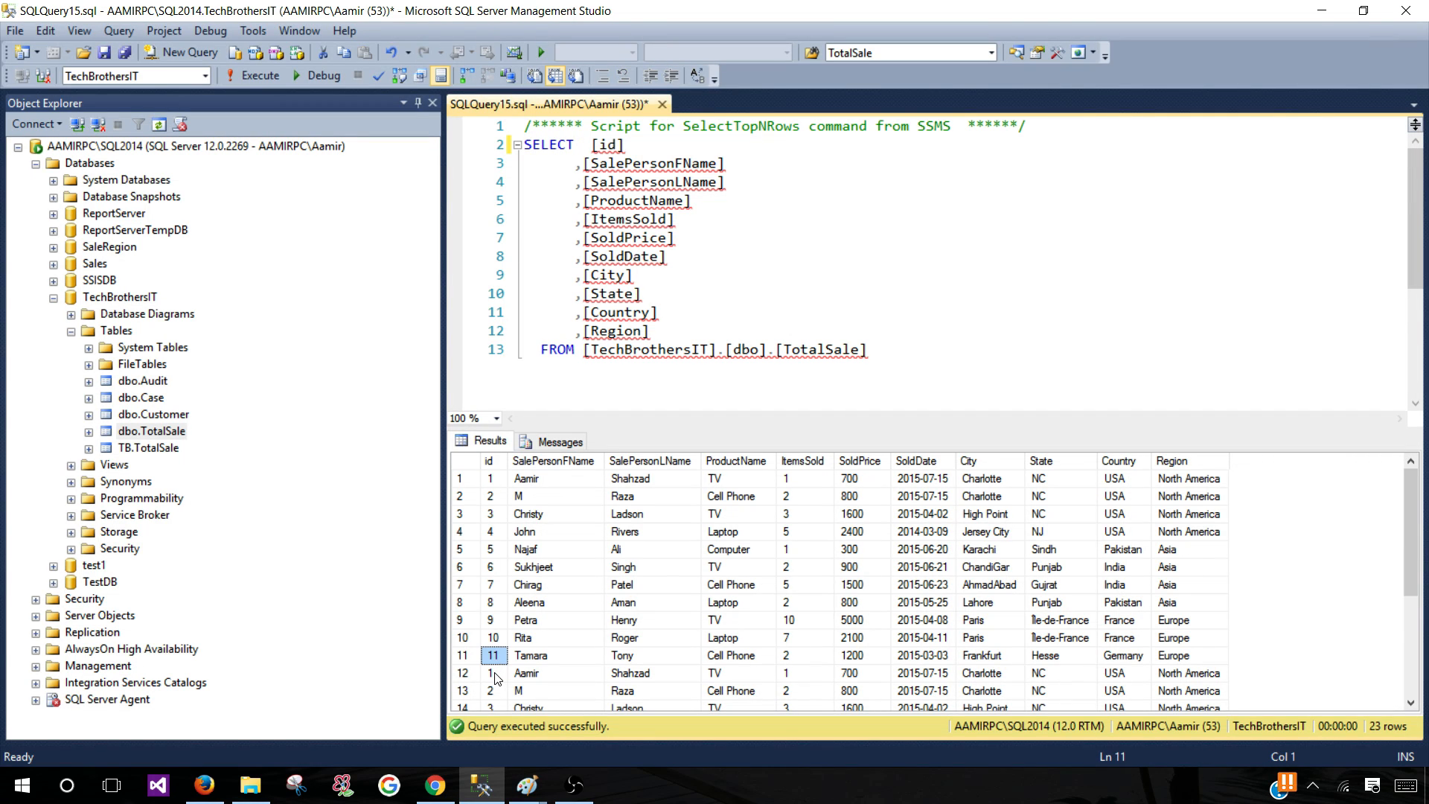
left_click(489, 673)
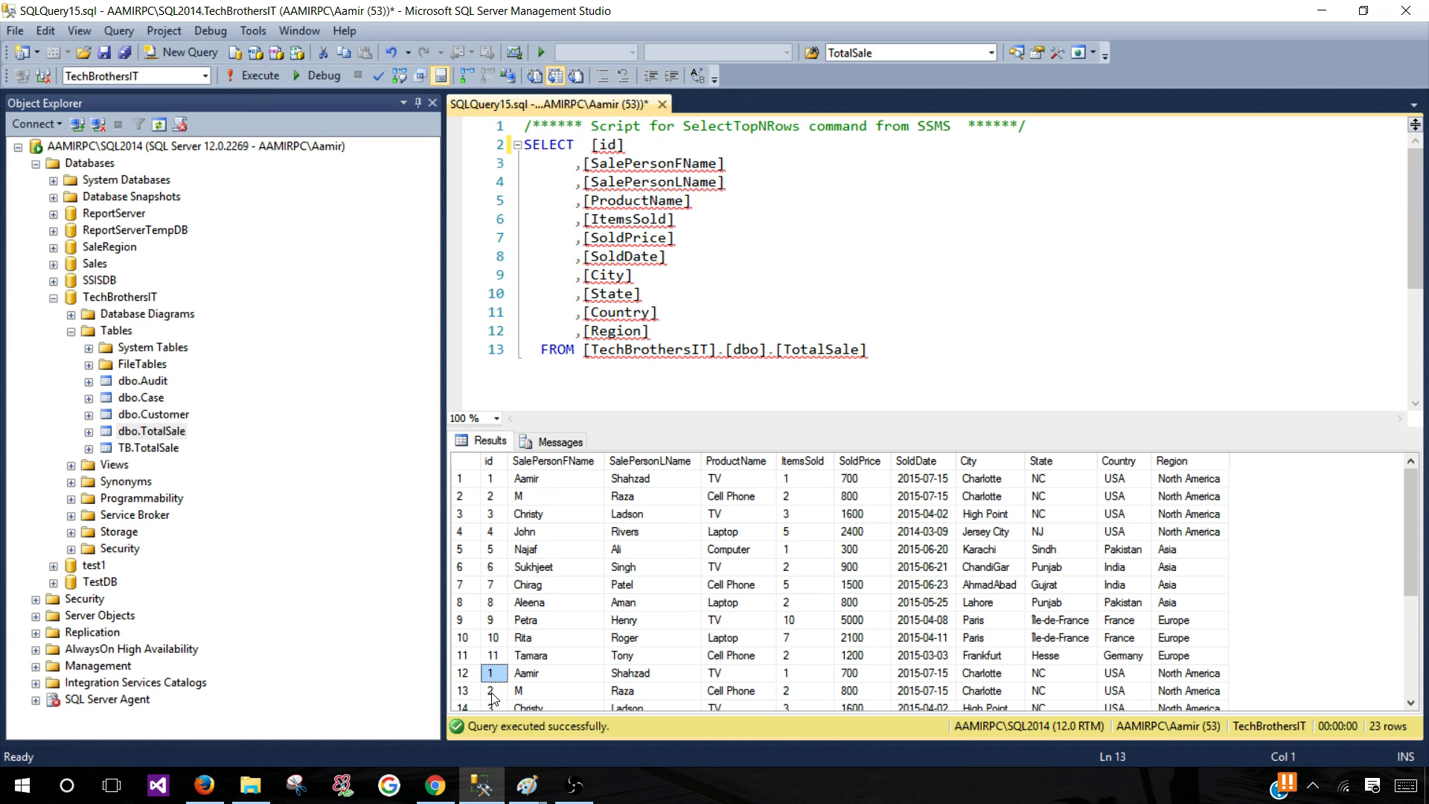
left_click(490, 689)
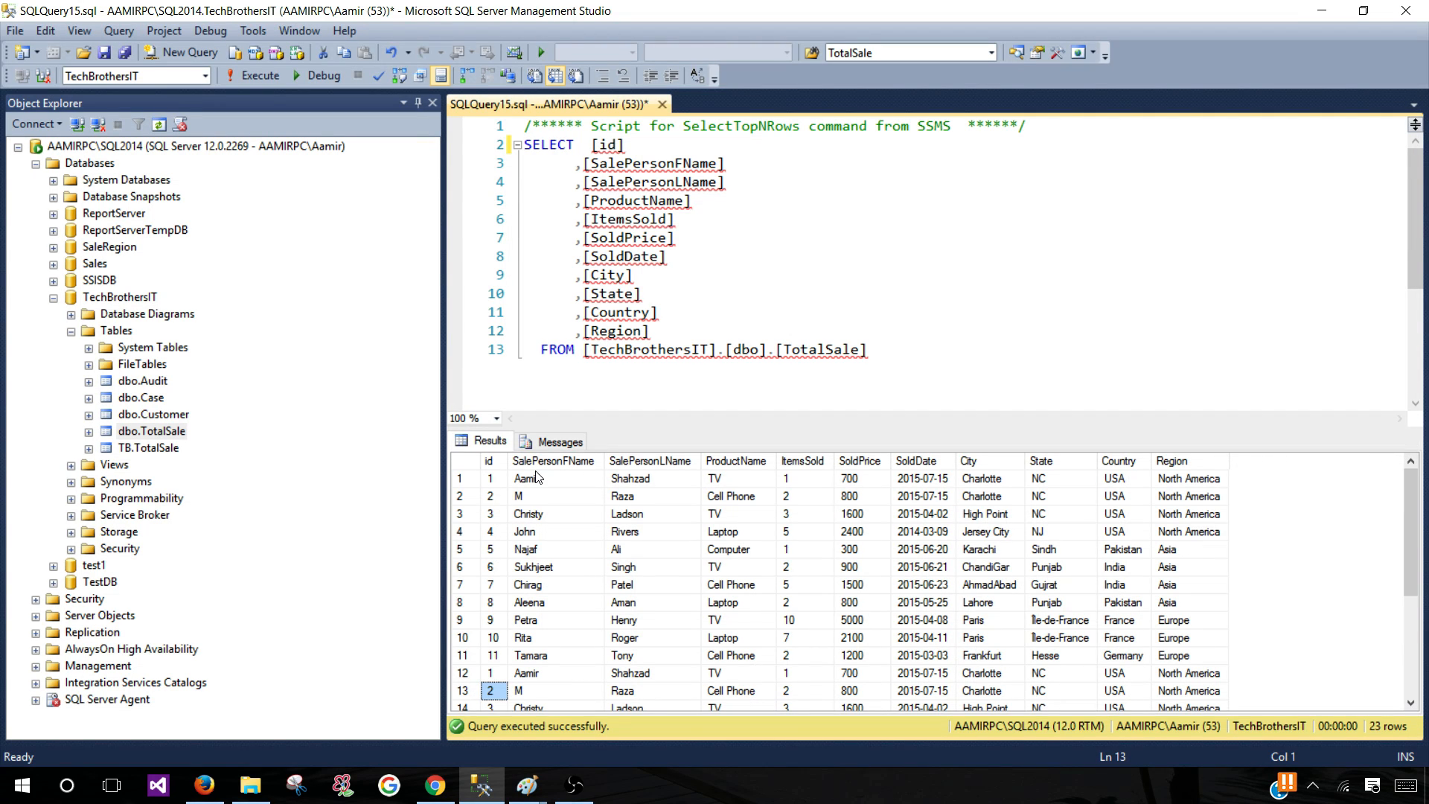
Add ORDER BY id under the FROM clause and run it so duplicate rows list together
left_click(584, 496)
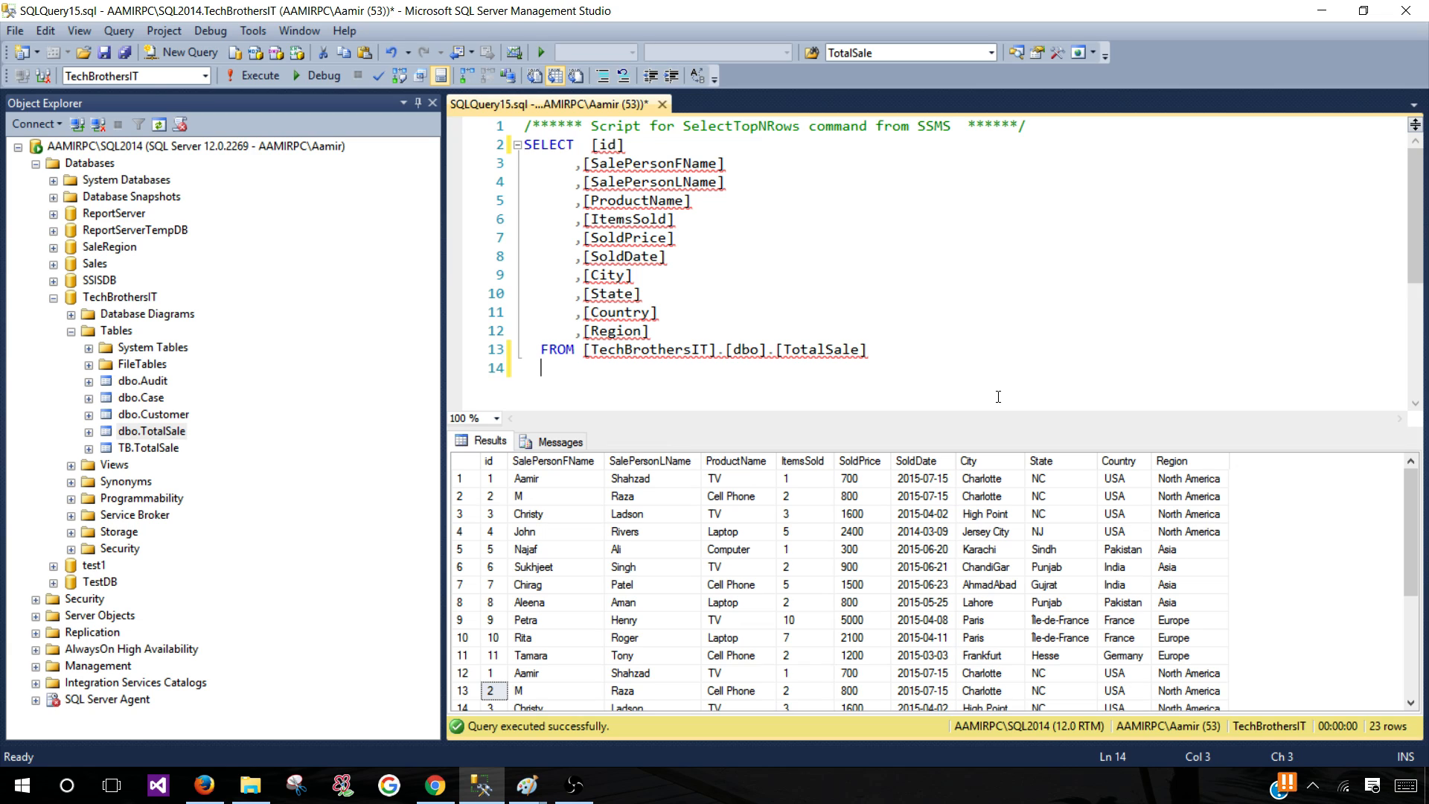
type("order by id")
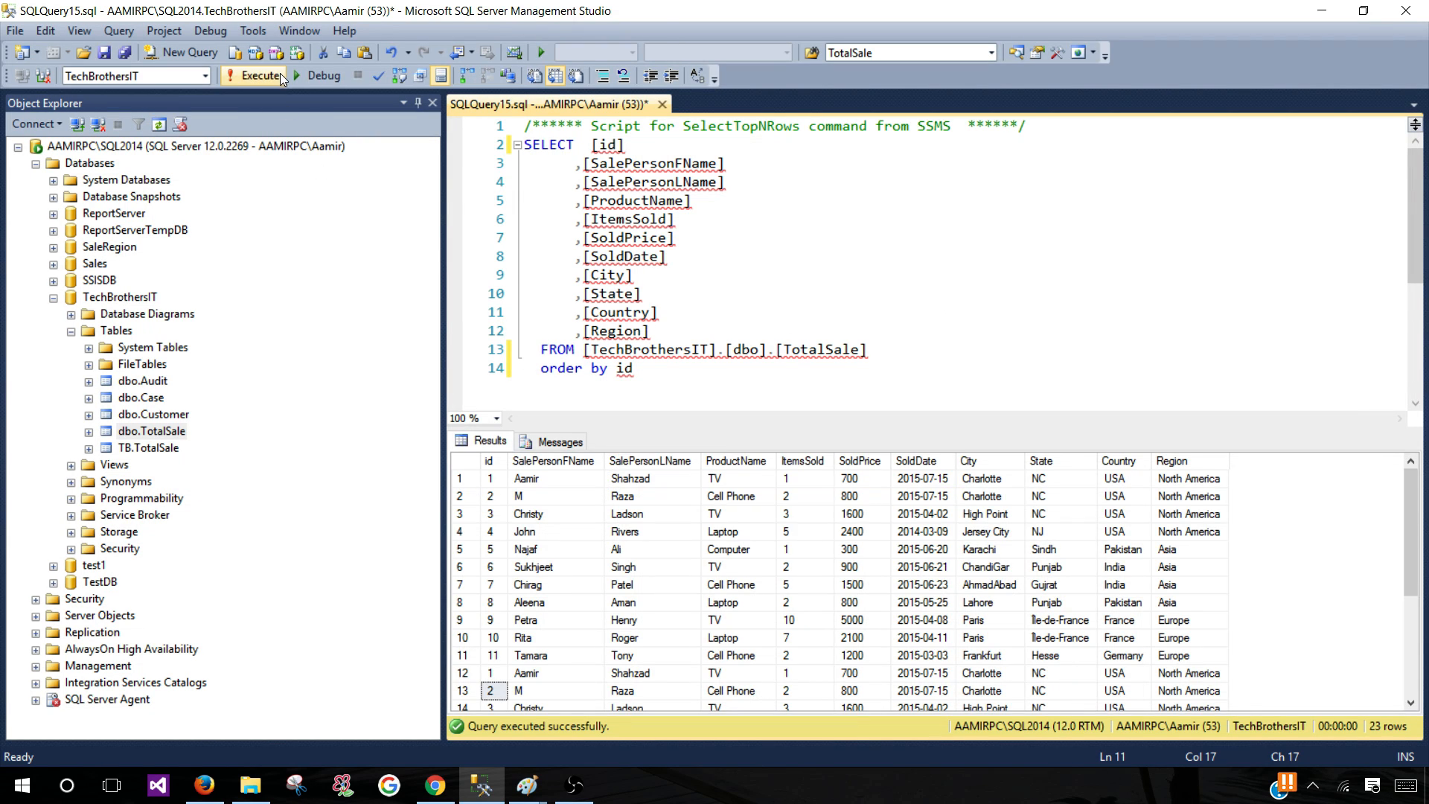
left_click(262, 76)
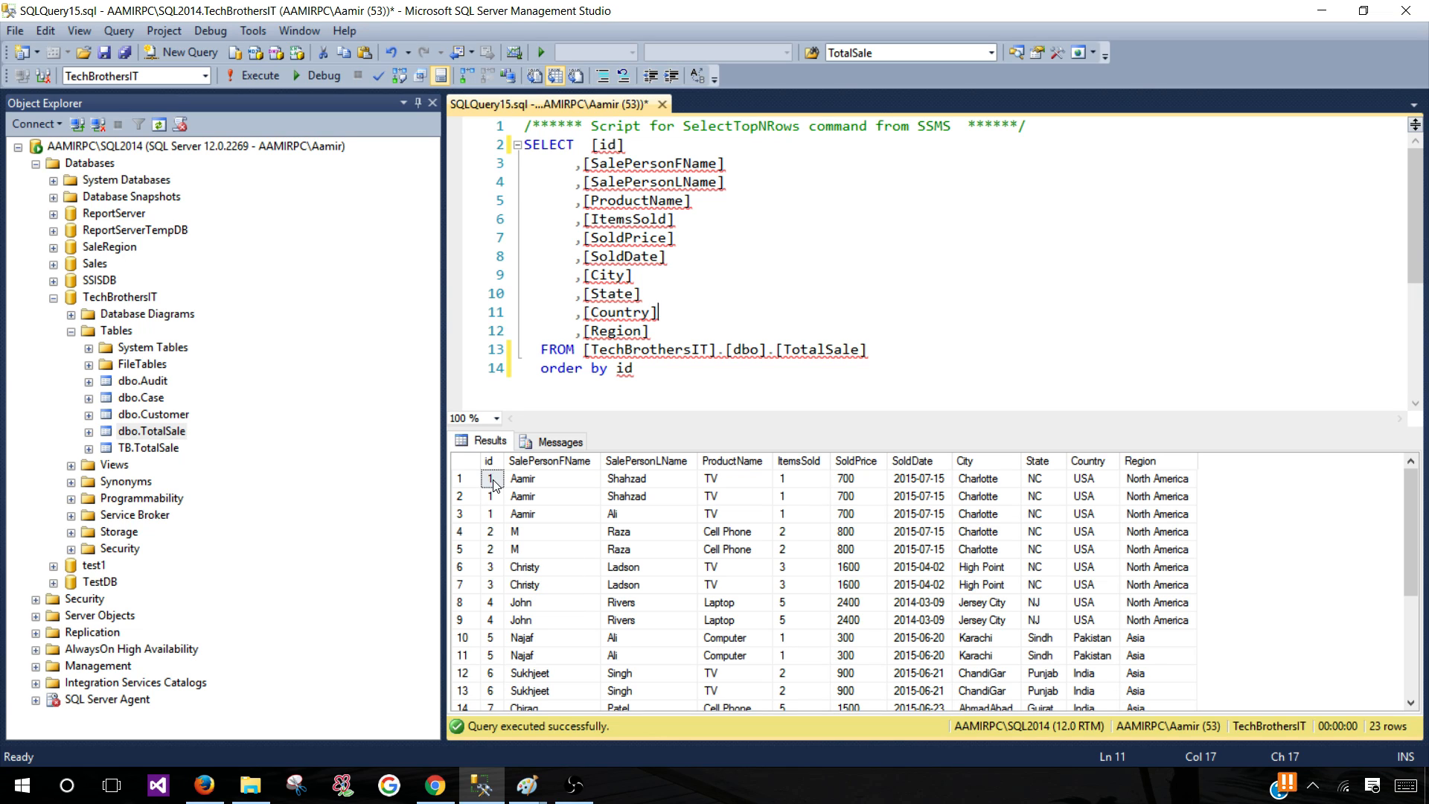
left_click(490, 513)
type(" asc")
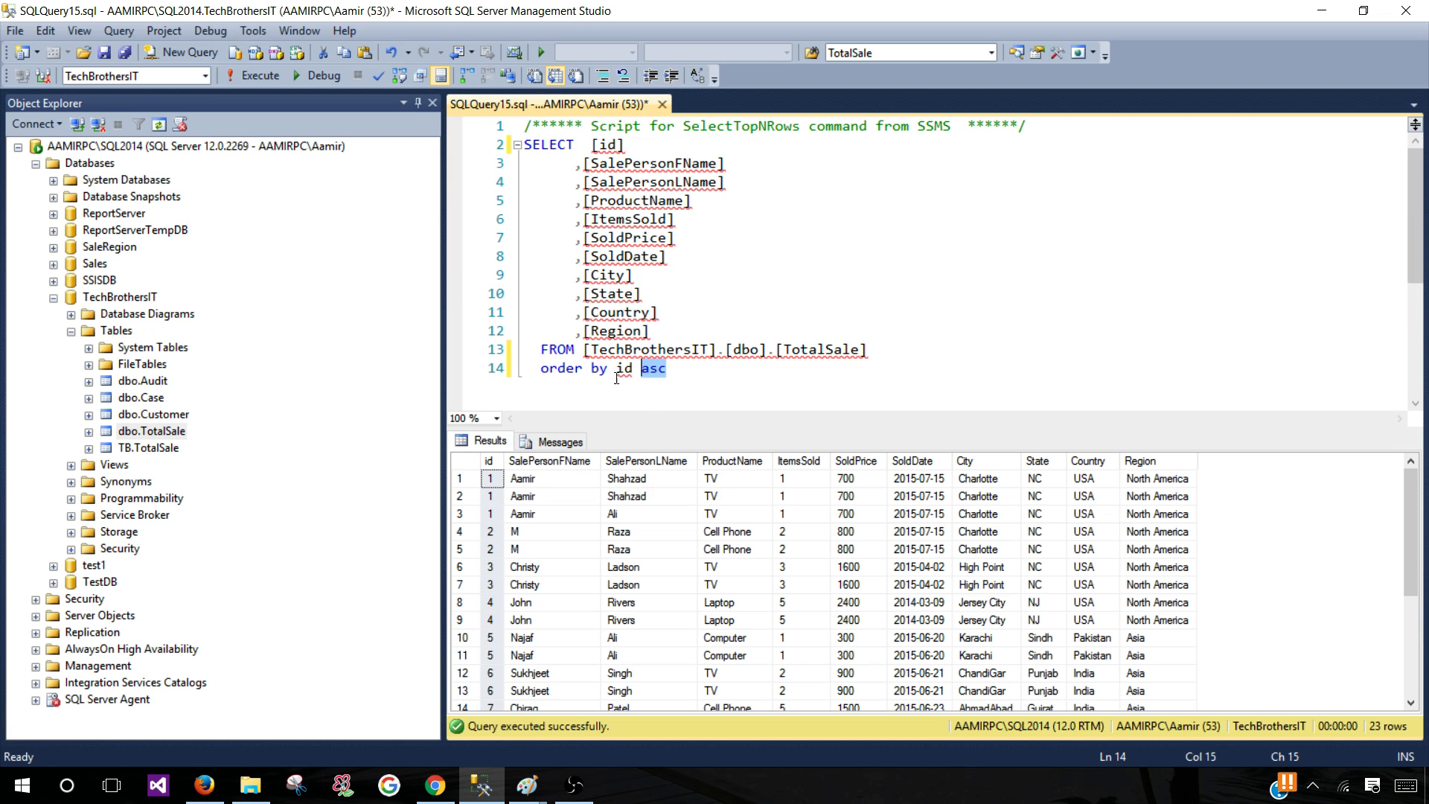
Order the query by [SalePersonFName] asc so results start with the Aamir rows
left_click(737, 164)
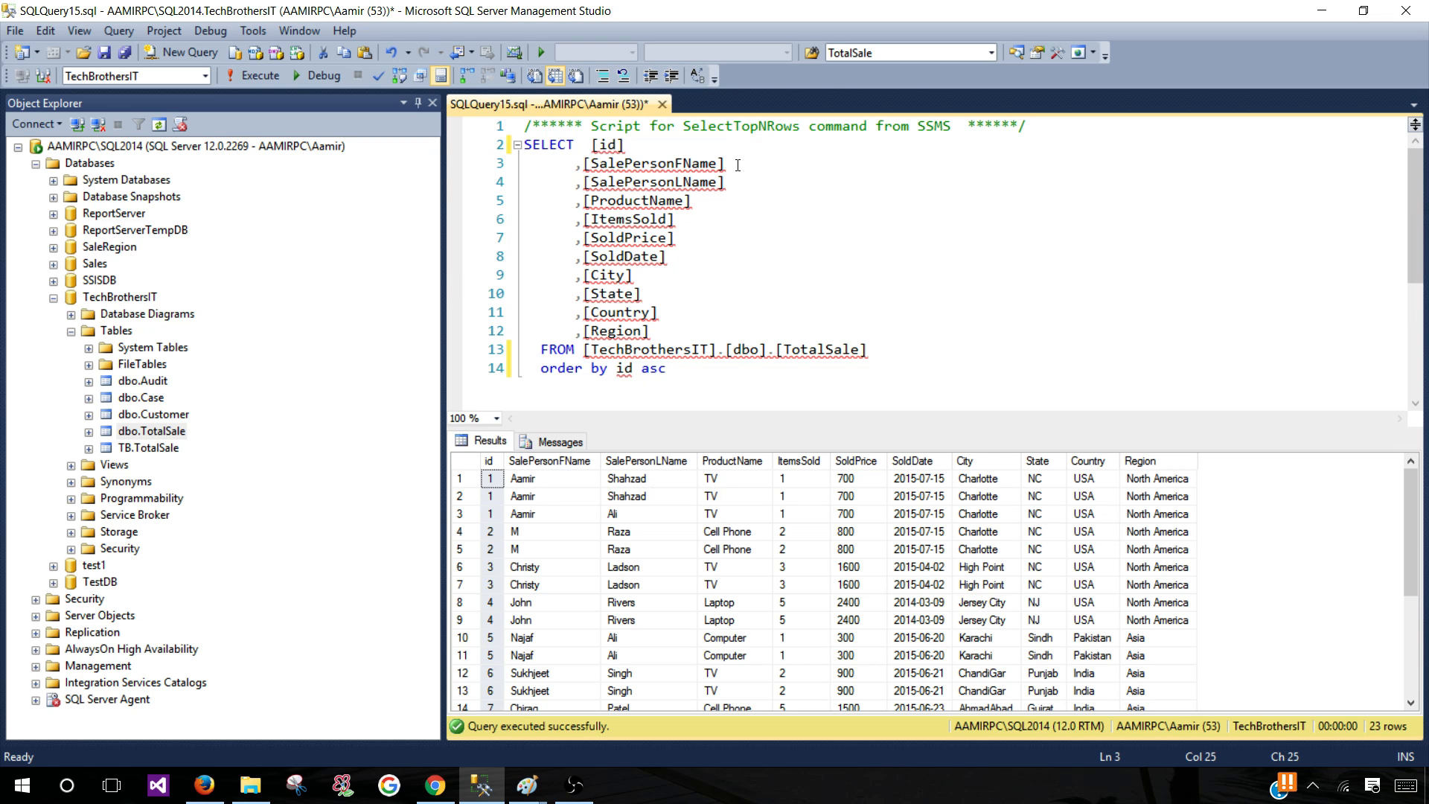
right_click(655, 164)
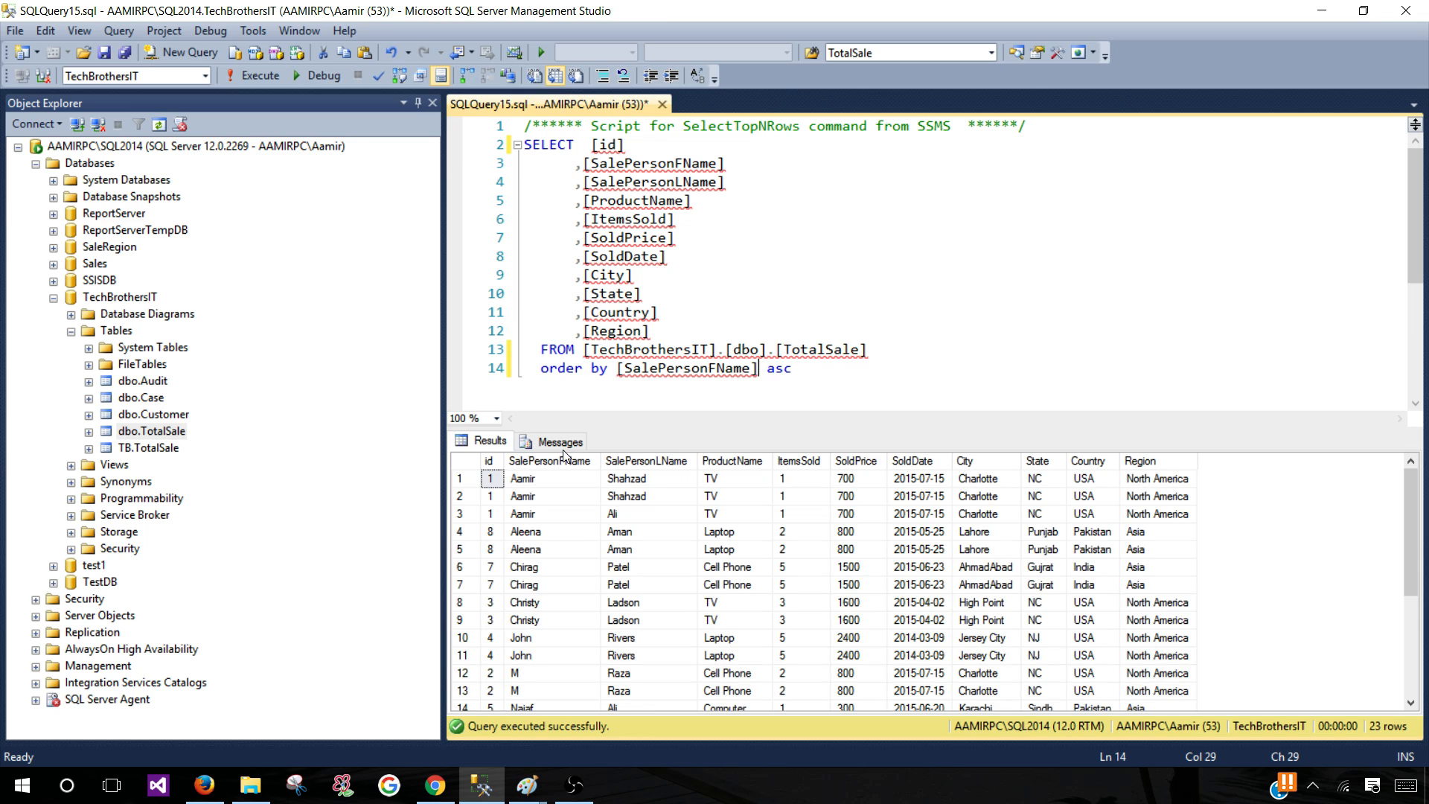
left_click(550, 478)
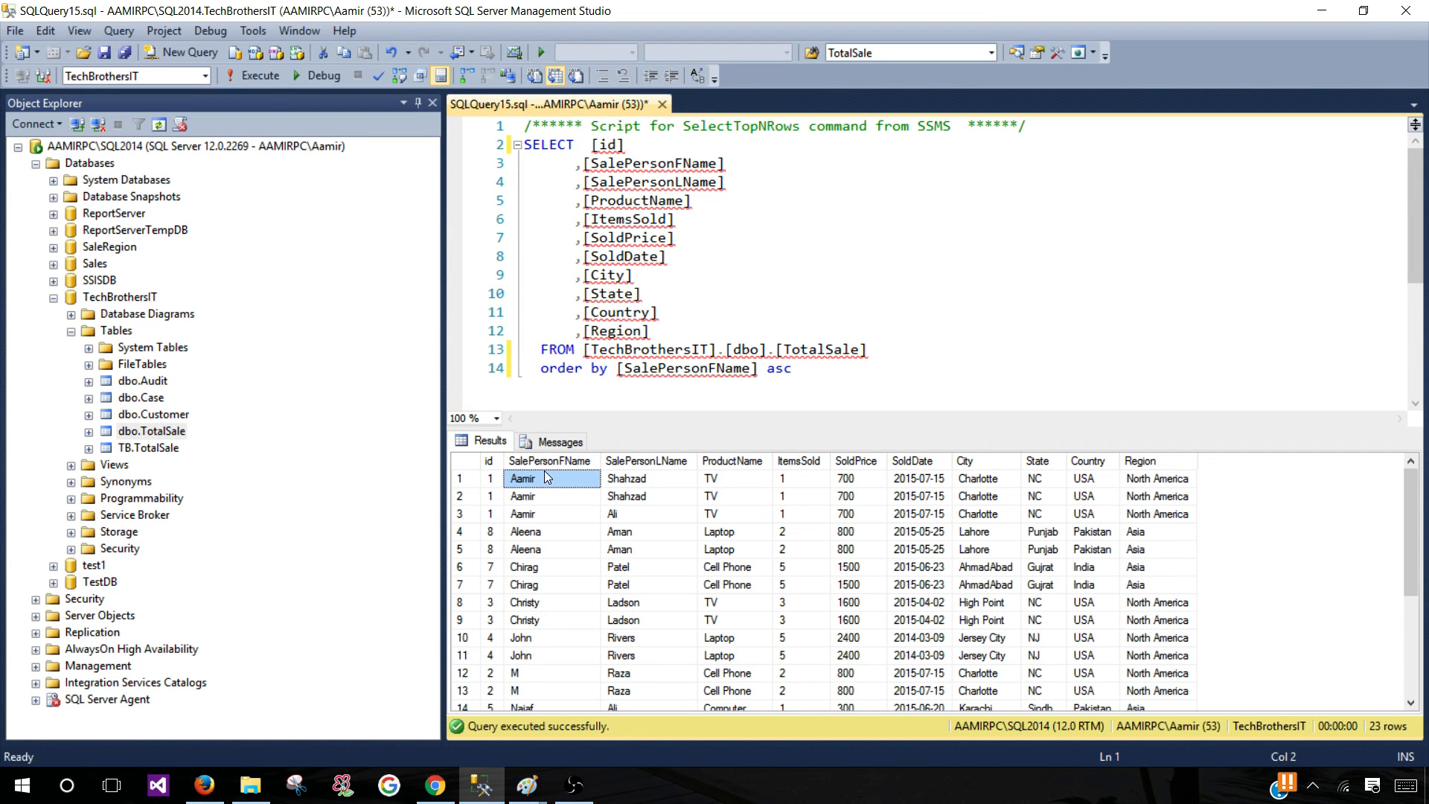
mouse_move(545, 490)
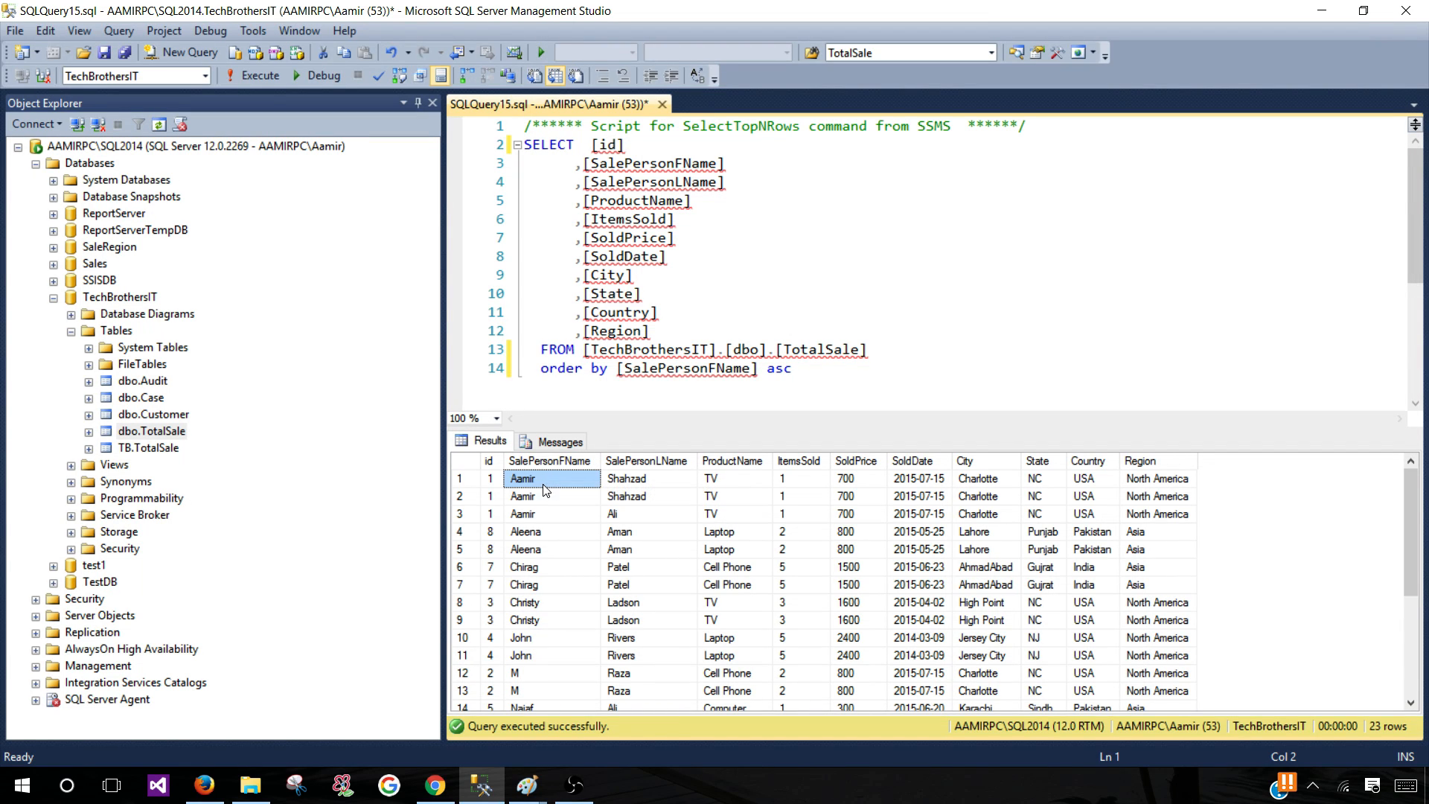
left_click(551, 514)
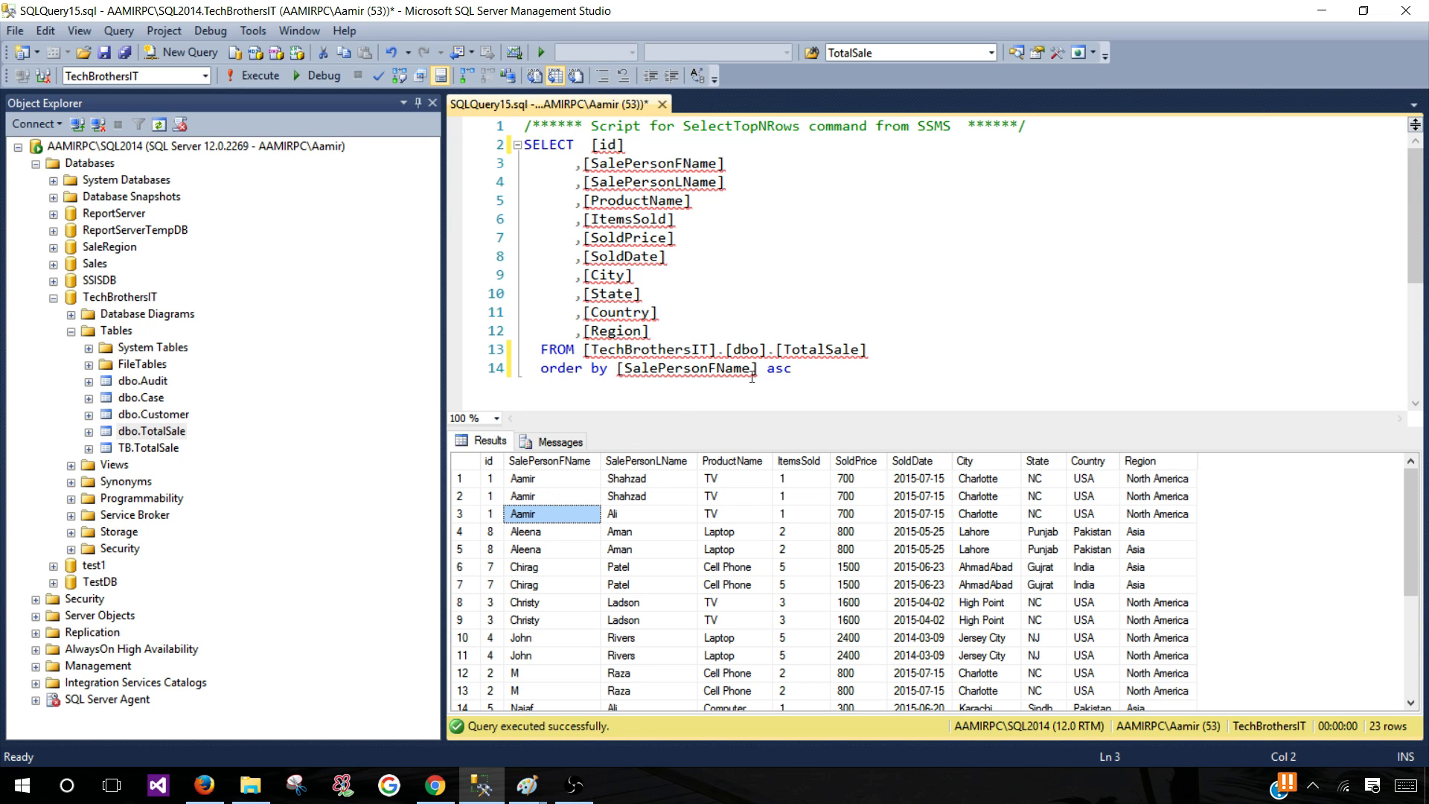
Show that the Aamir rows' last names, Shahzad and Ali, are unordered in SalePersonLName
left_click(627, 478)
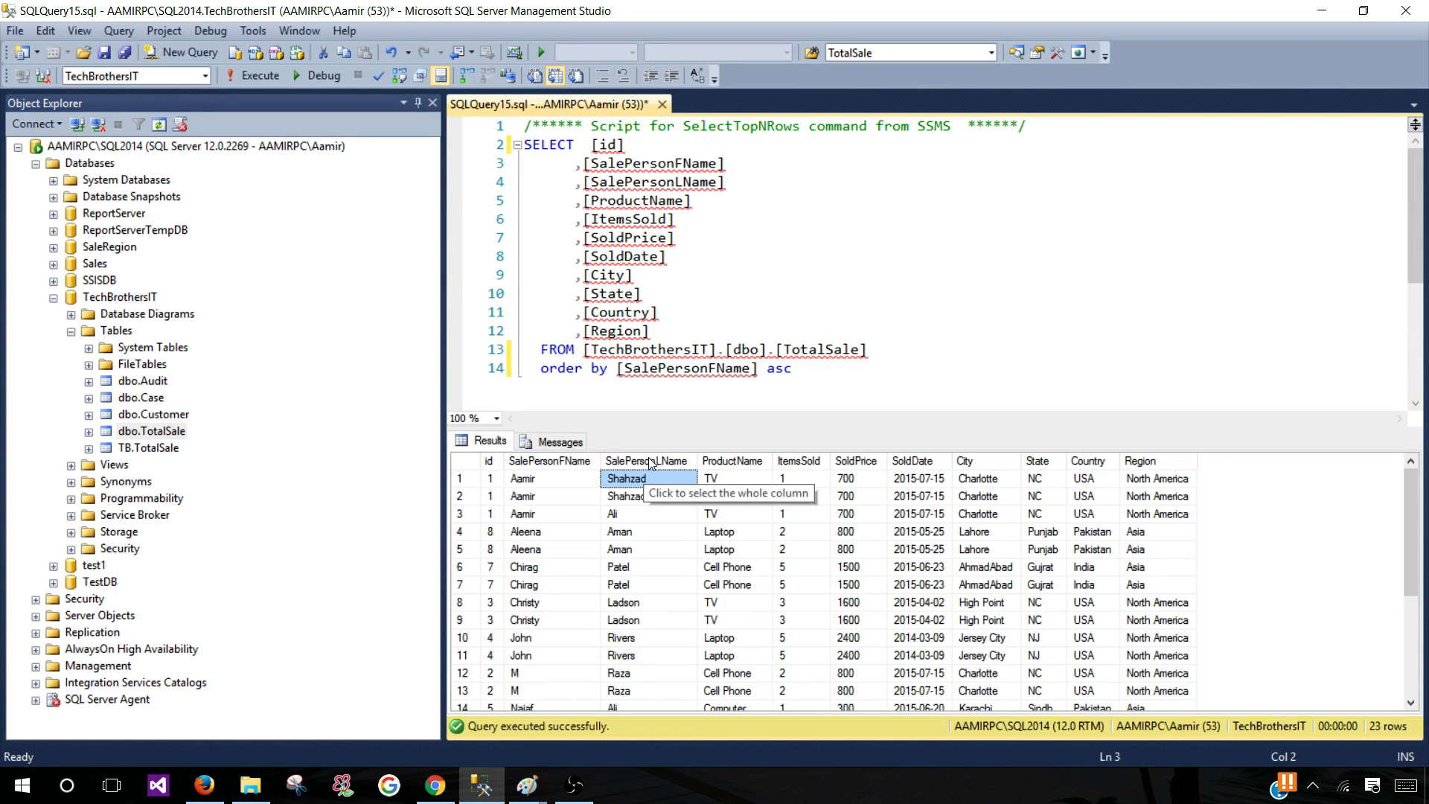
left_click(627, 496)
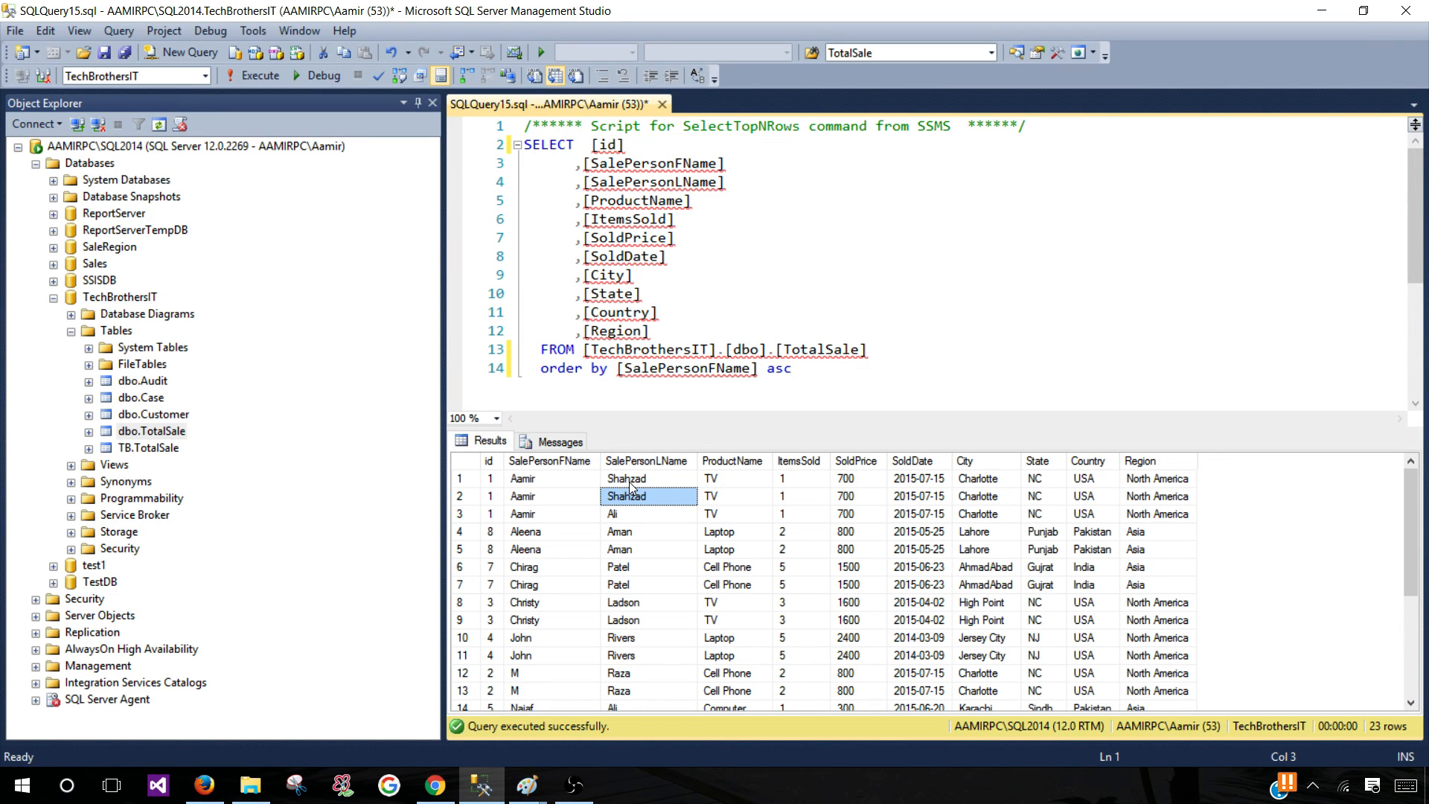
left_click(648, 514)
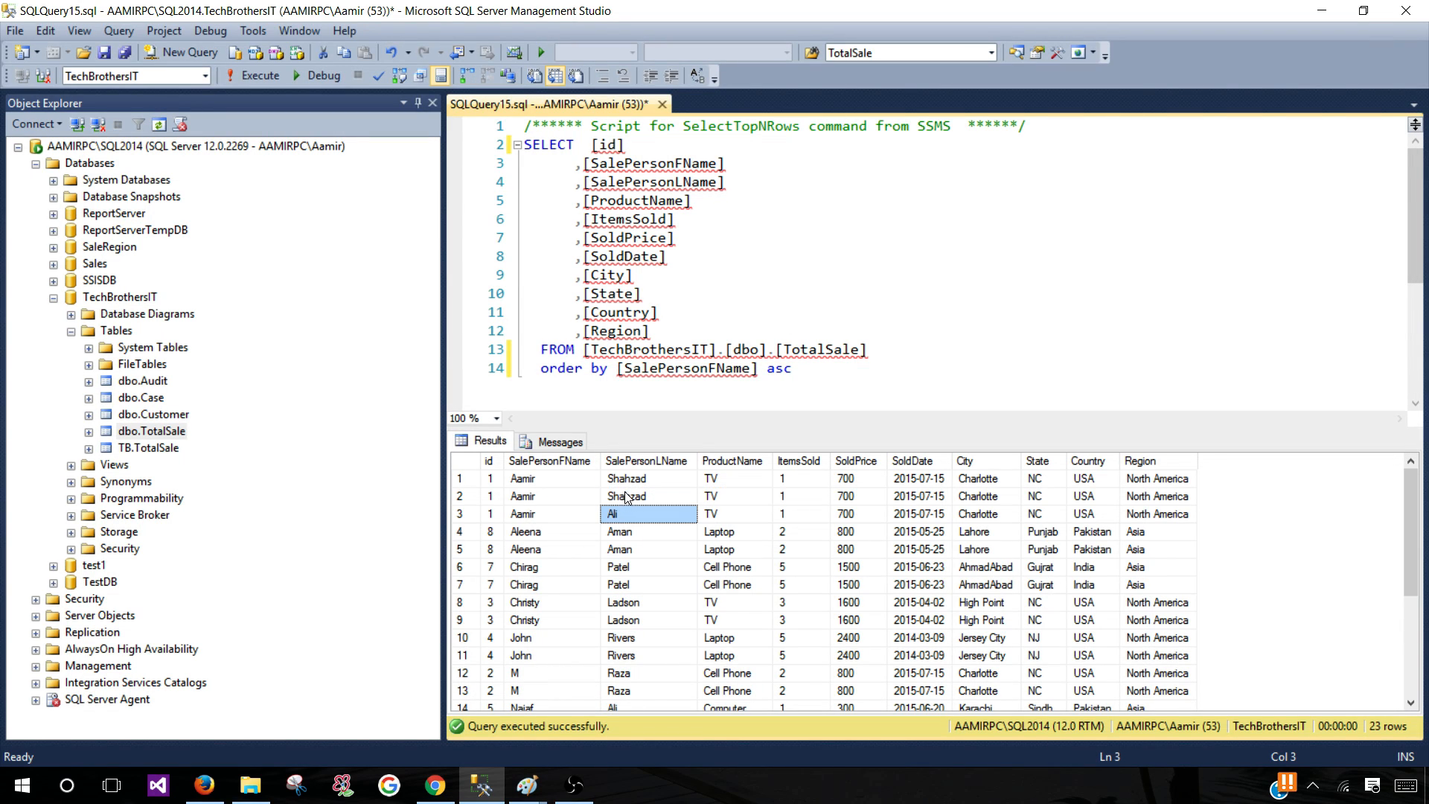
left_click(646, 460)
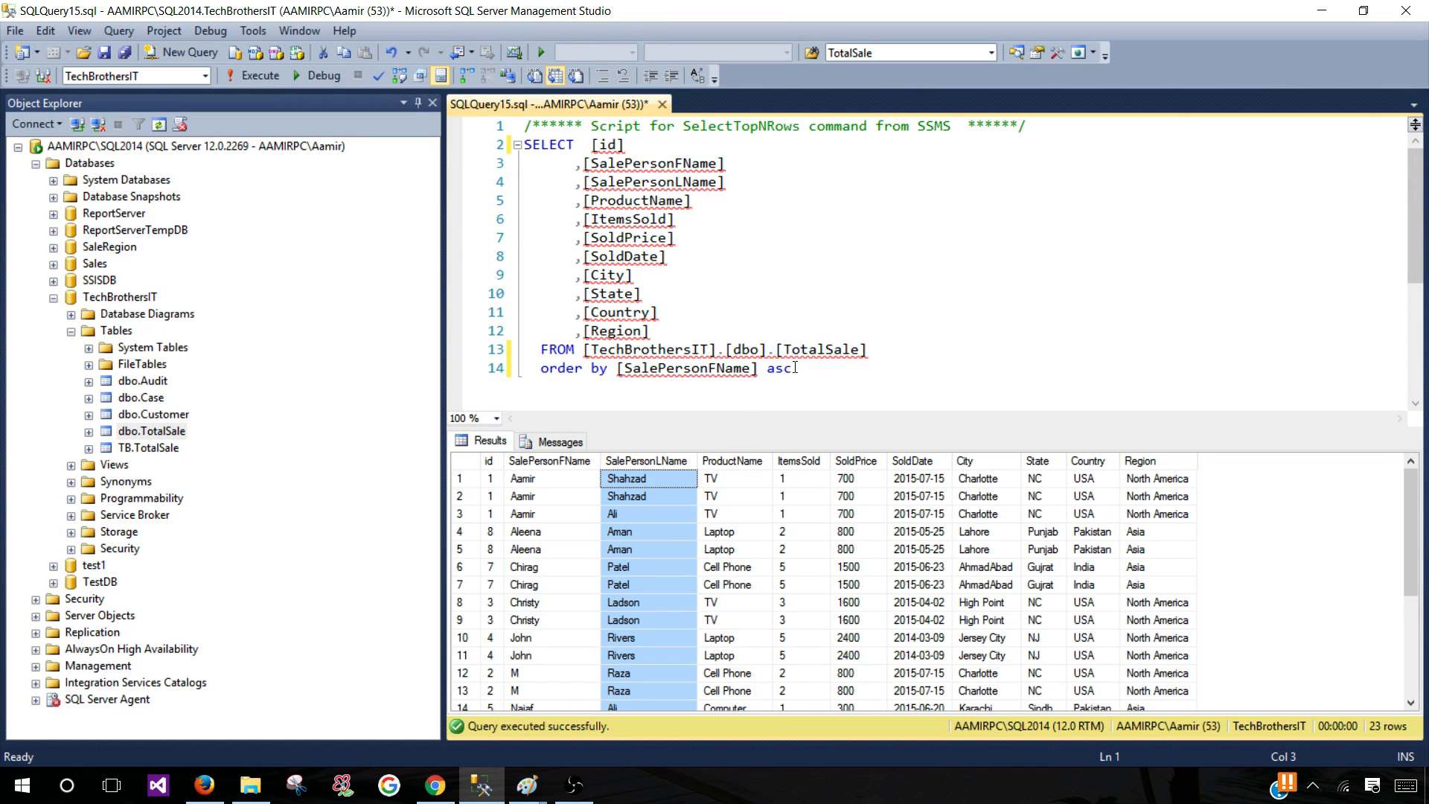
Append ,[SalePersonLName] to the ORDER BY and note the current Shahzad-before-Ali order
type(",")
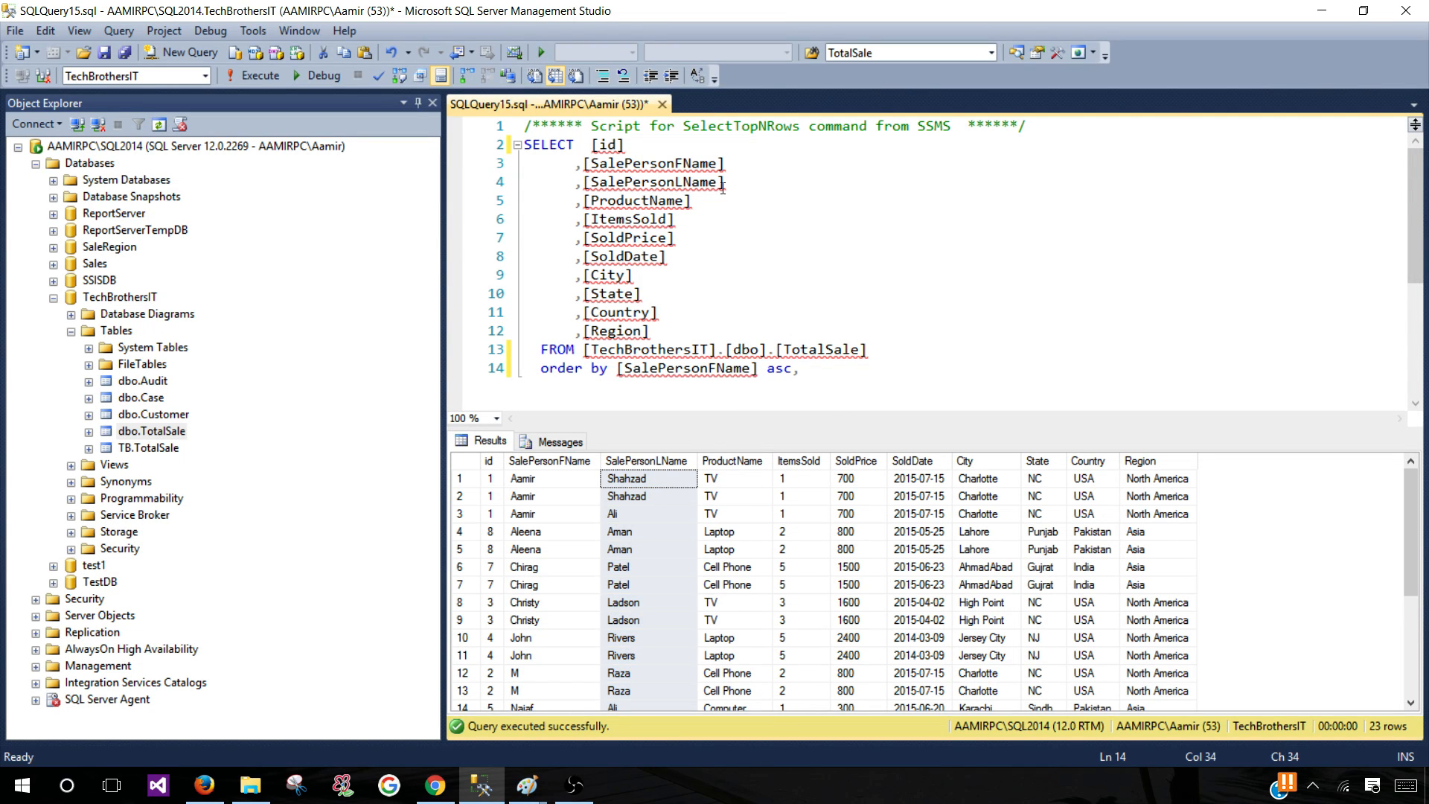
right_click(619, 192)
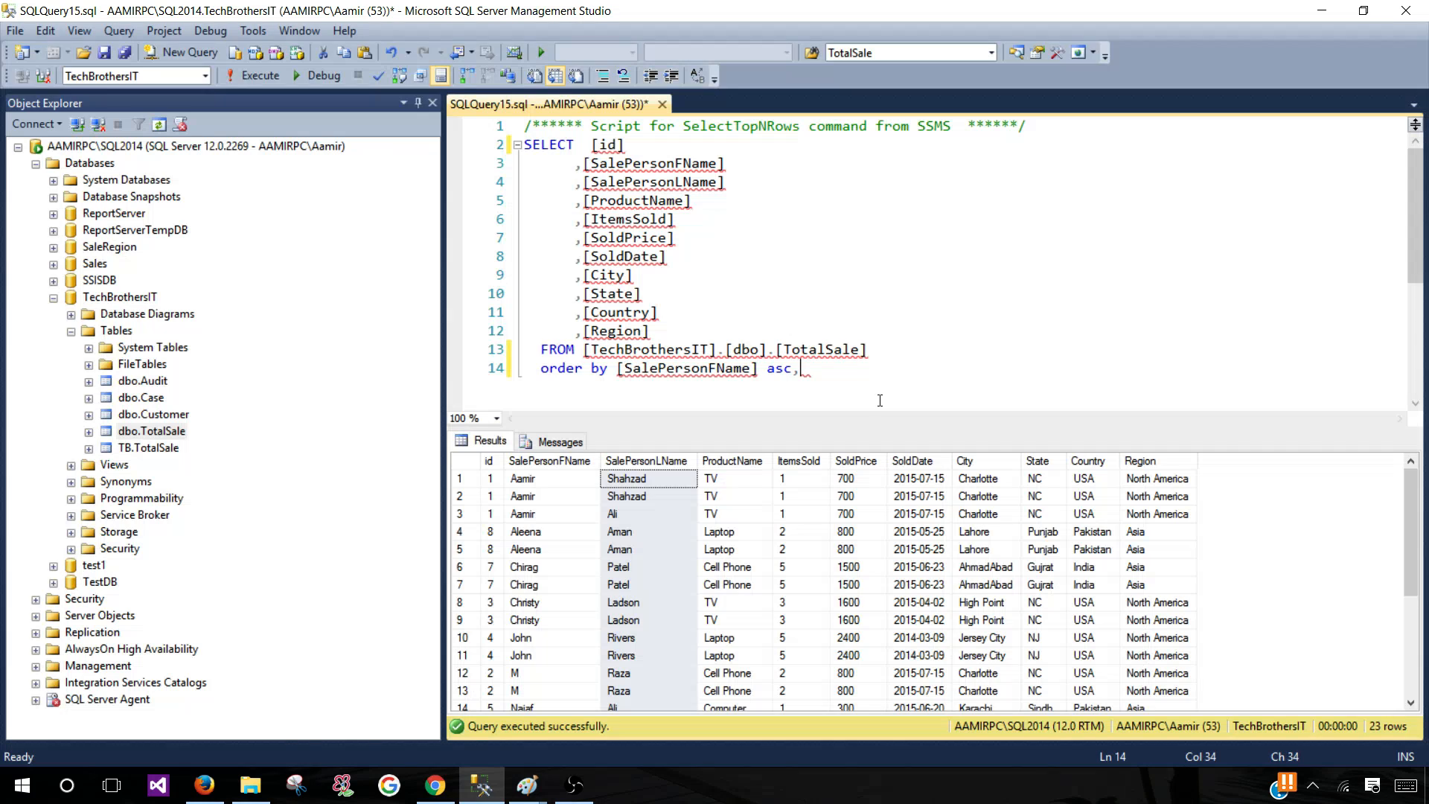
type("[SalePersonLName]")
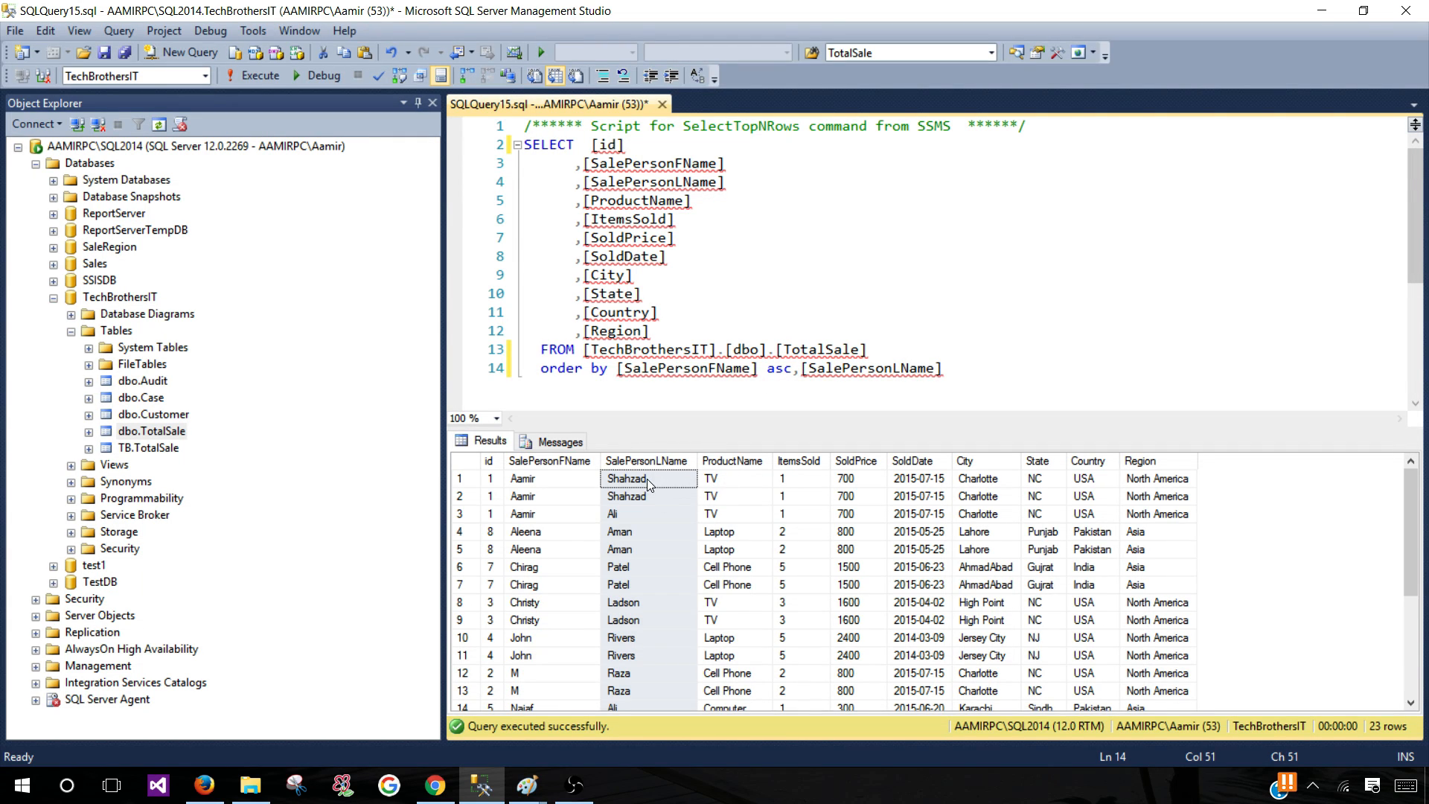
left_click_drag(648, 478, 648, 496)
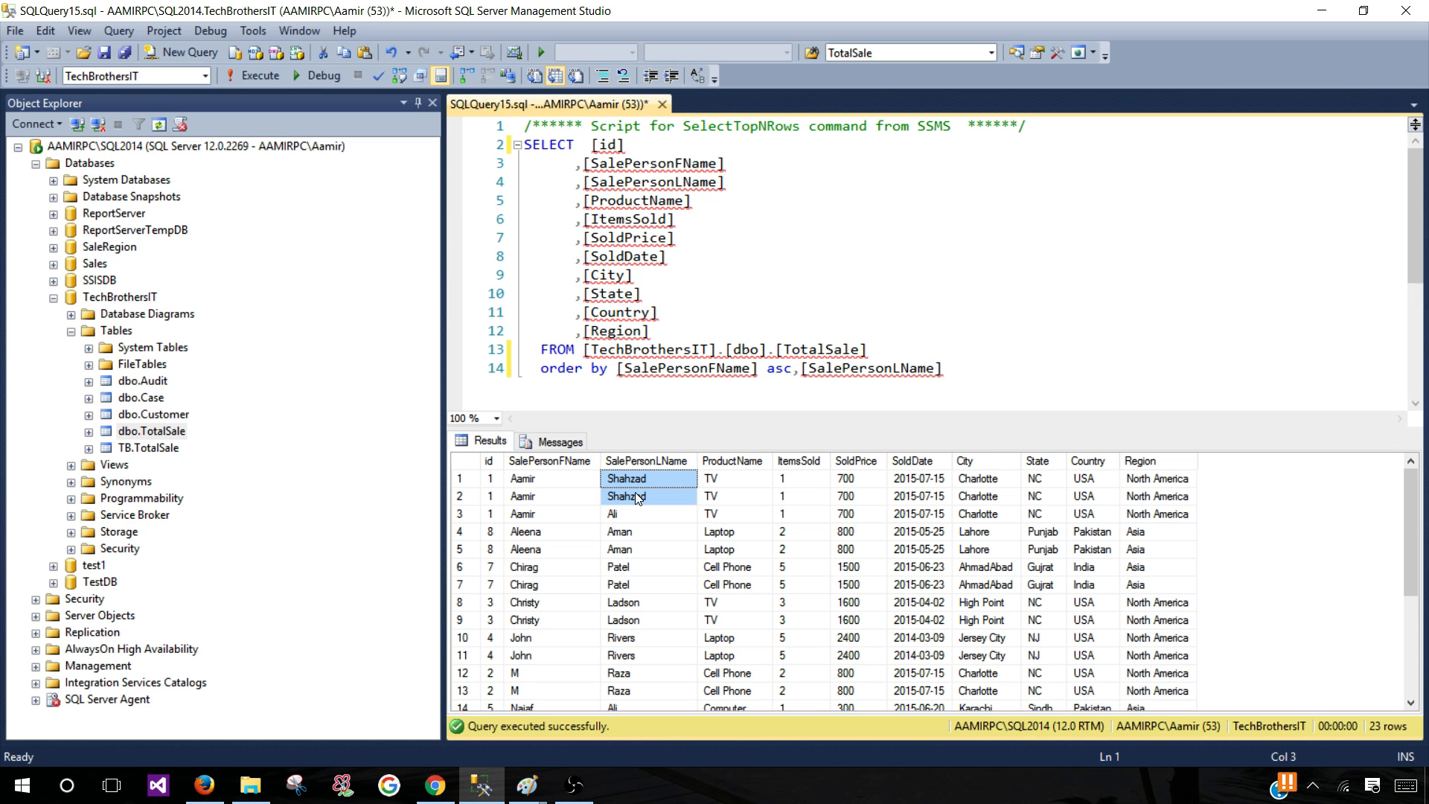
left_click(648, 513)
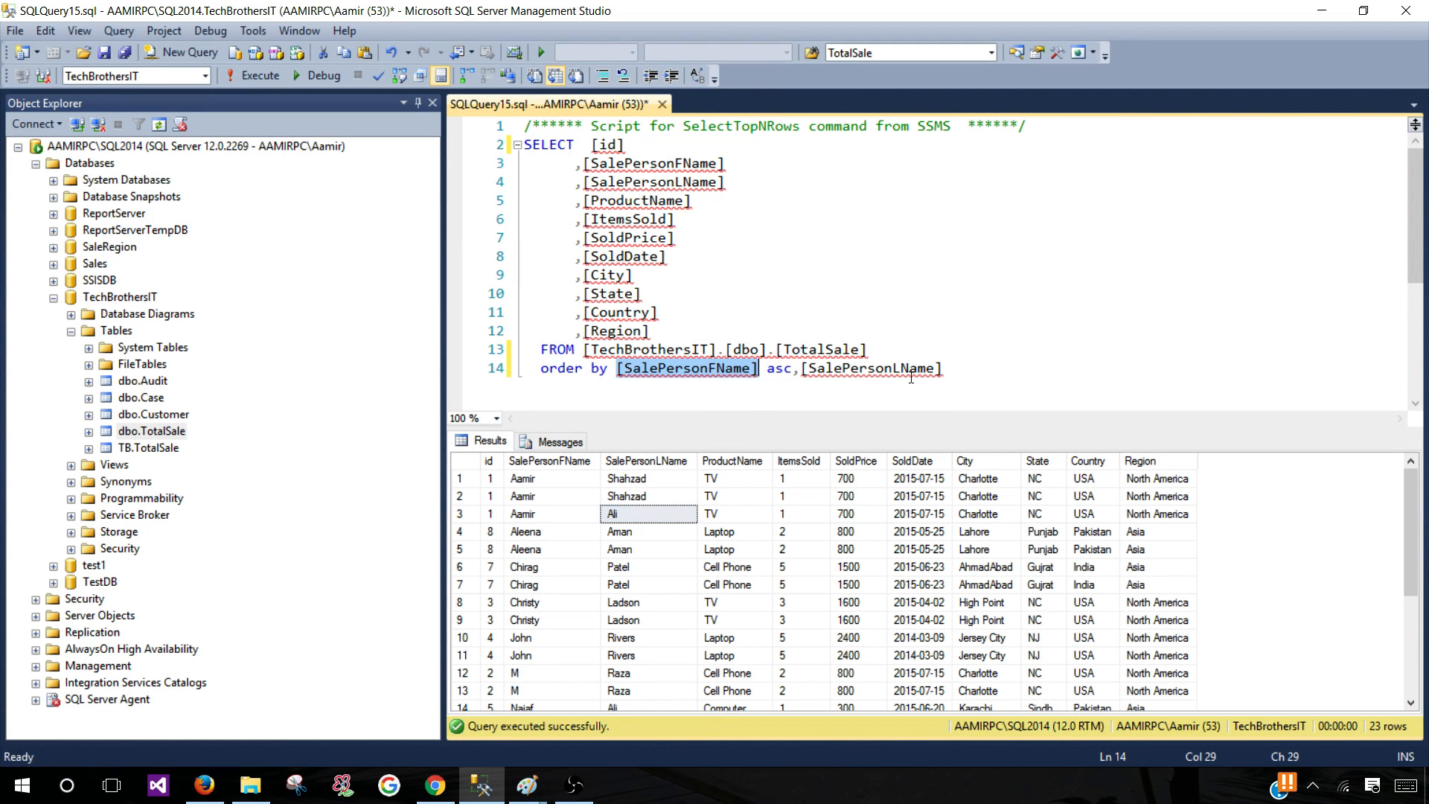
Run the two-column sort so Aamir's rows list Ali before Shahzad
left_click(648, 514)
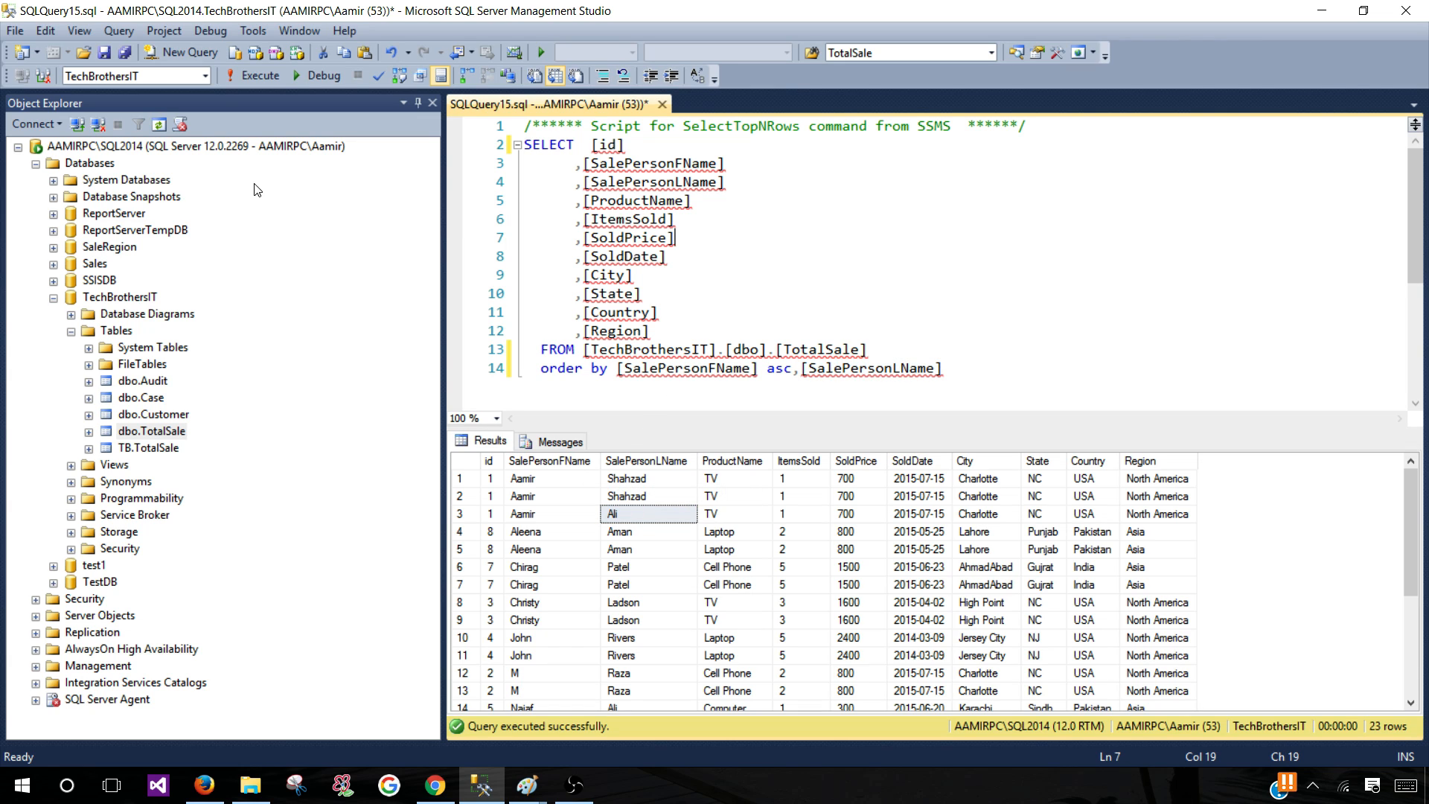
left_click(549, 478)
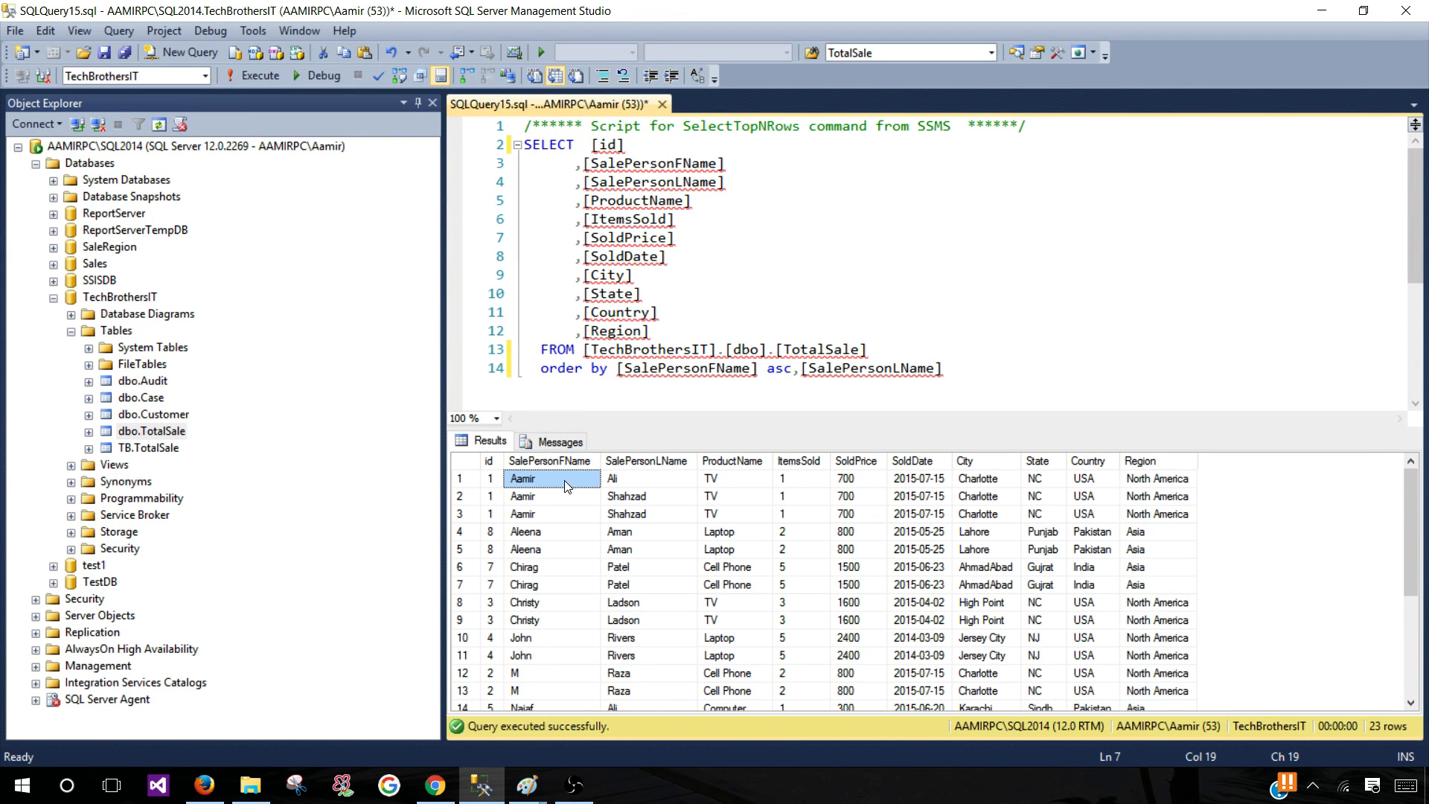
left_click(648, 478)
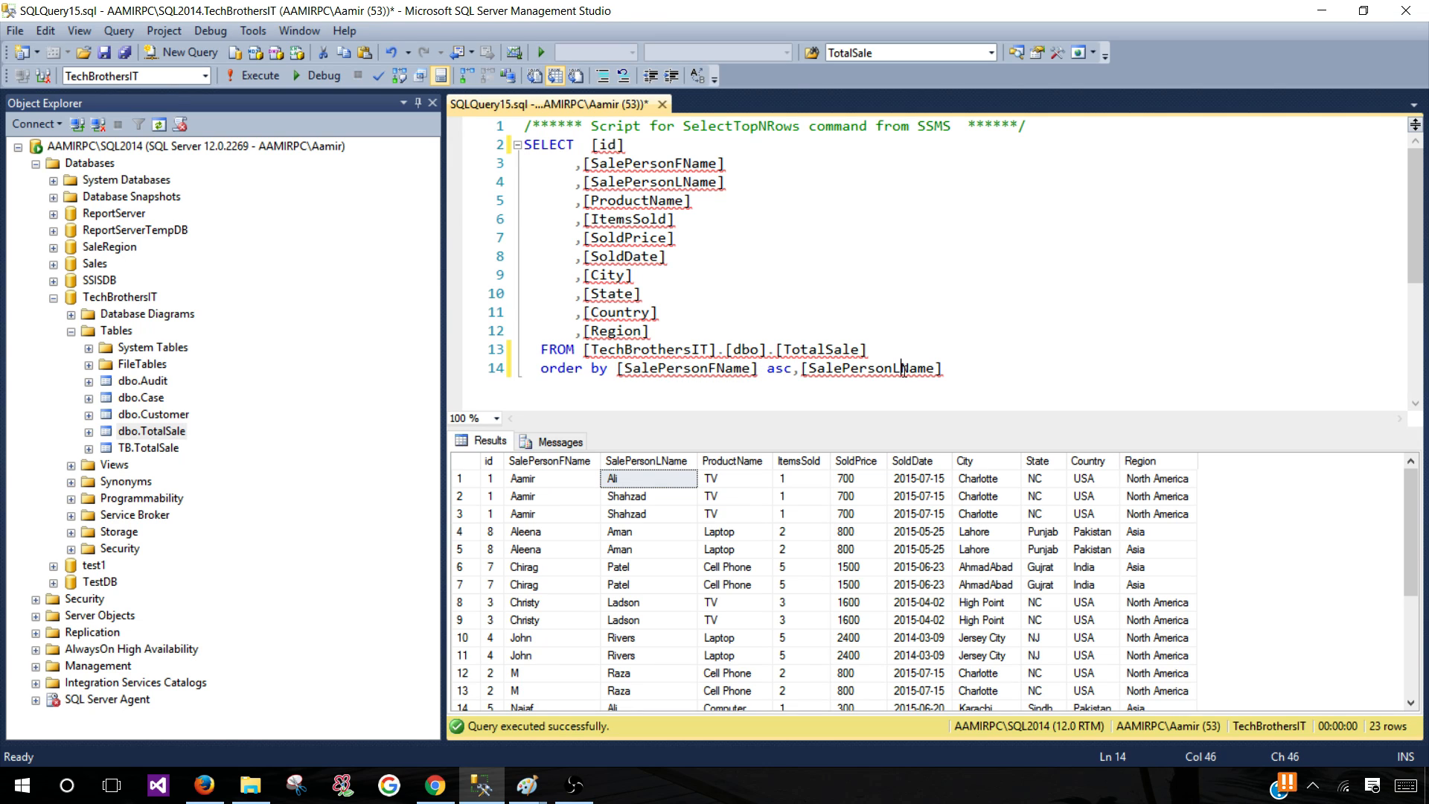
left_click(647, 513)
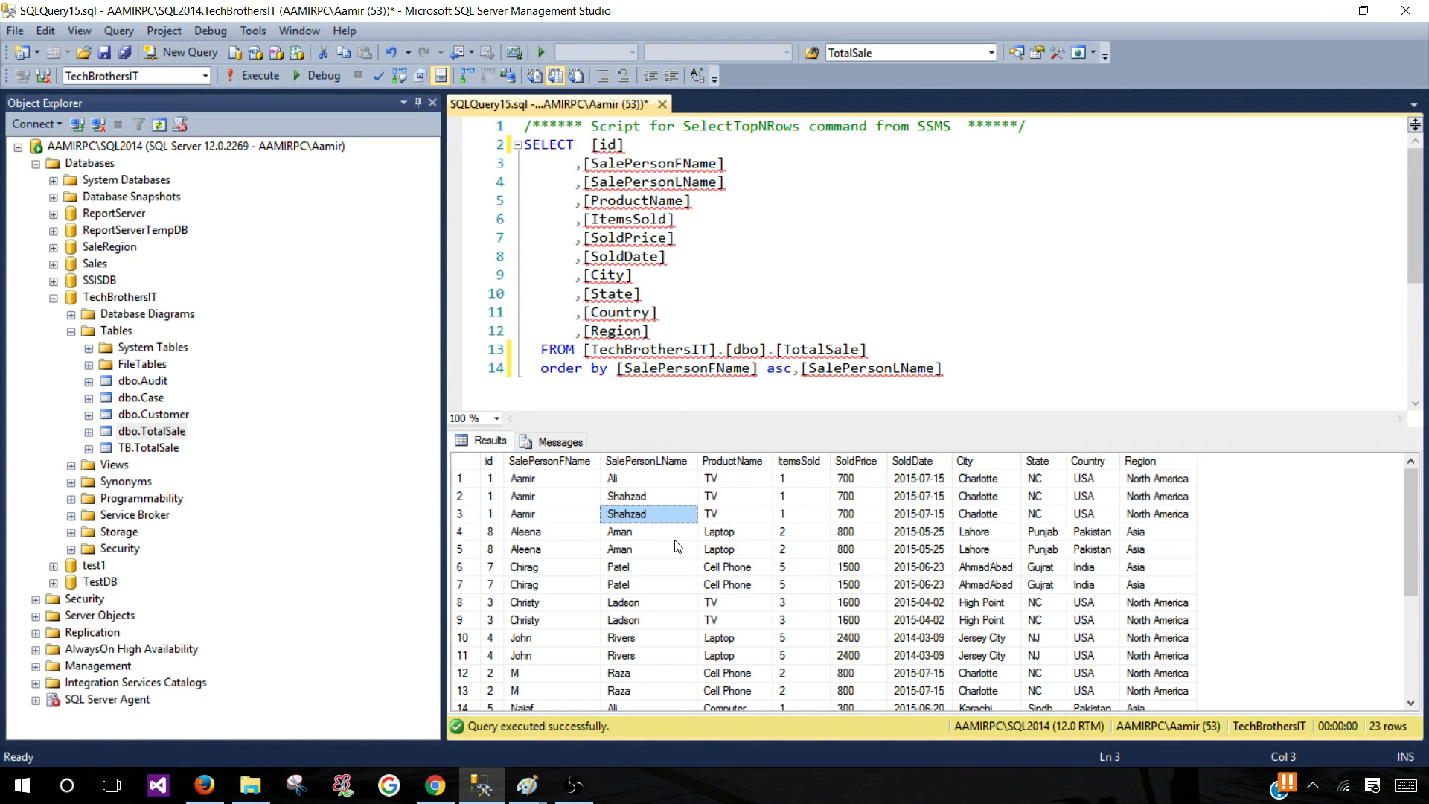
left_click(951, 367)
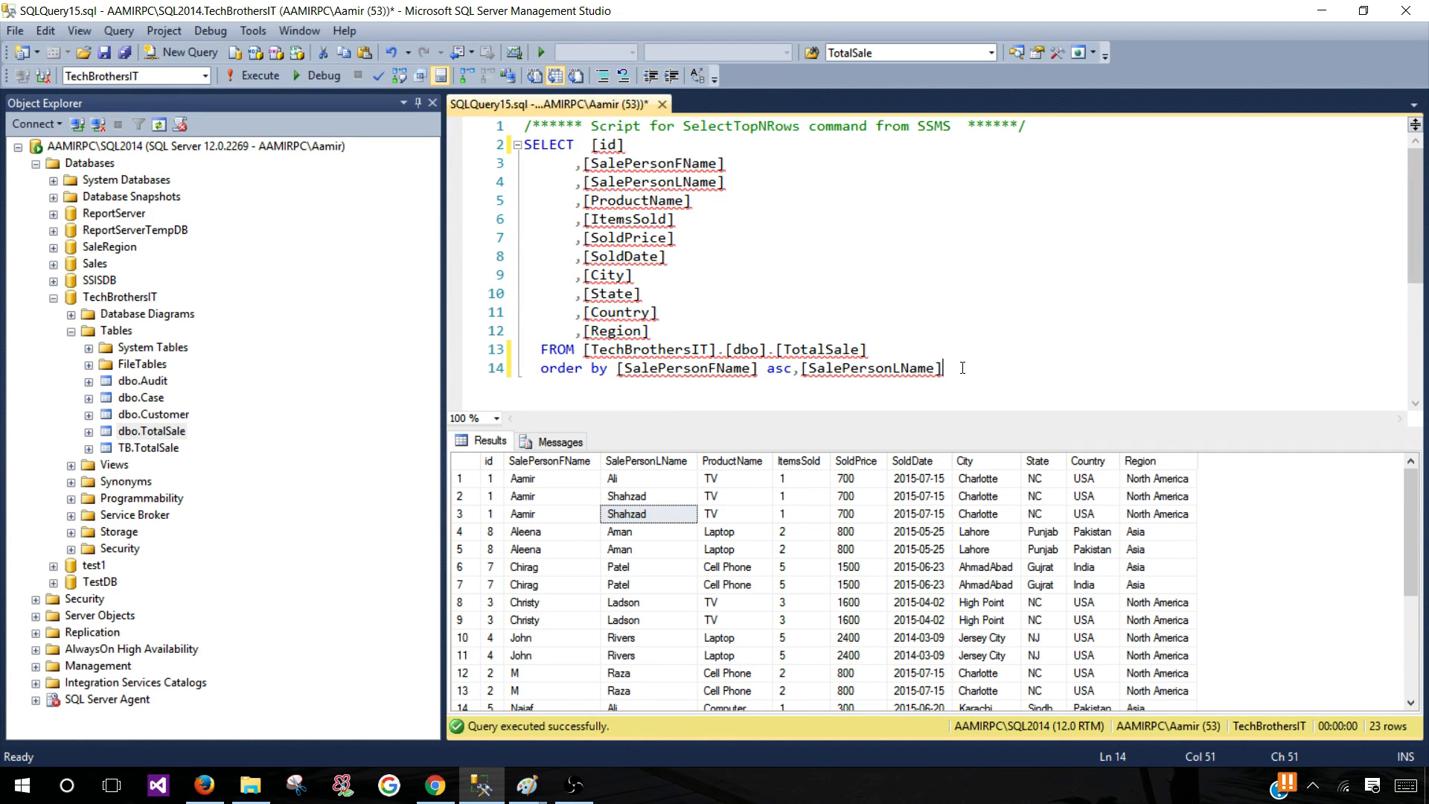
type("asc")
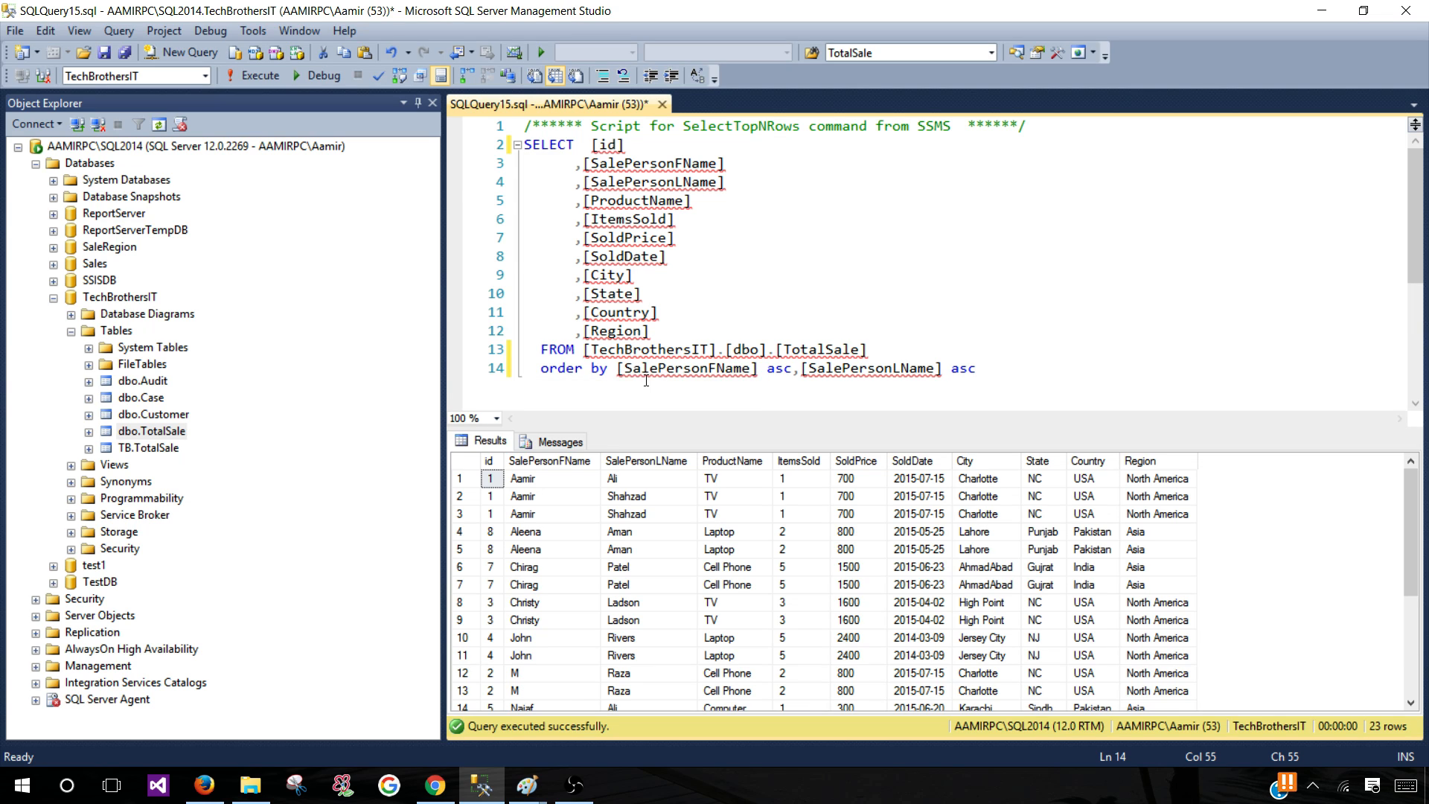
double_click(777, 367)
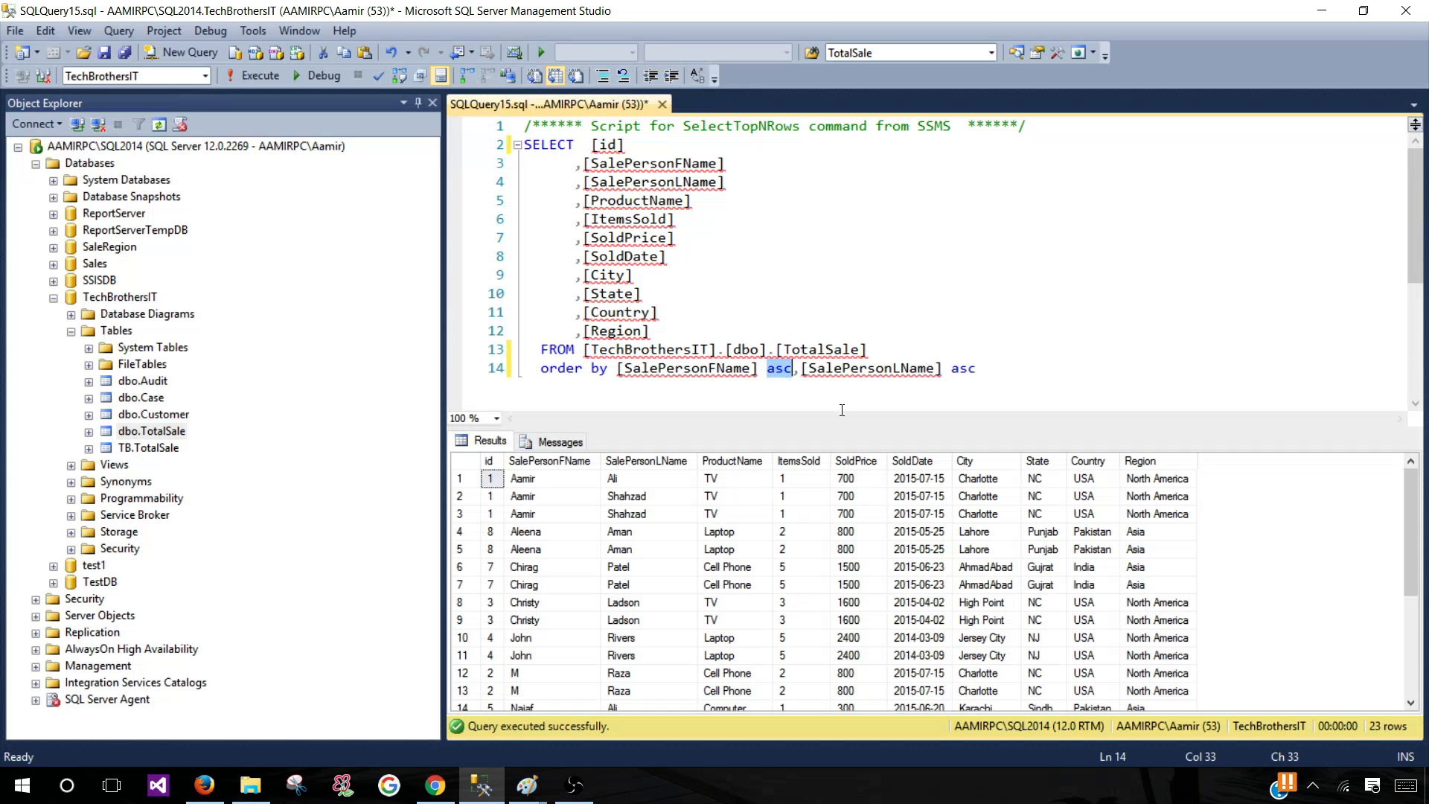
type("desc")
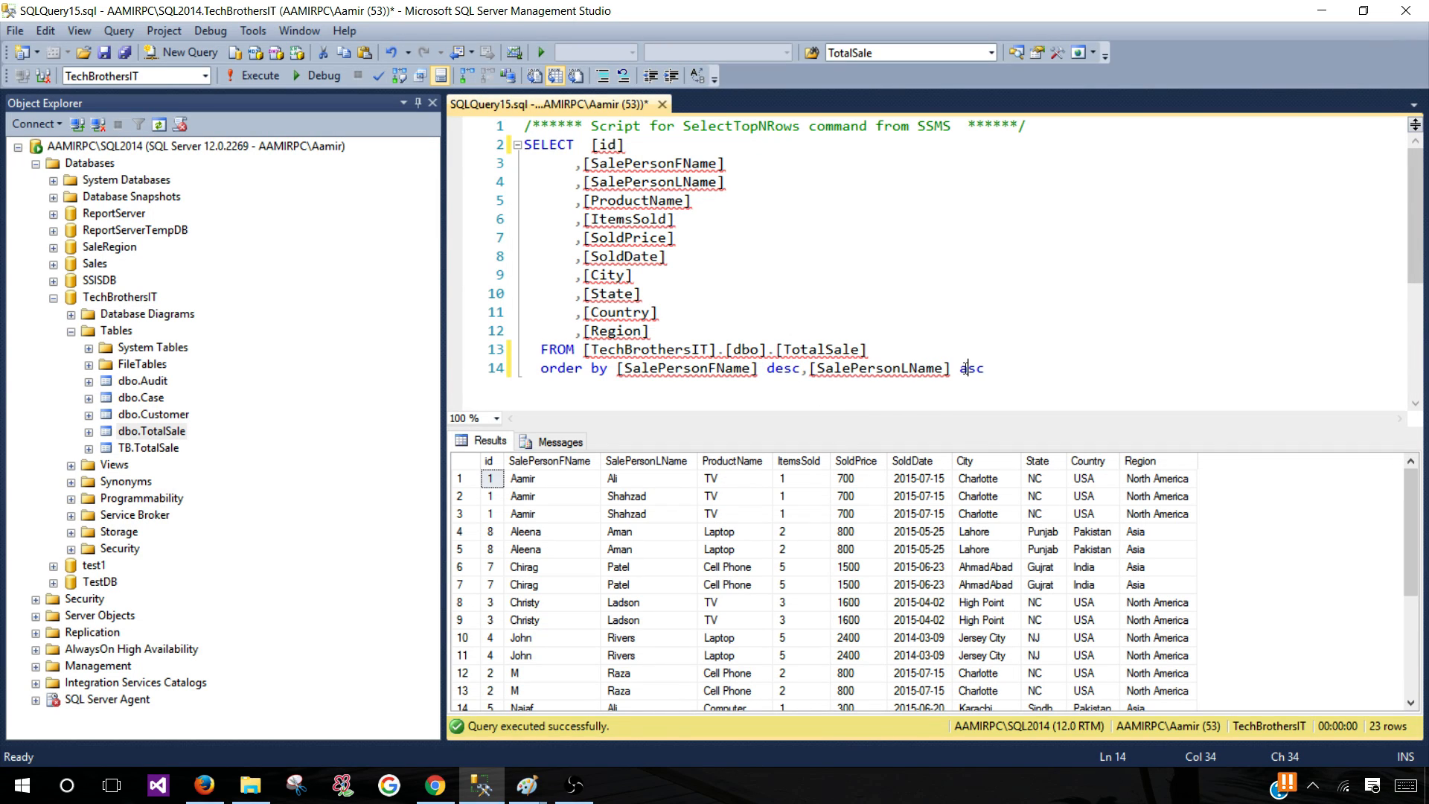
type("desc")
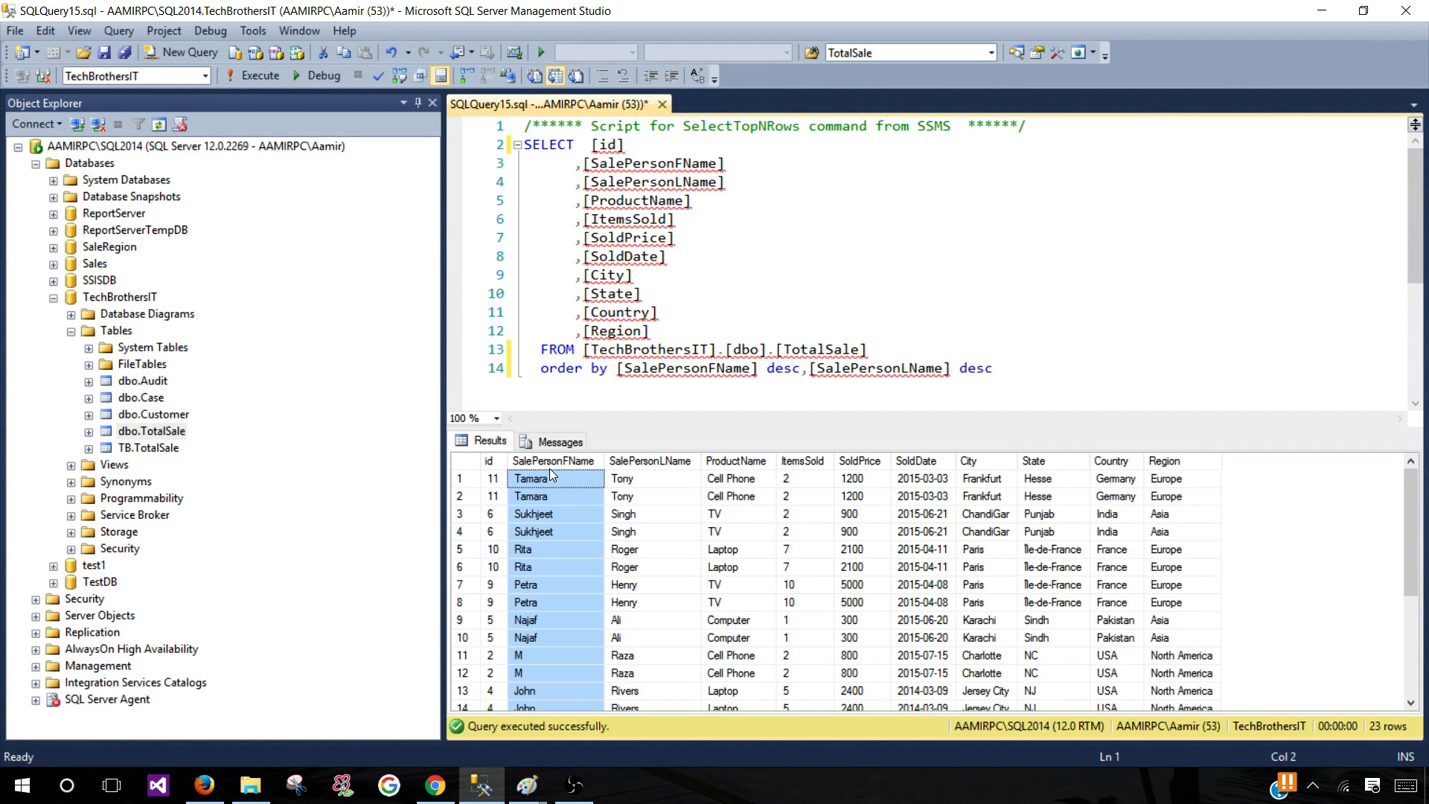
double_click(686, 367)
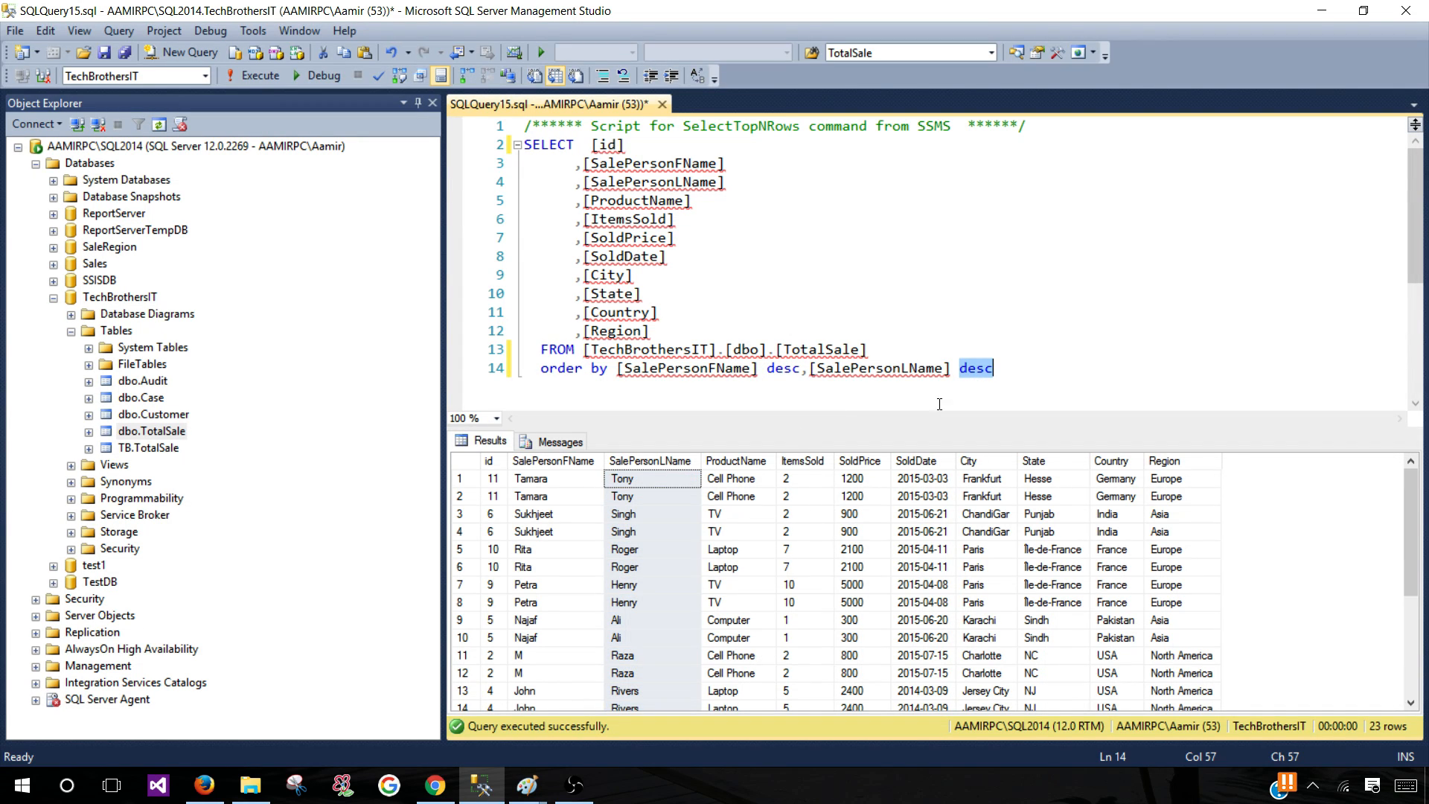
left_click(973, 367)
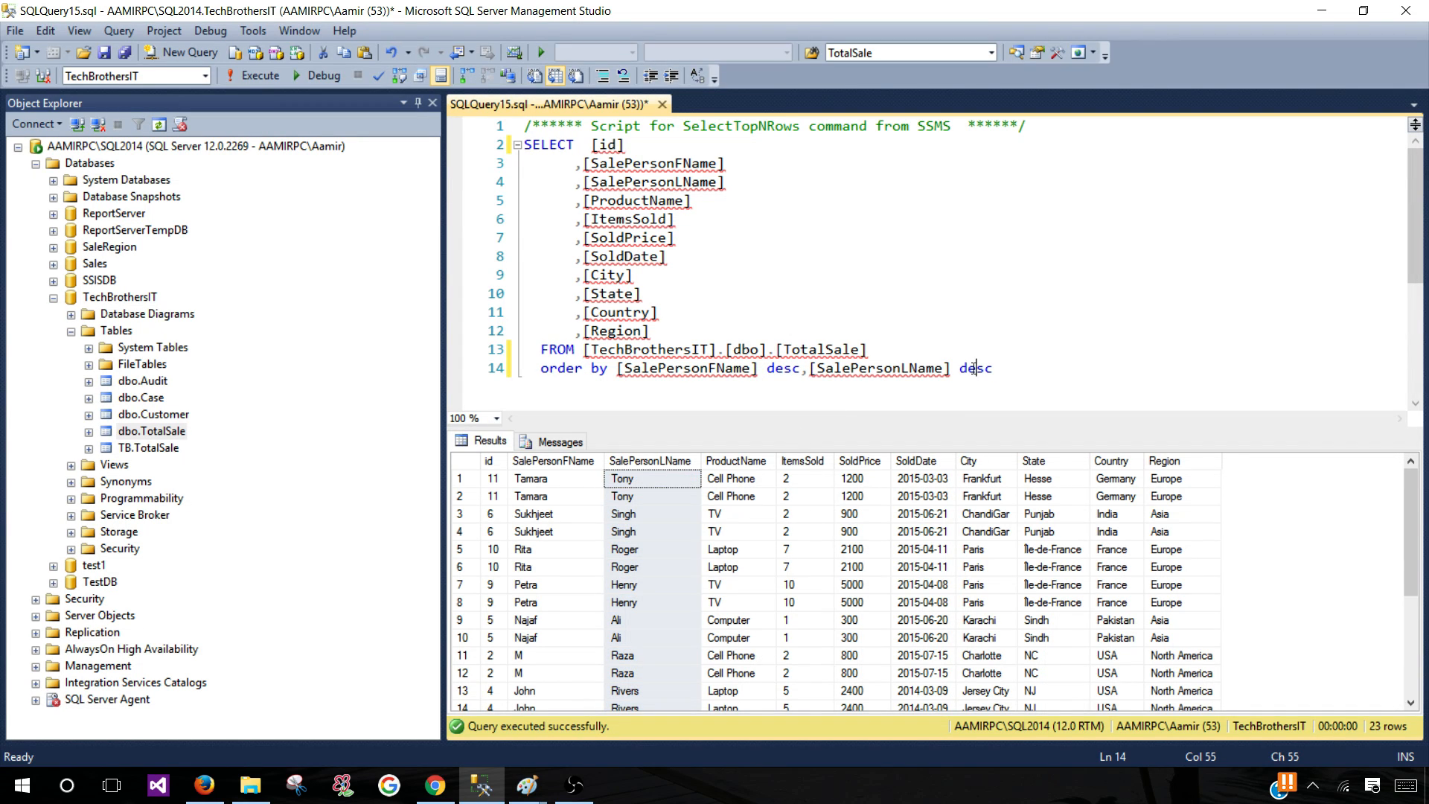
double_click(973, 368)
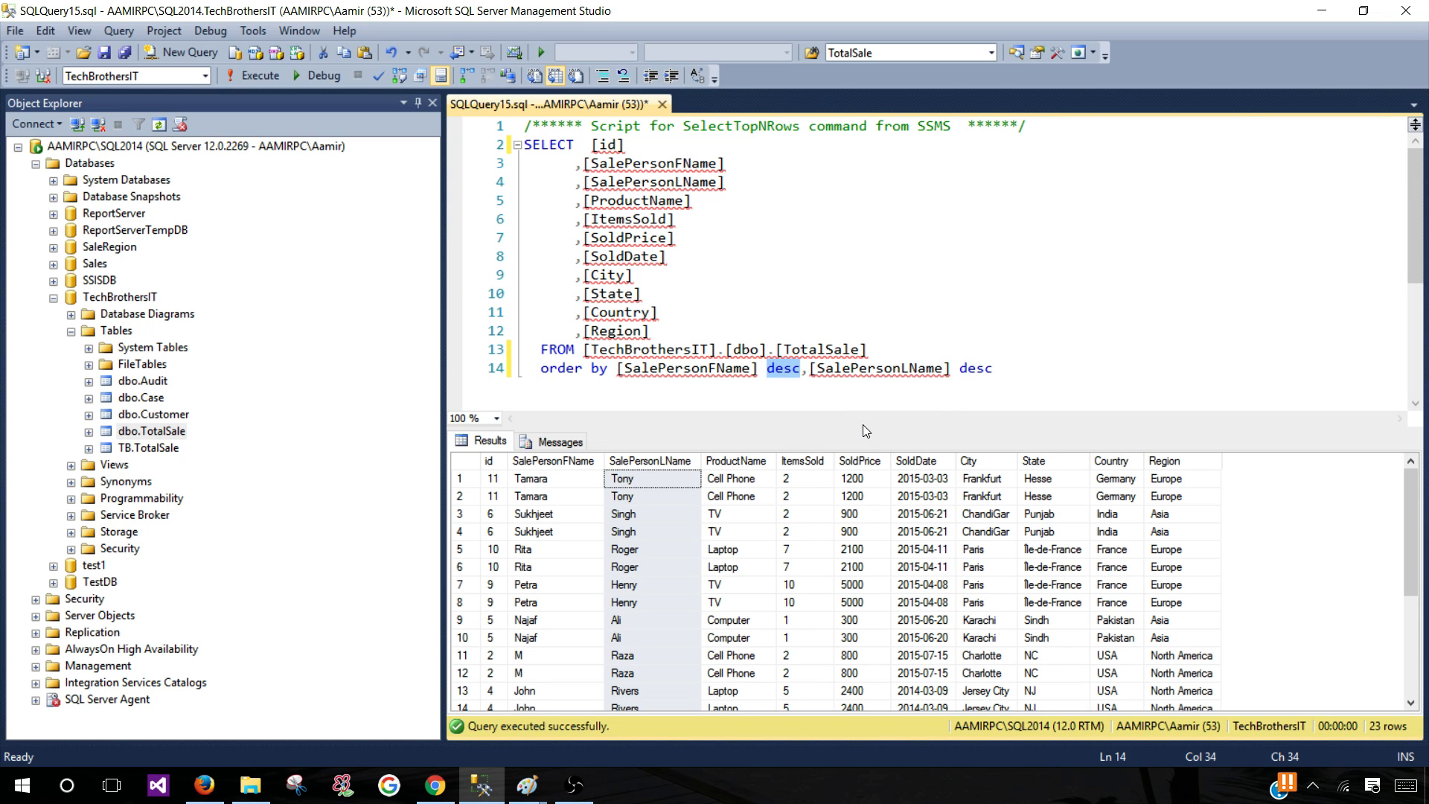
Set ORDER BY [SalePersonFName] asc,[SalePersonLName] desc so Aamir Shahzad precedes Aamir Ali
type("asc")
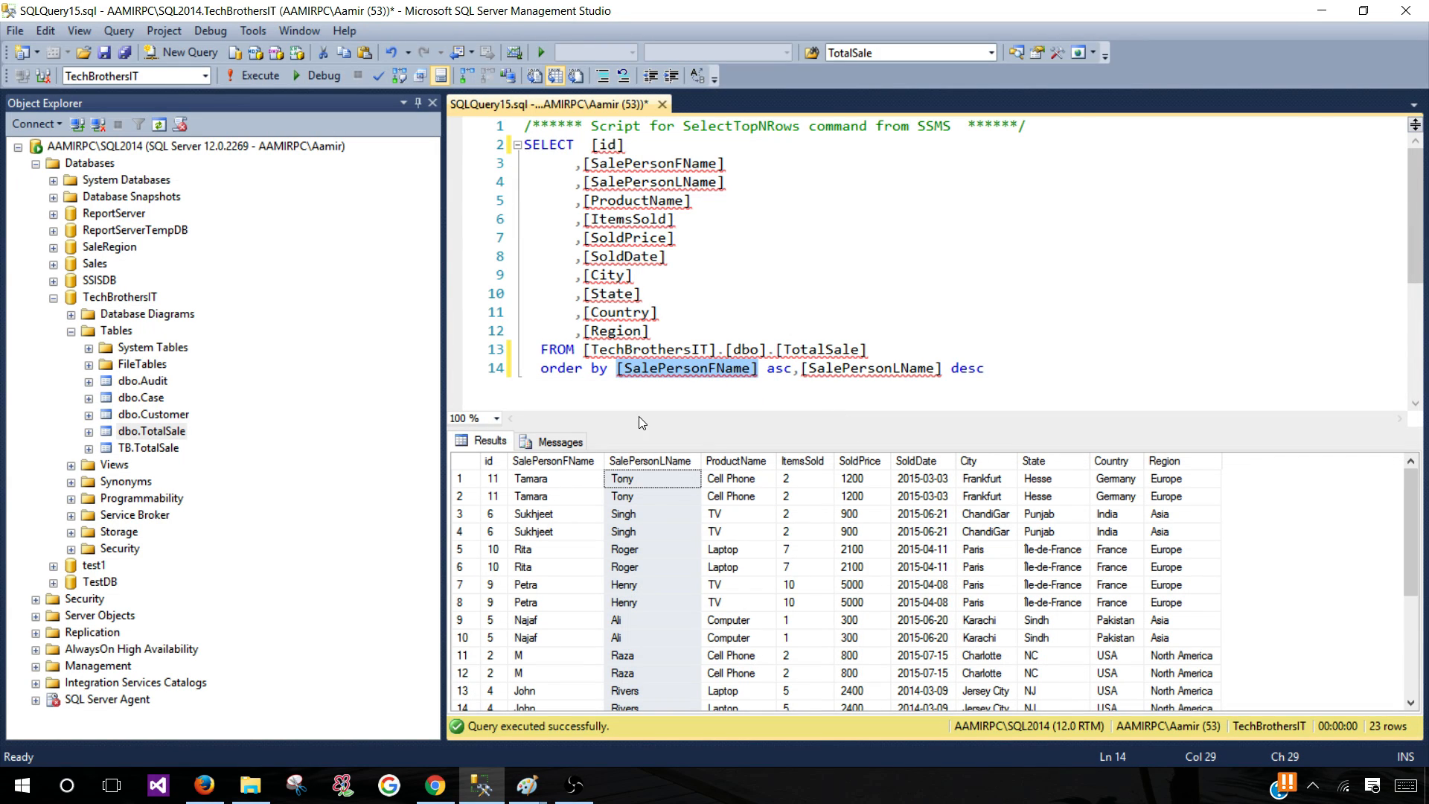
mouse_move(553, 549)
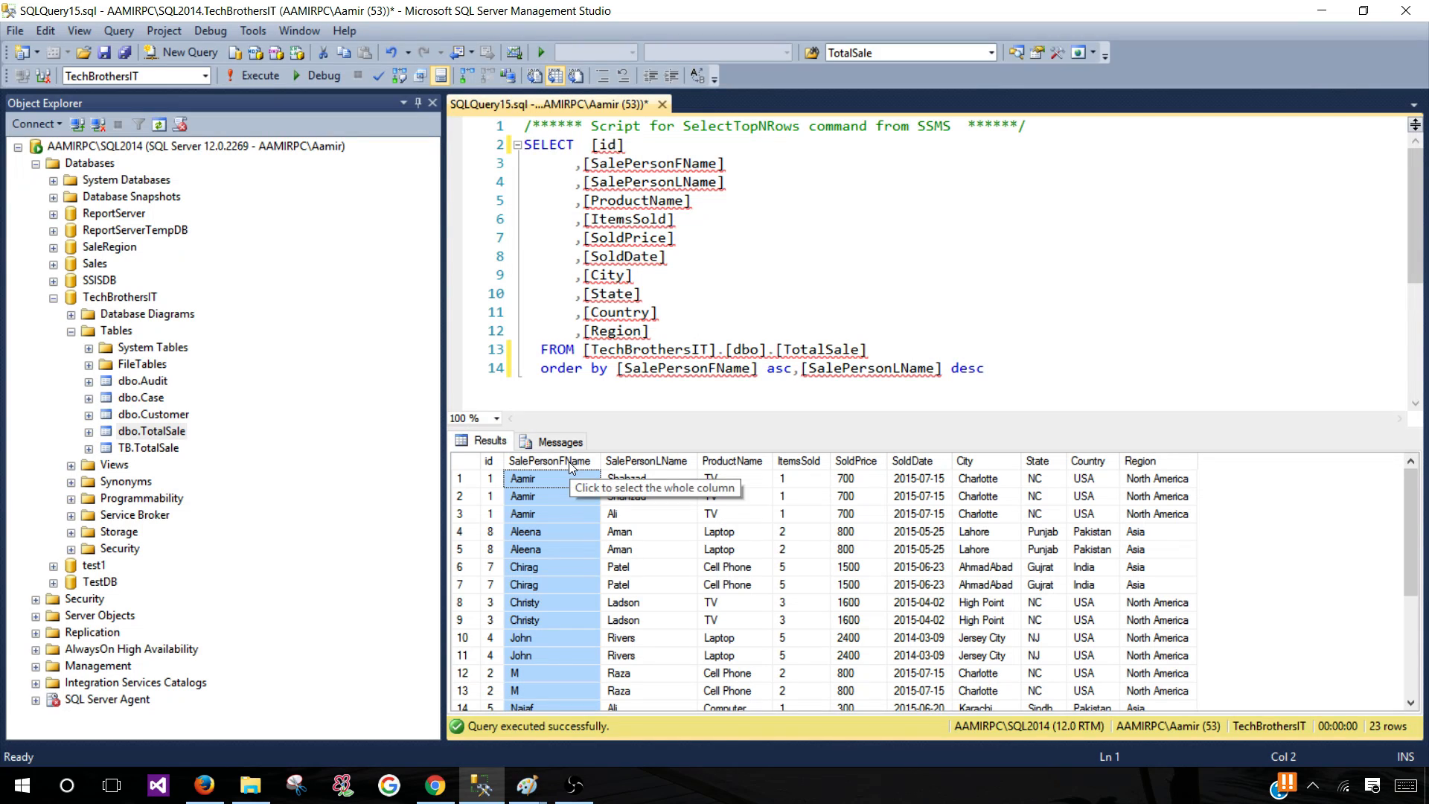
left_click(645, 460)
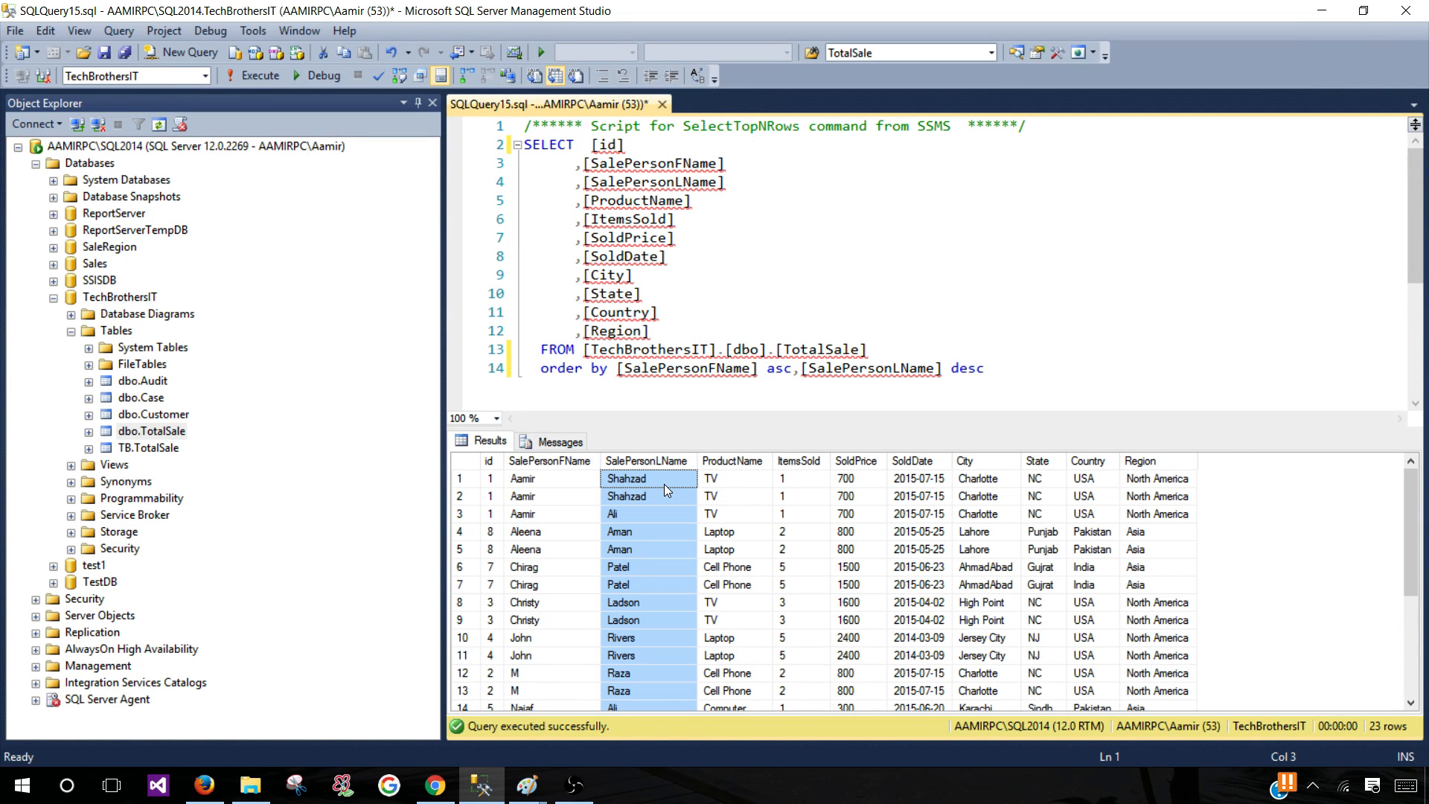
mouse_move(908, 375)
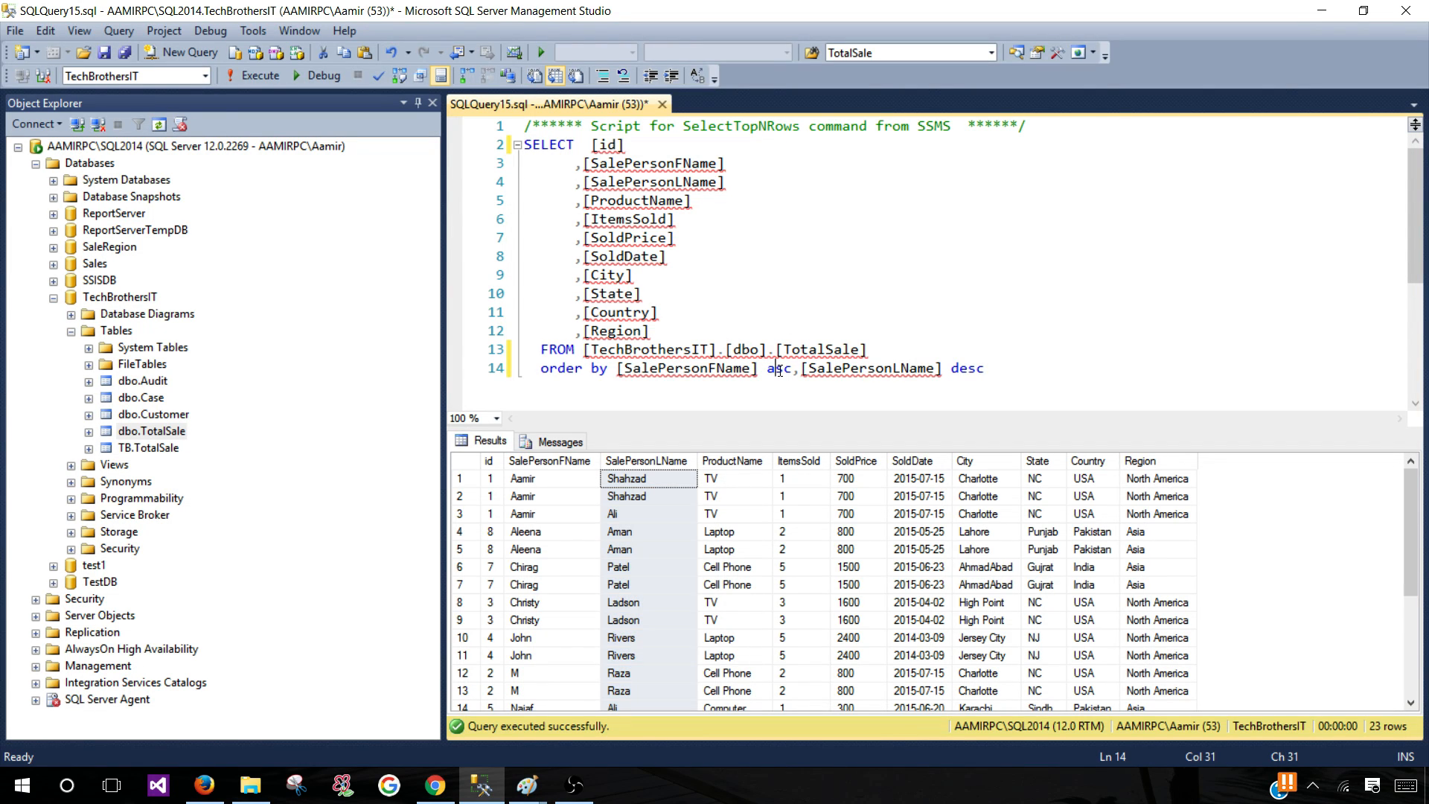
double_click(966, 368)
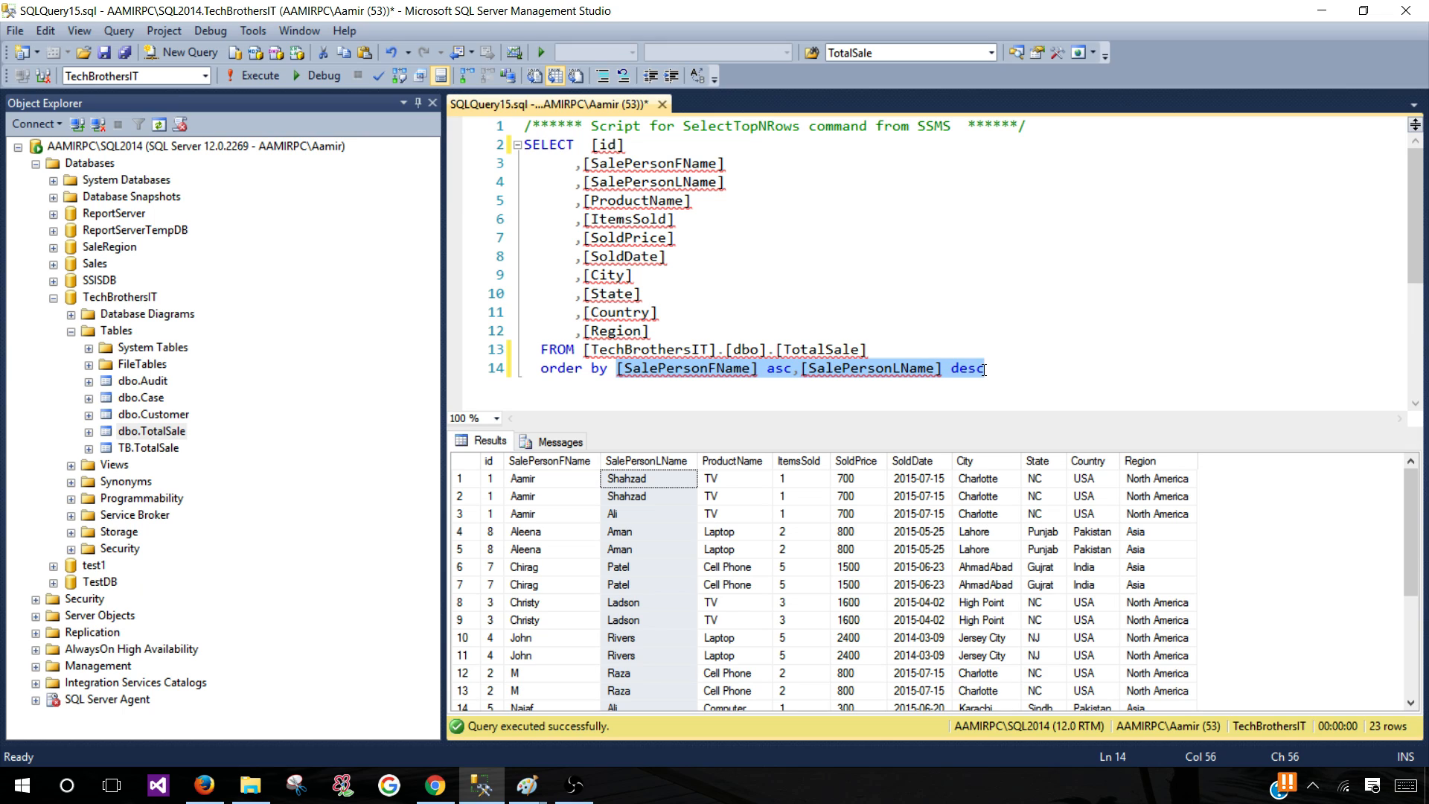
mouse_move(741, 259)
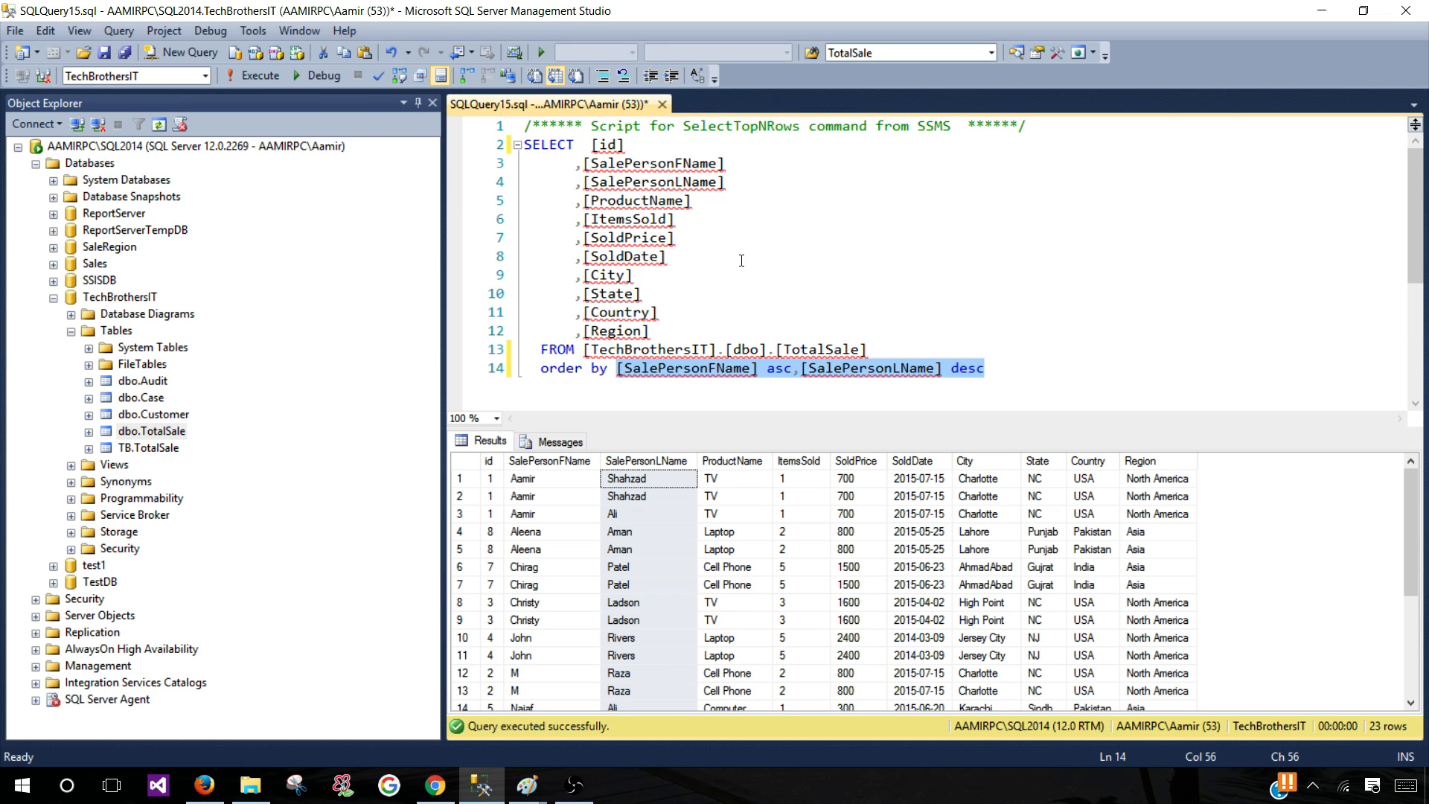
Replace the sort columns with ORDER BY 1, then ORDER BY 2 to sort by SalePersonFName's position
key("Delete")
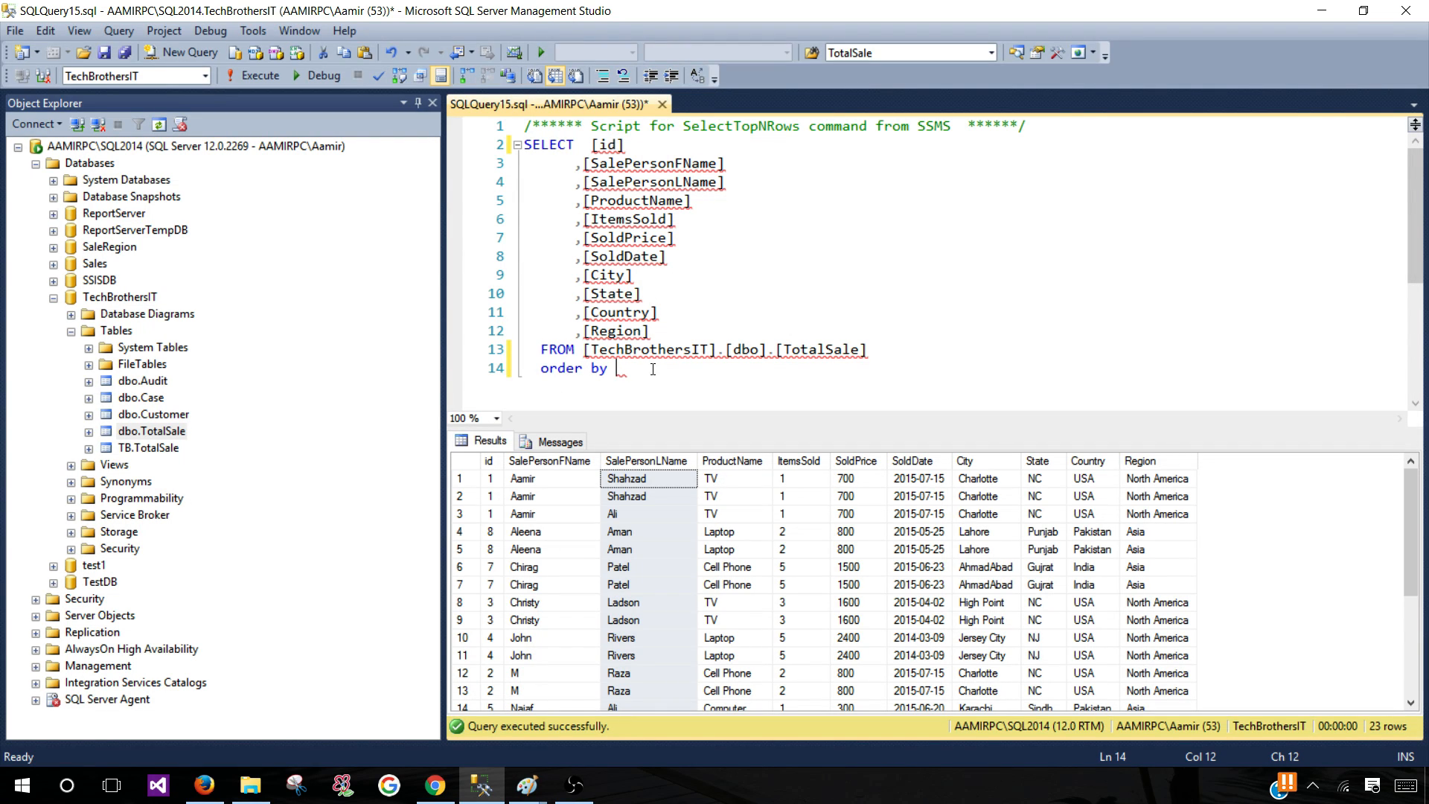
type("1")
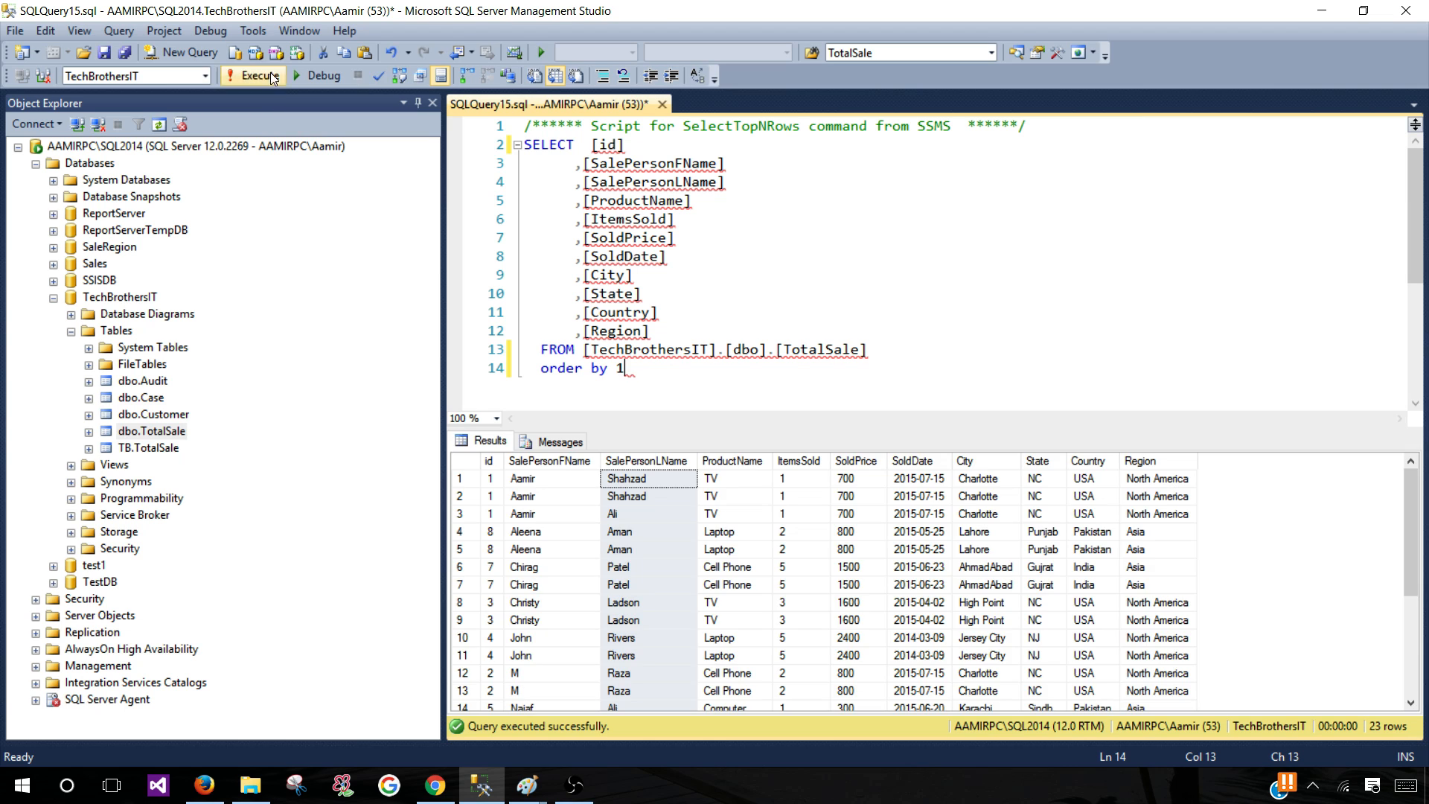
left_click(260, 74)
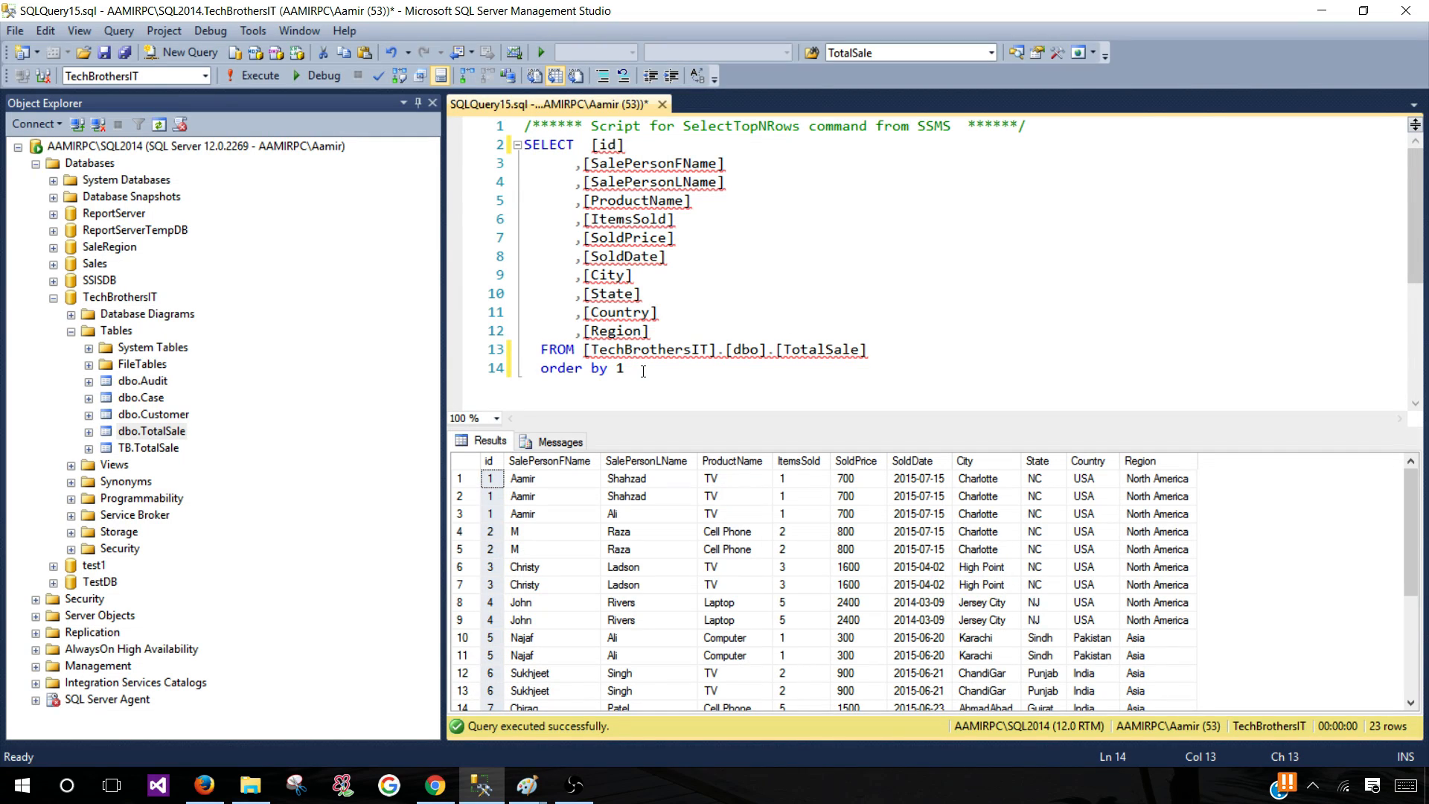
key("Backspace")
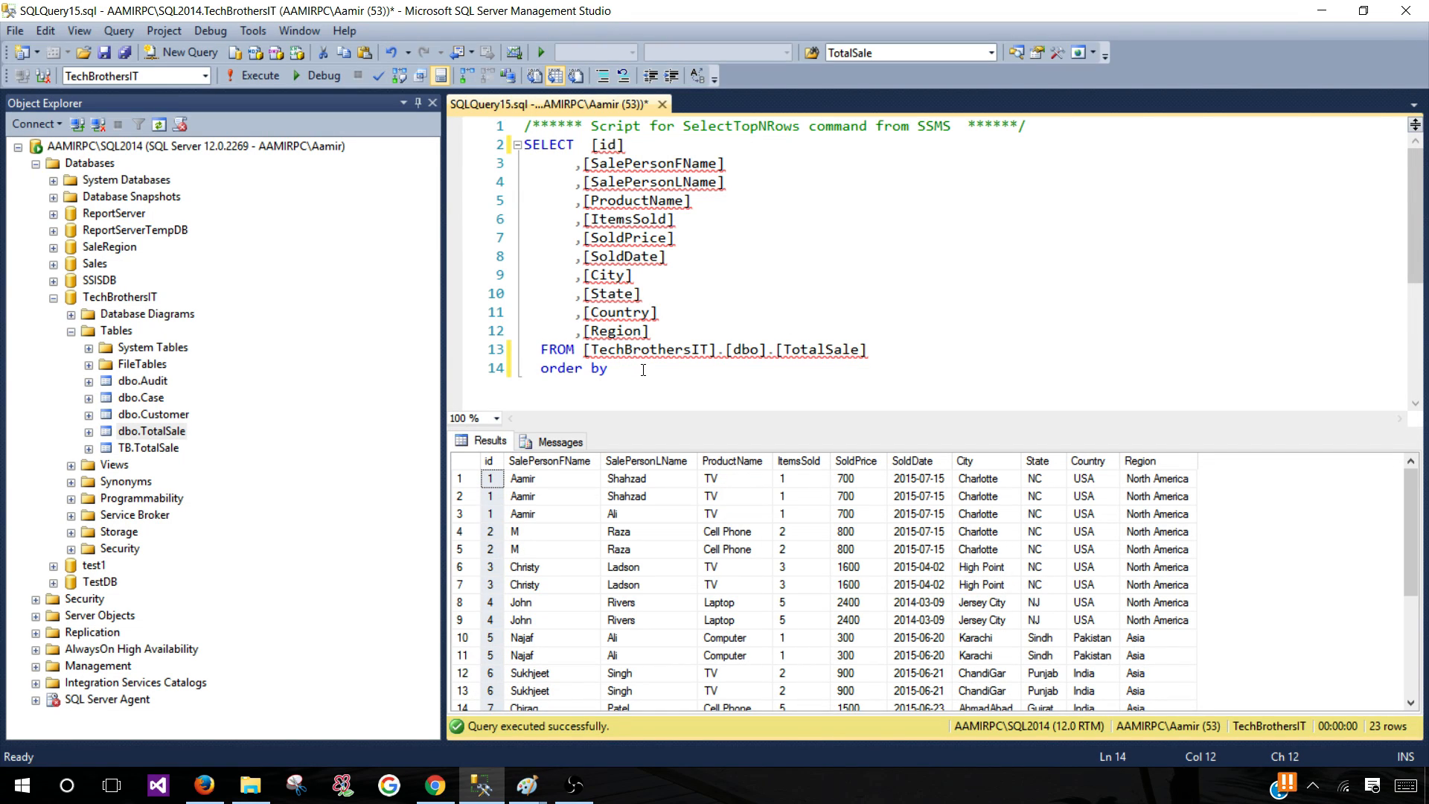
left_click(549, 460)
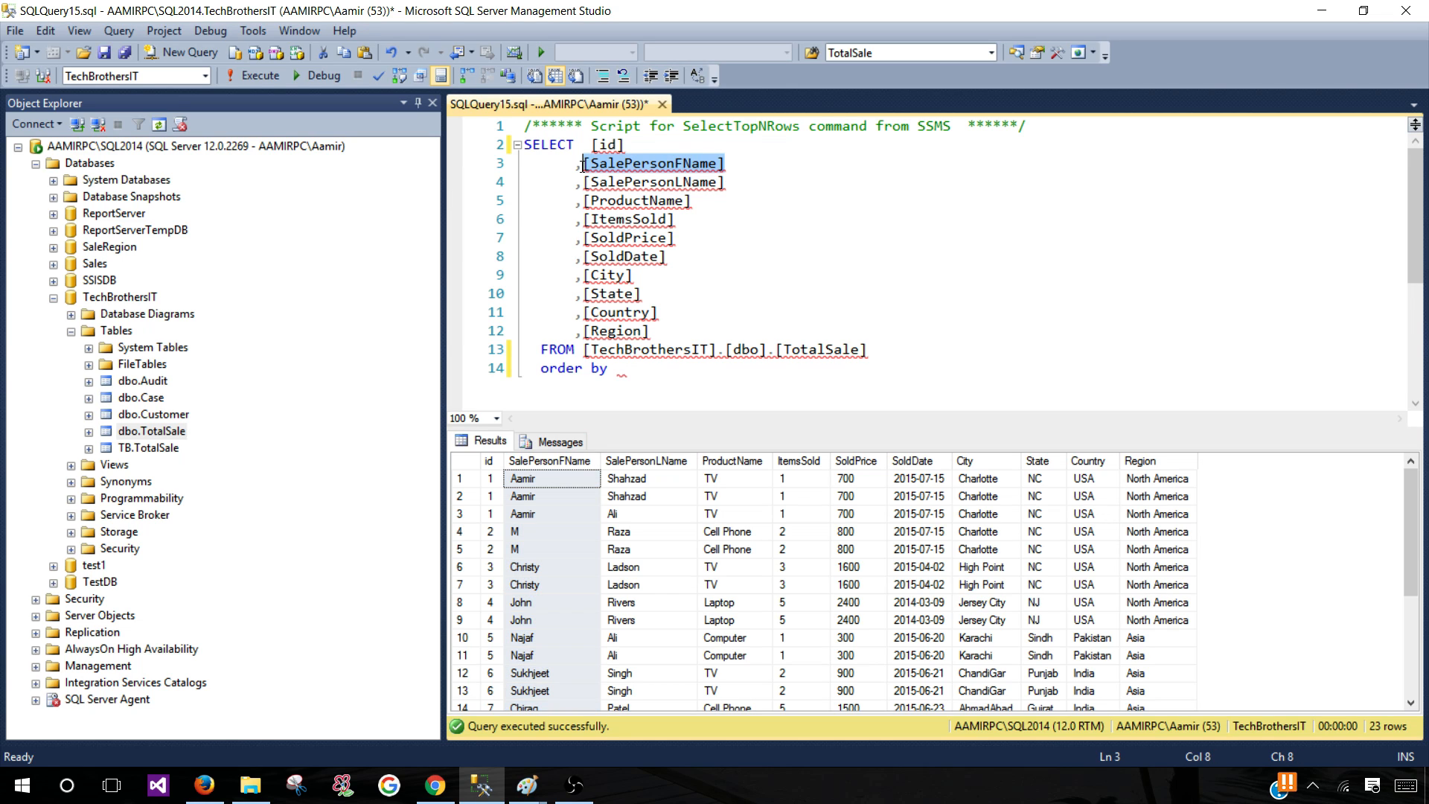
type("2")
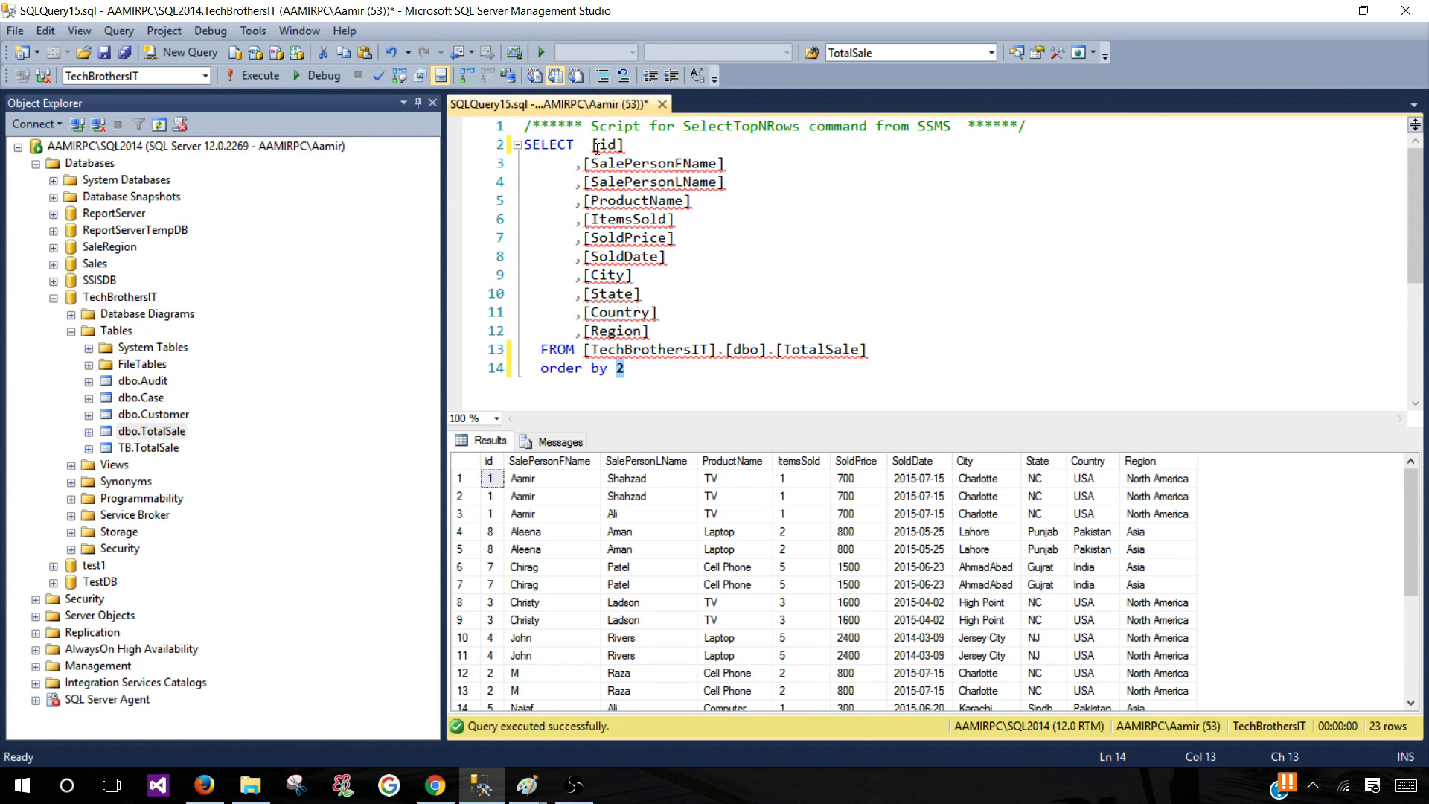
left_click_drag(594, 144, 649, 330)
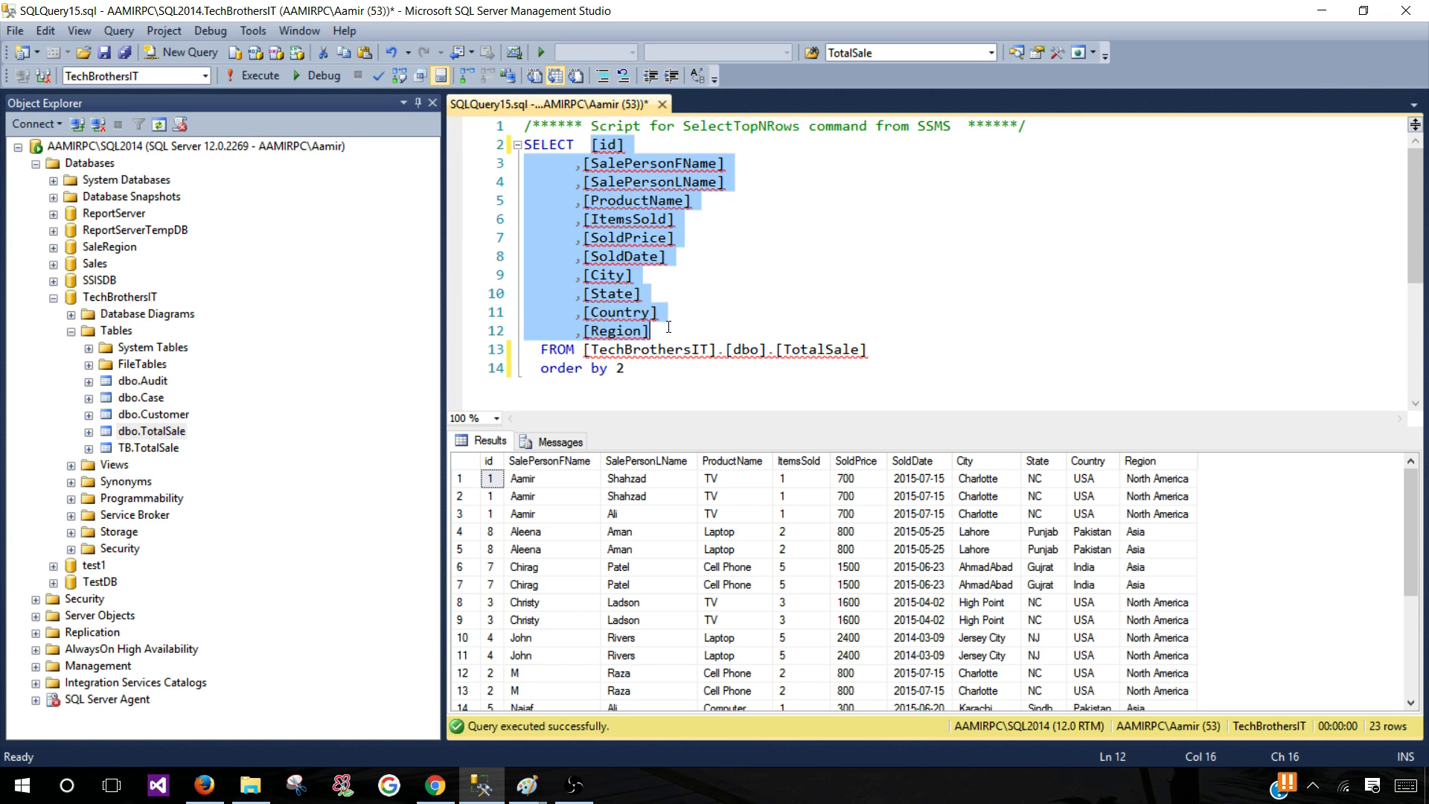
left_click(623, 368)
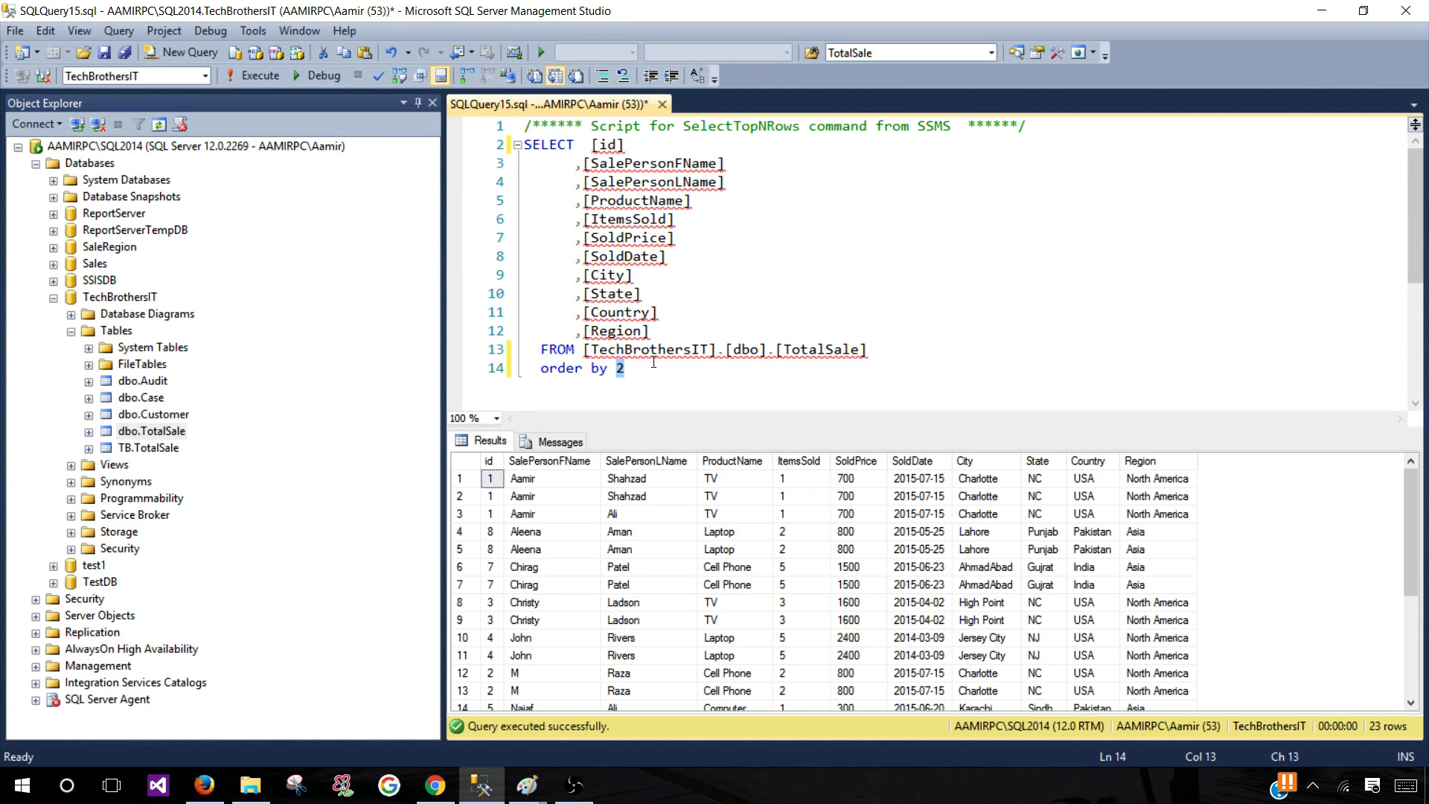
mouse_move(658, 387)
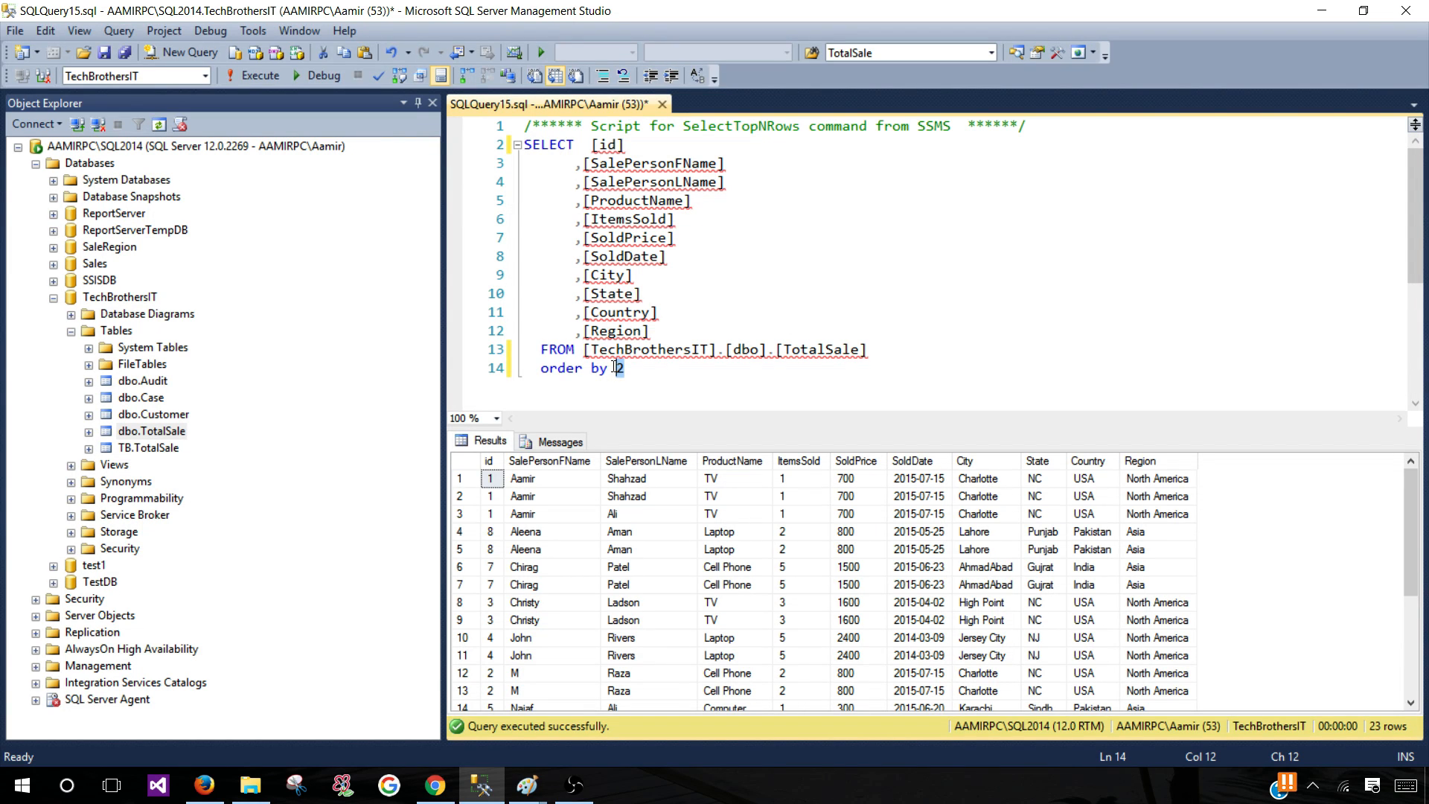
mouse_move(616, 399)
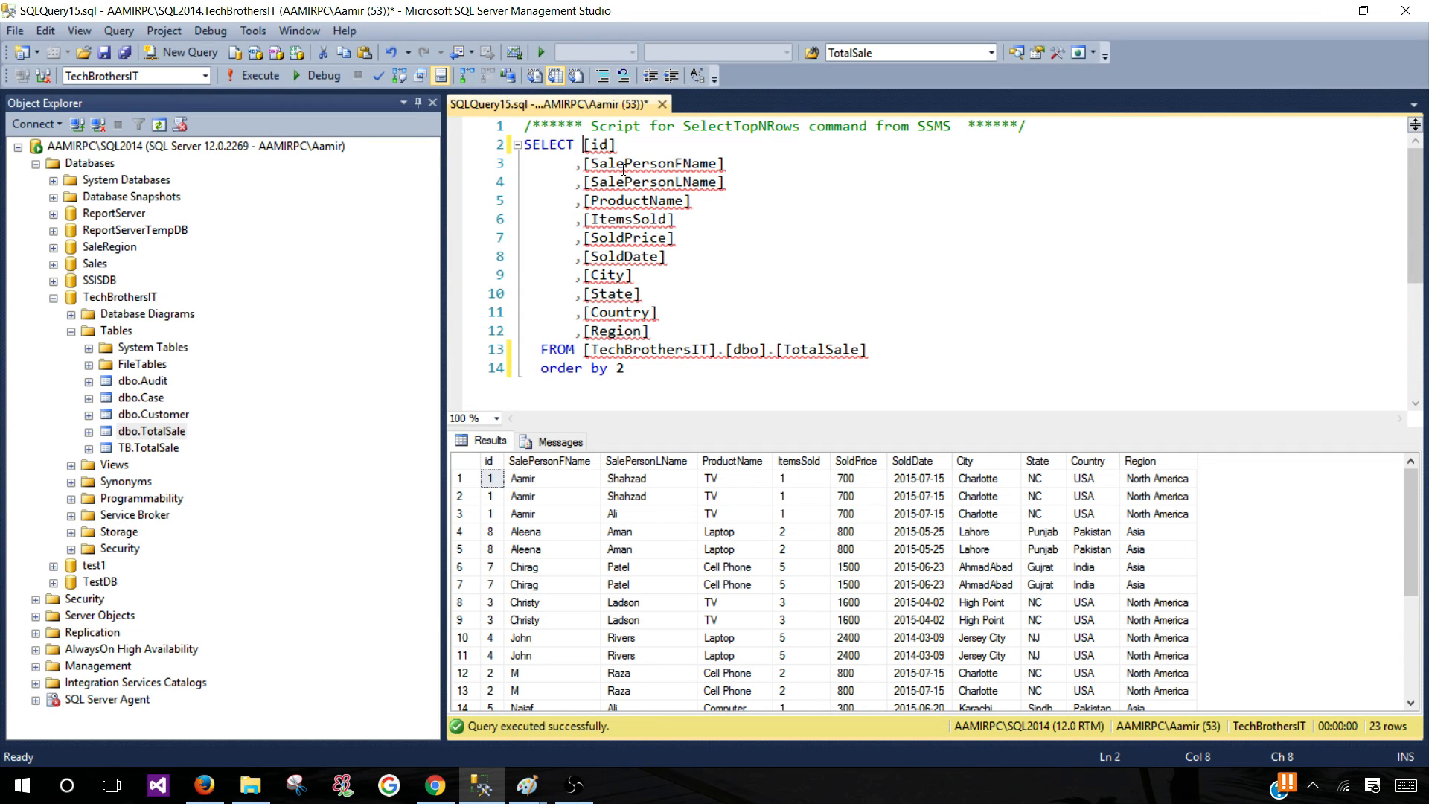
left_click(606, 145)
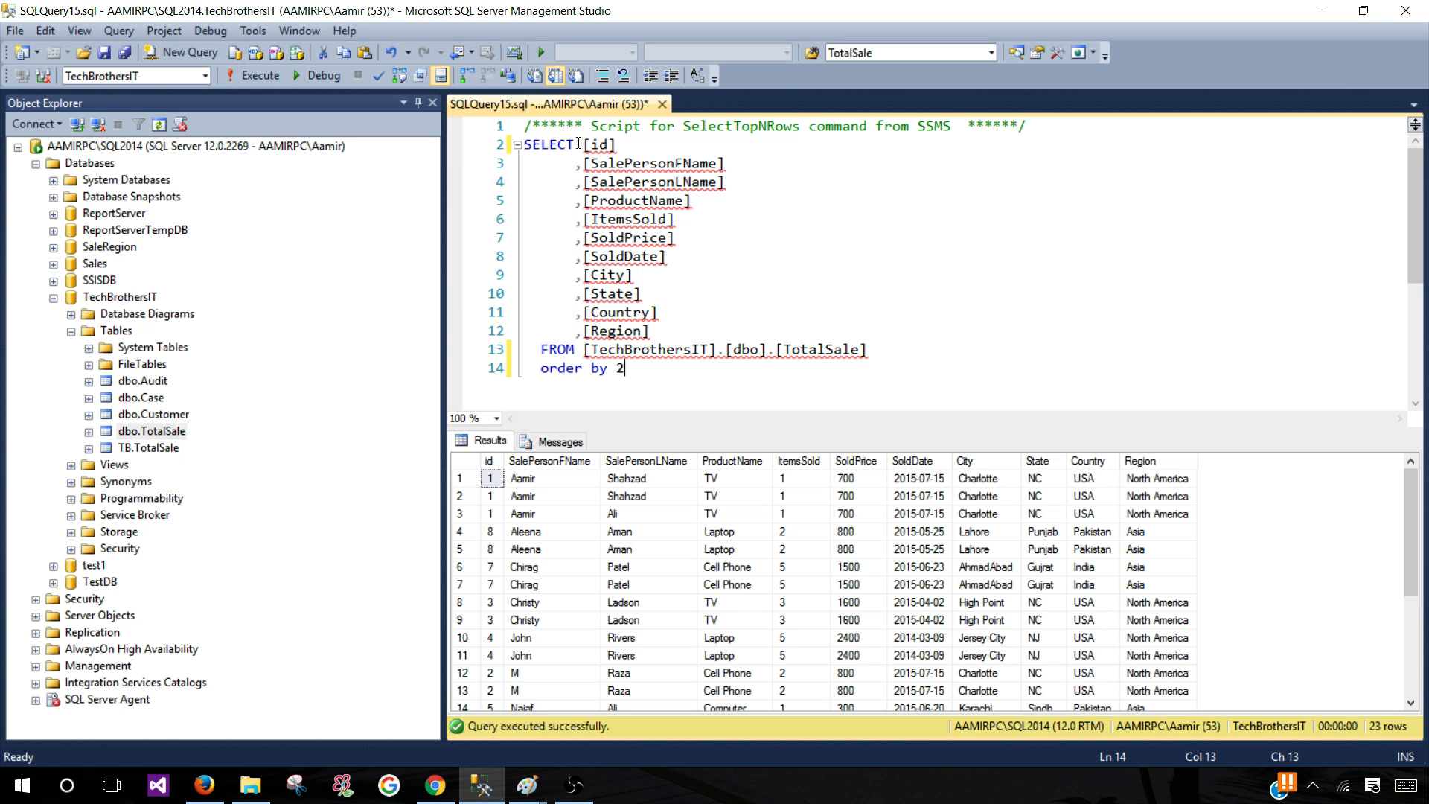
left_click_drag(616, 145, 639, 331)
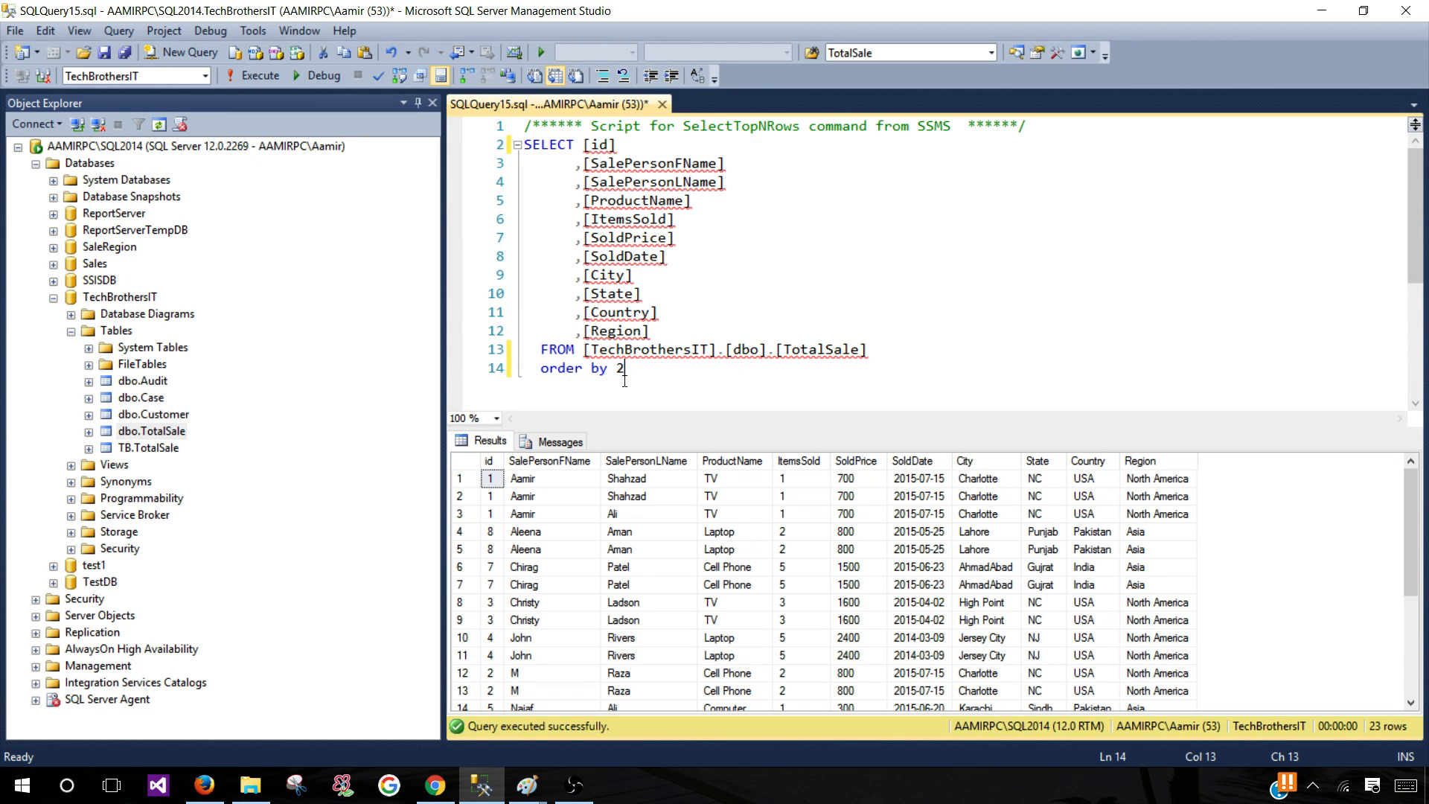
double_click(619, 367)
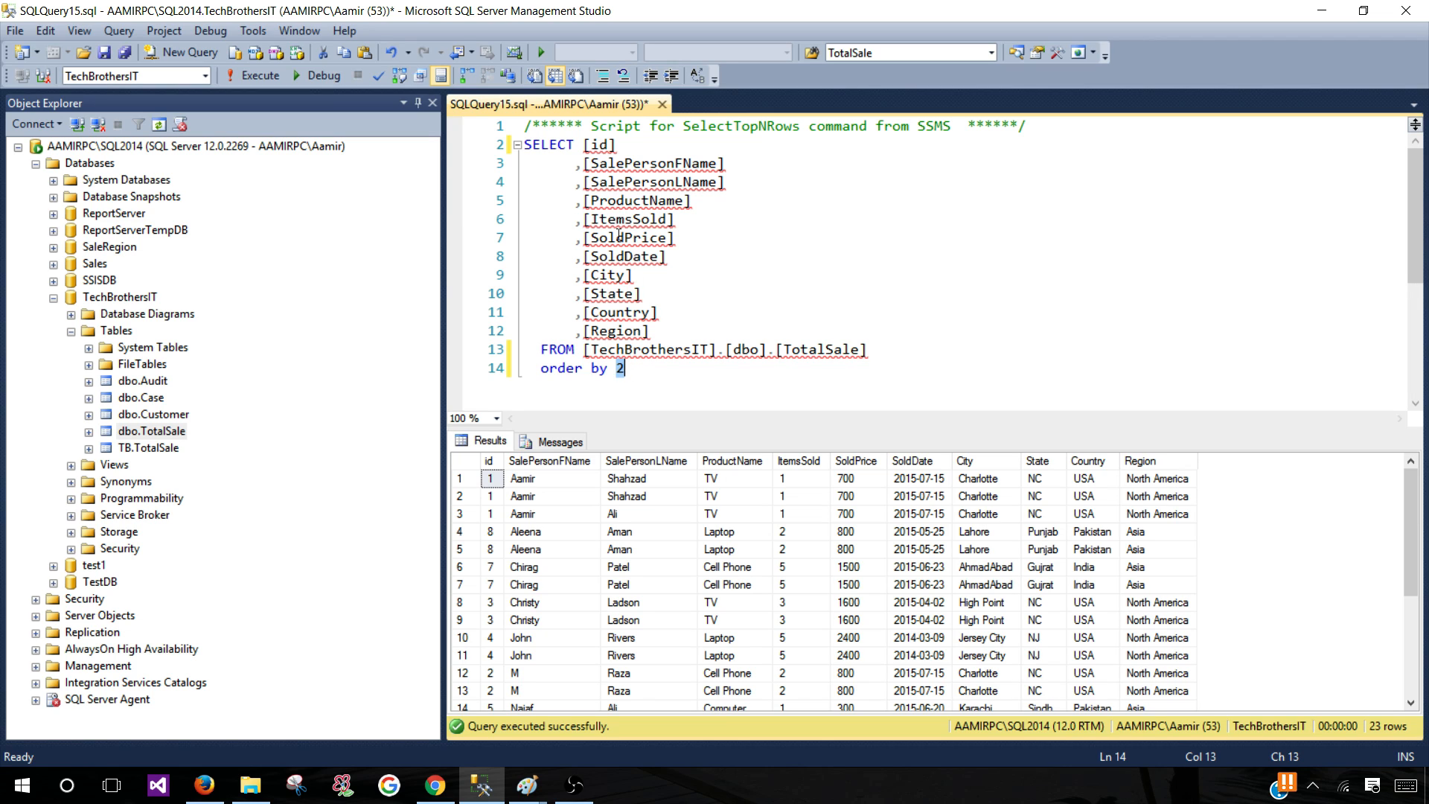
left_click(638, 367)
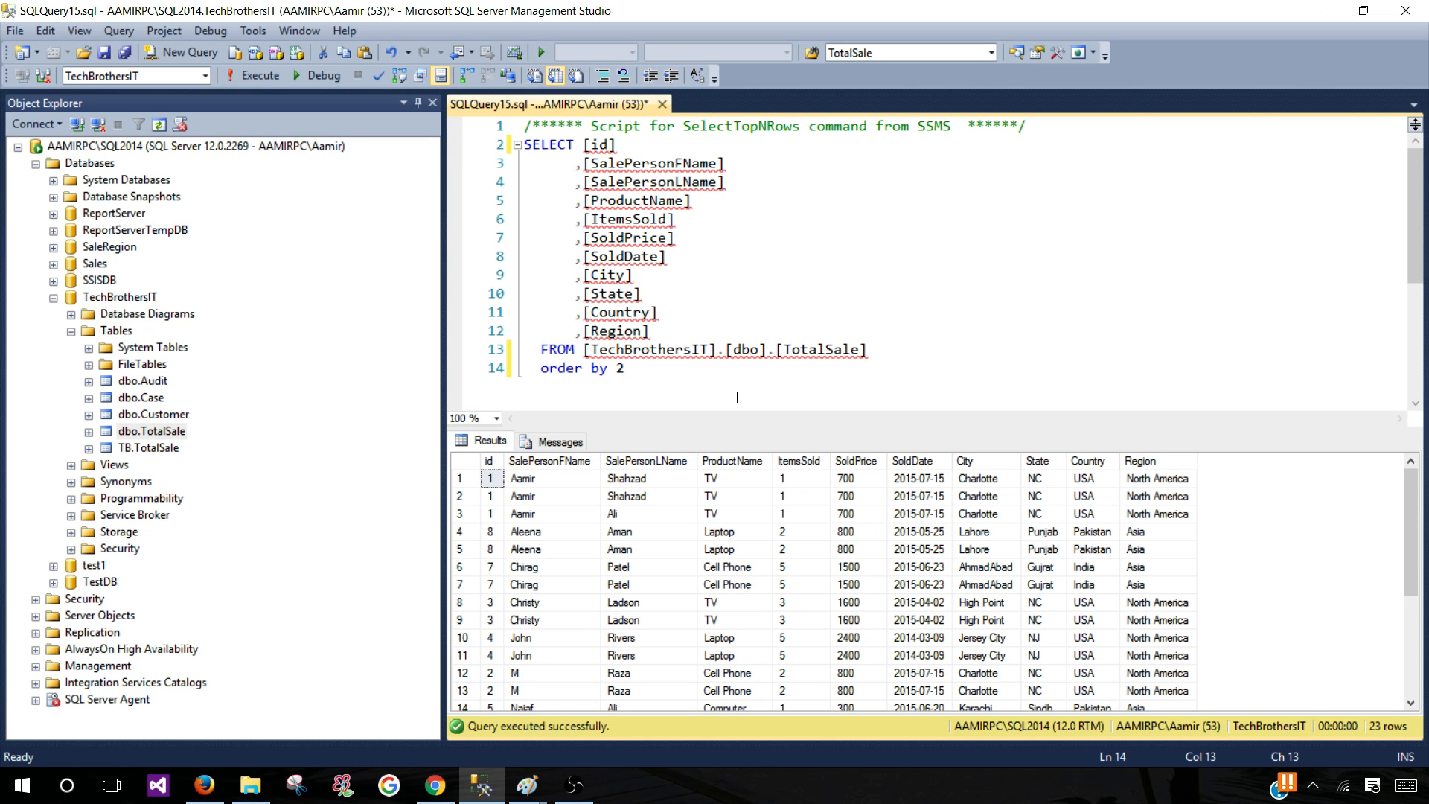
Try ORDER BY 2 desc,3 desc, then ORDER BY 2,3 desc listing Aamir Shahzad before Aamir Ali
type(",3")
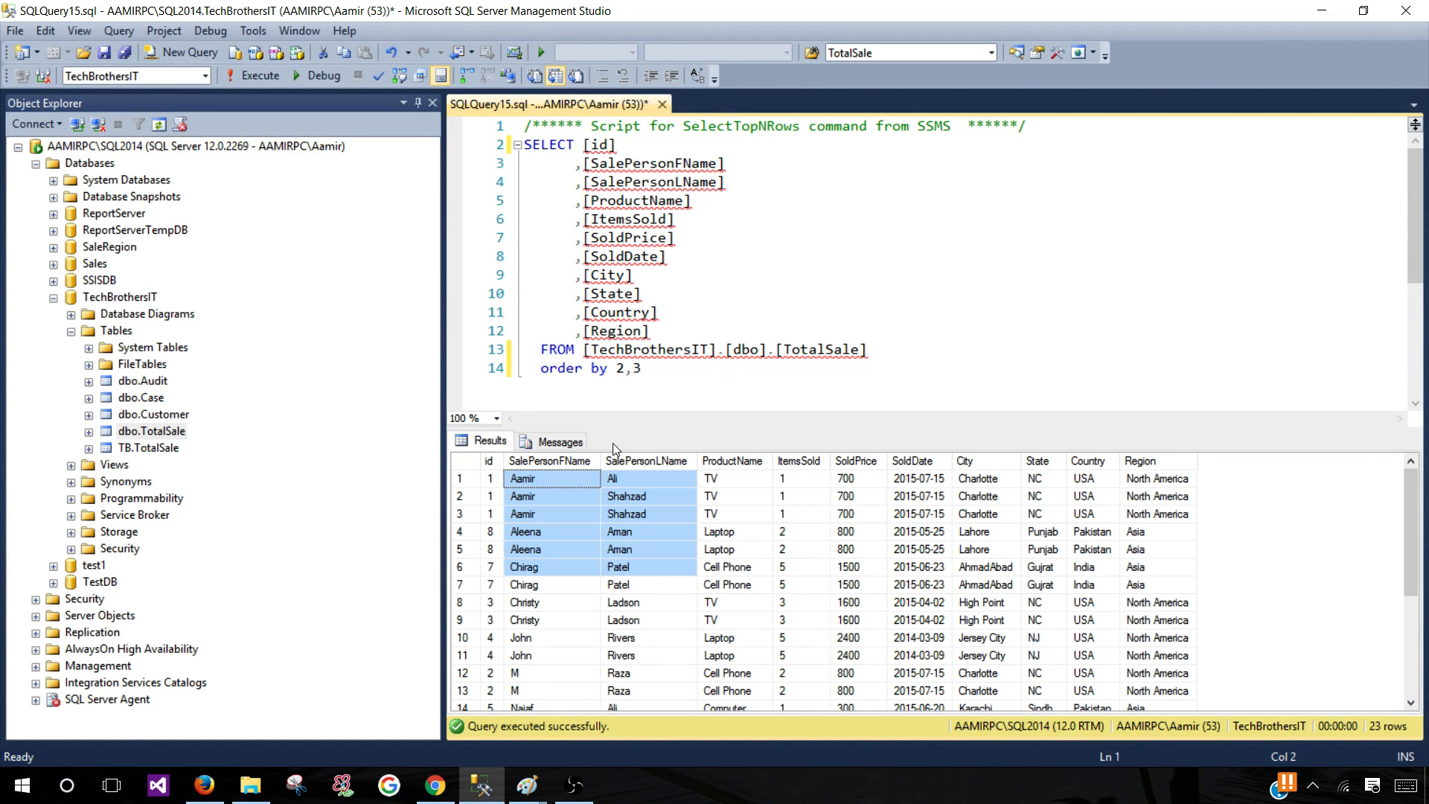
type("de")
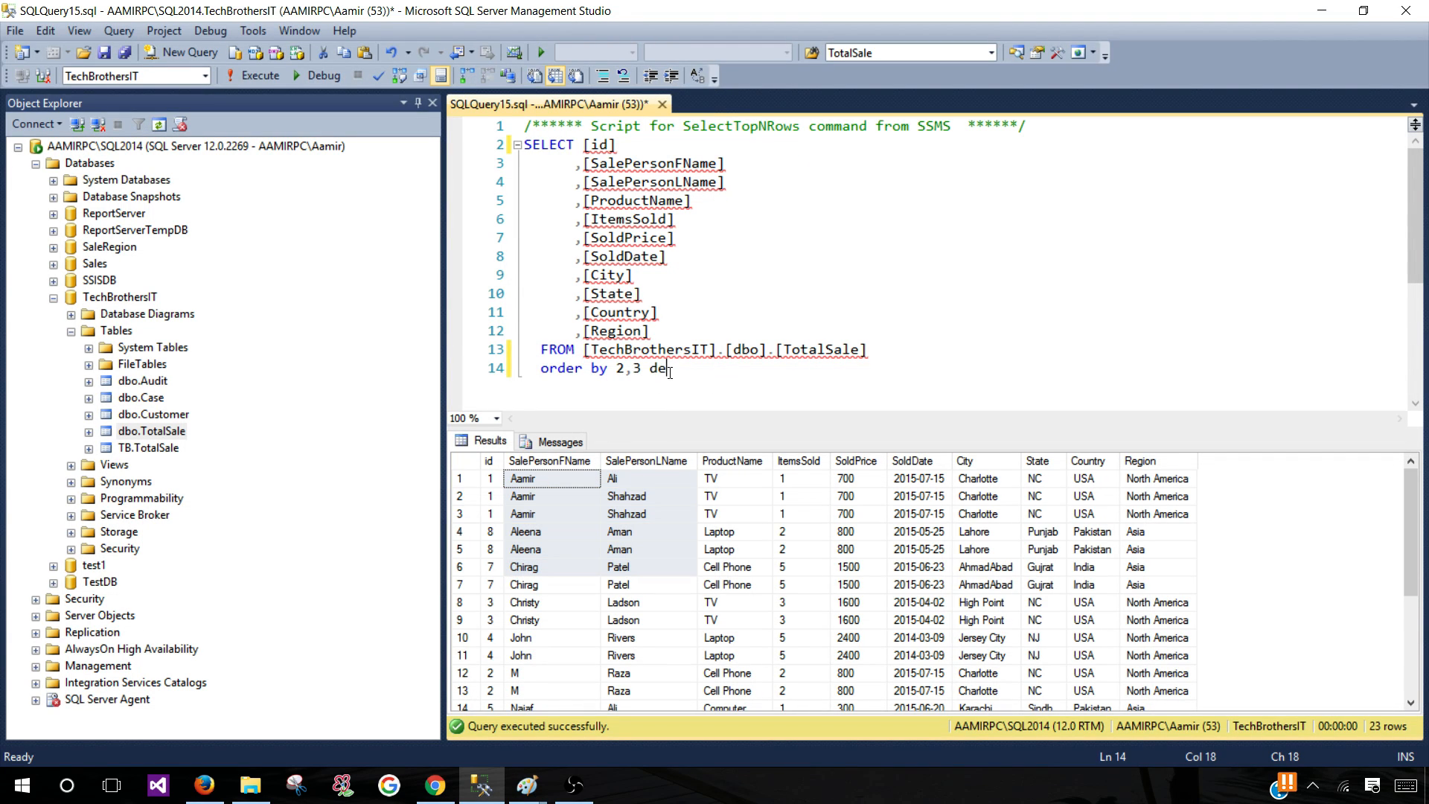
type("sc")
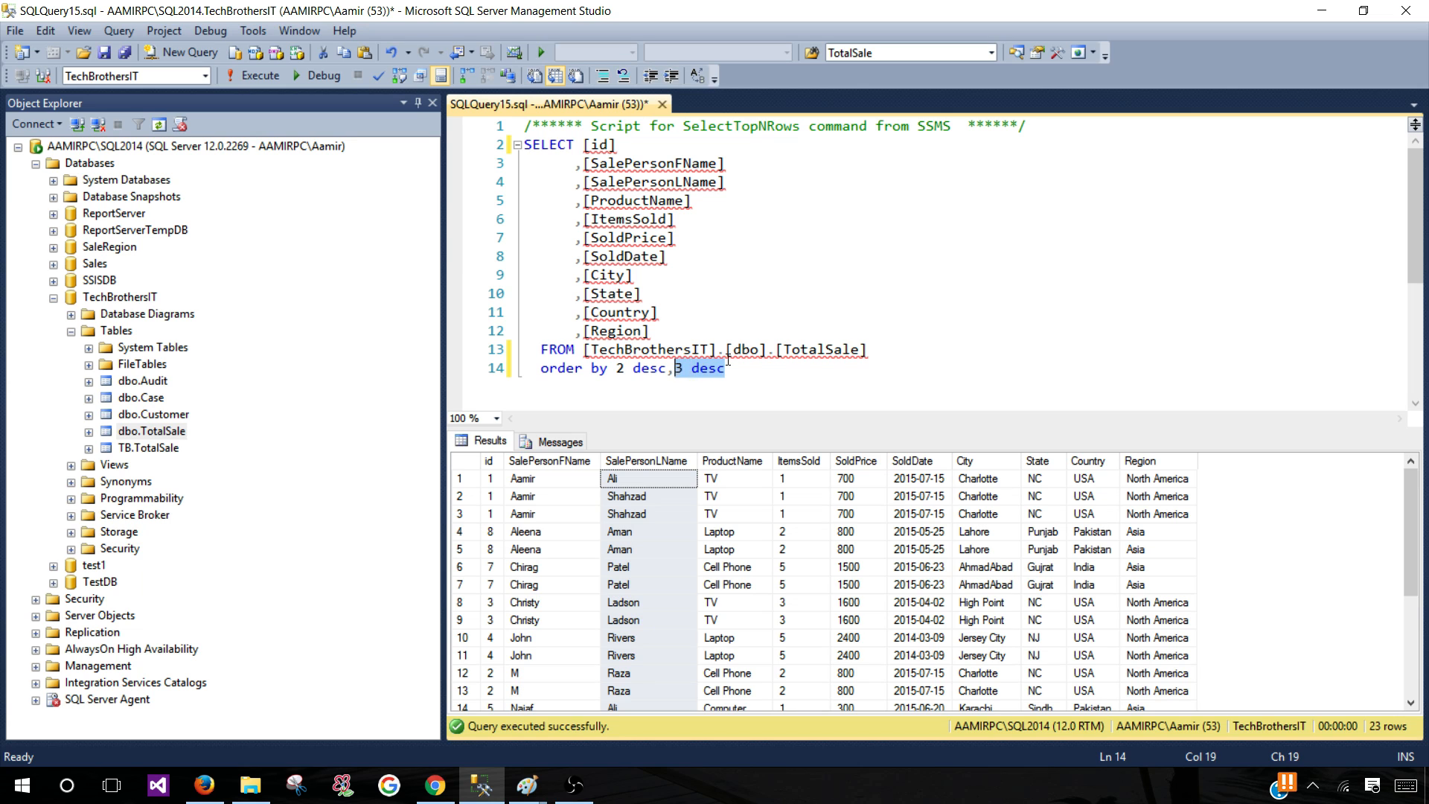
left_click(259, 76)
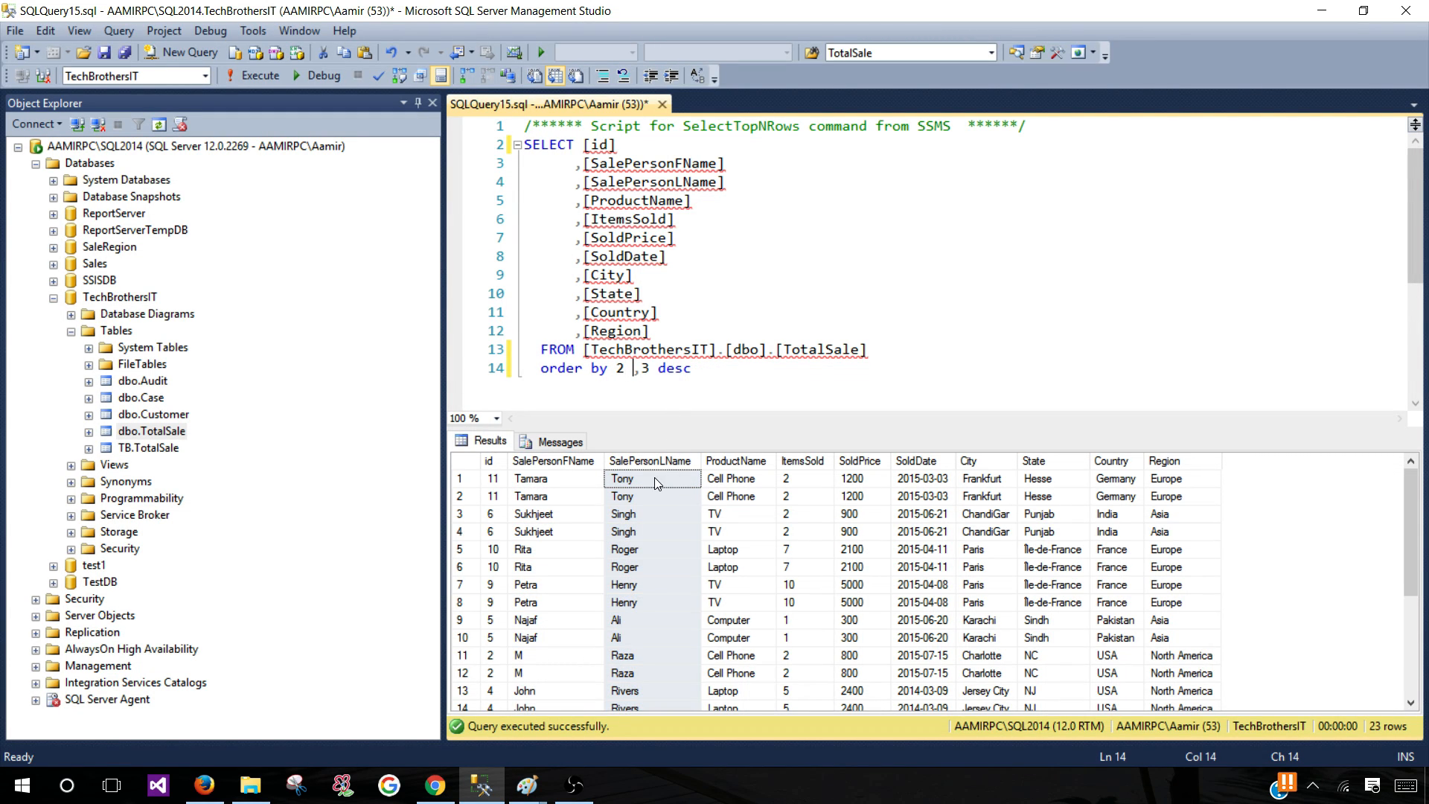
left_click(628, 367)
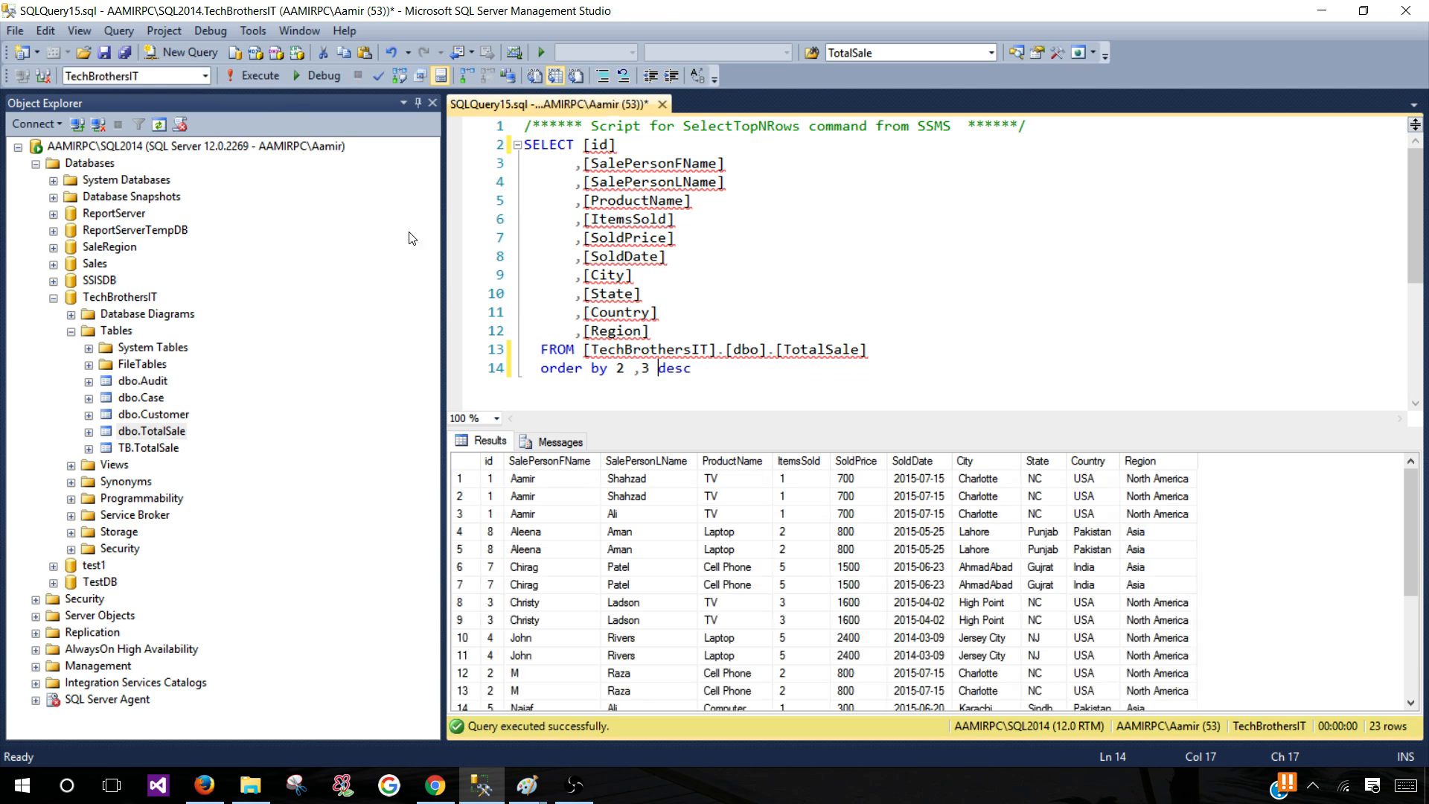
left_click_drag(647, 478, 647, 531)
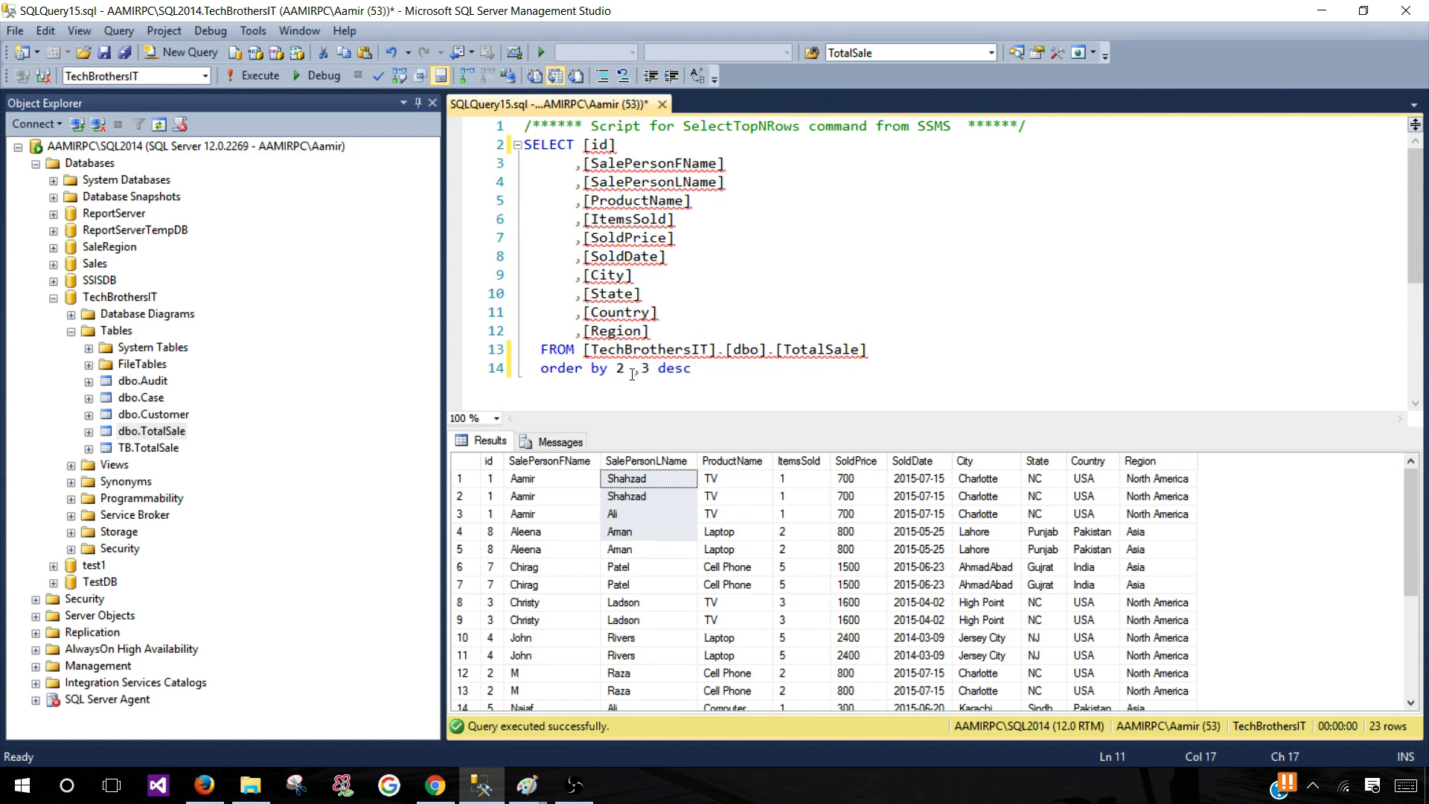
double_click(620, 368)
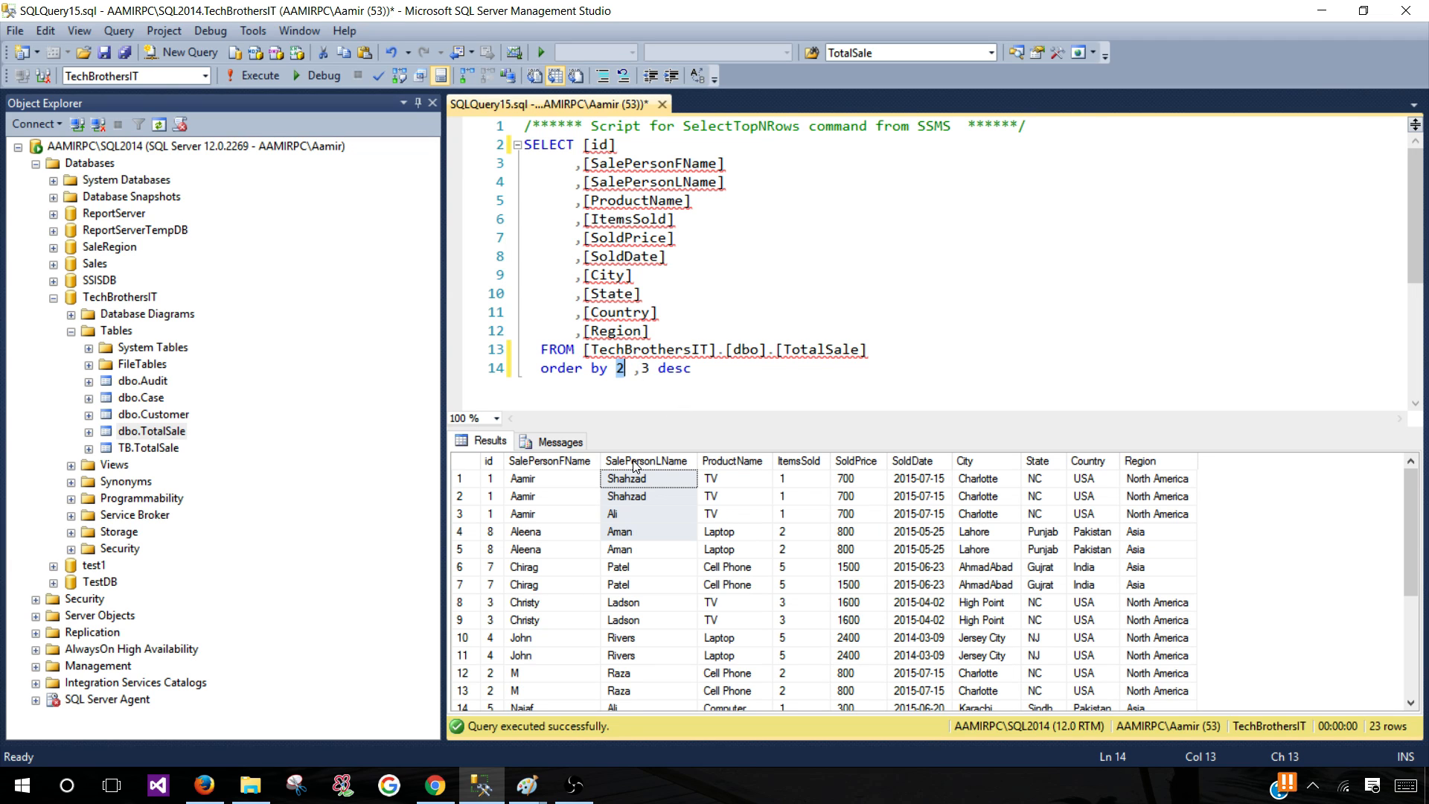
mouse_move(644, 460)
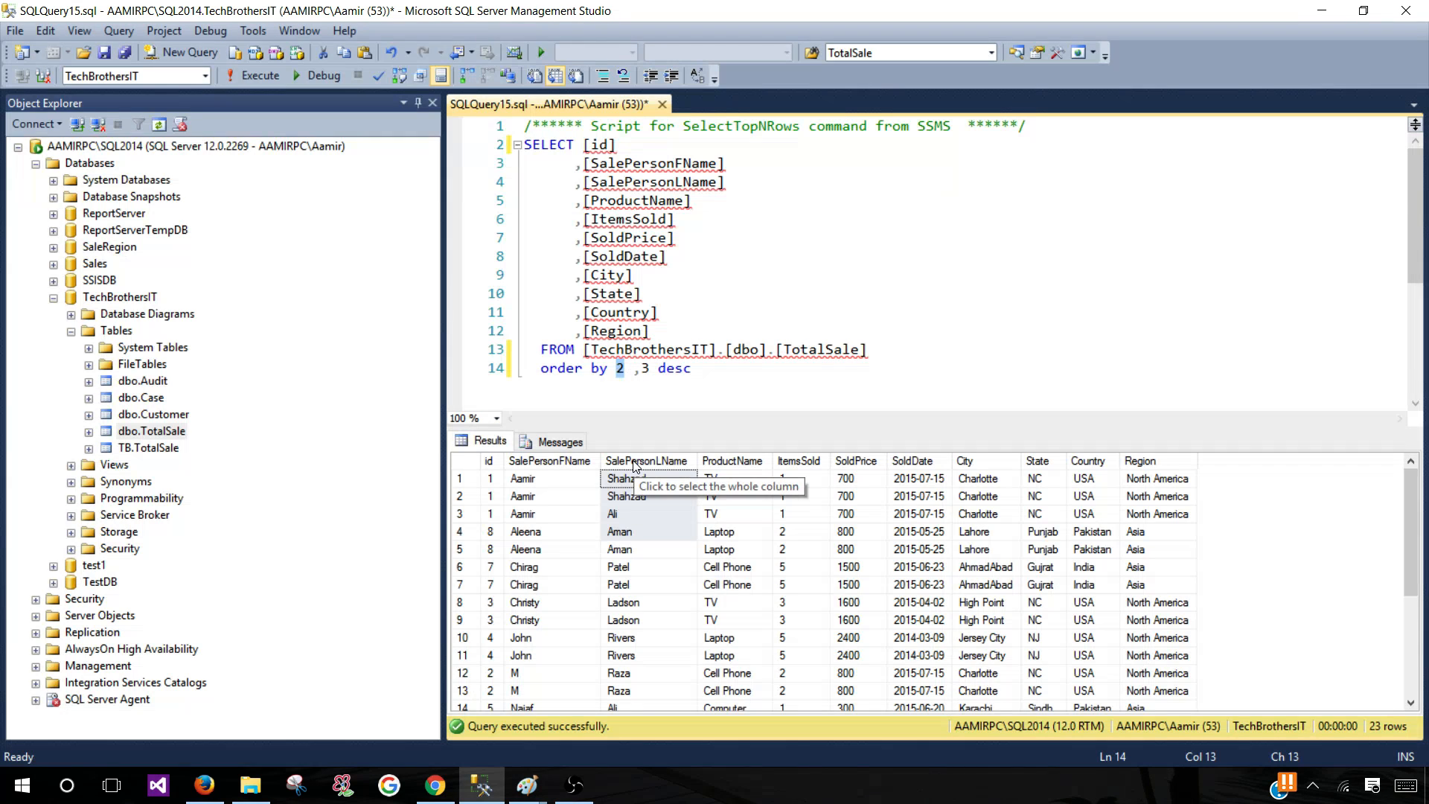